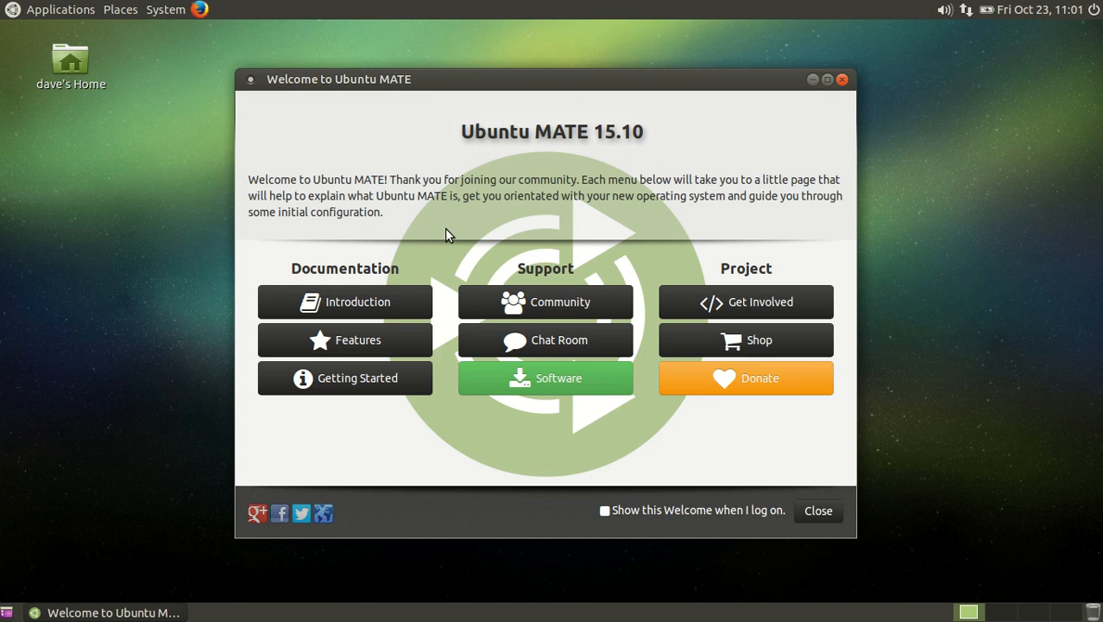
mouse_move(541, 193)
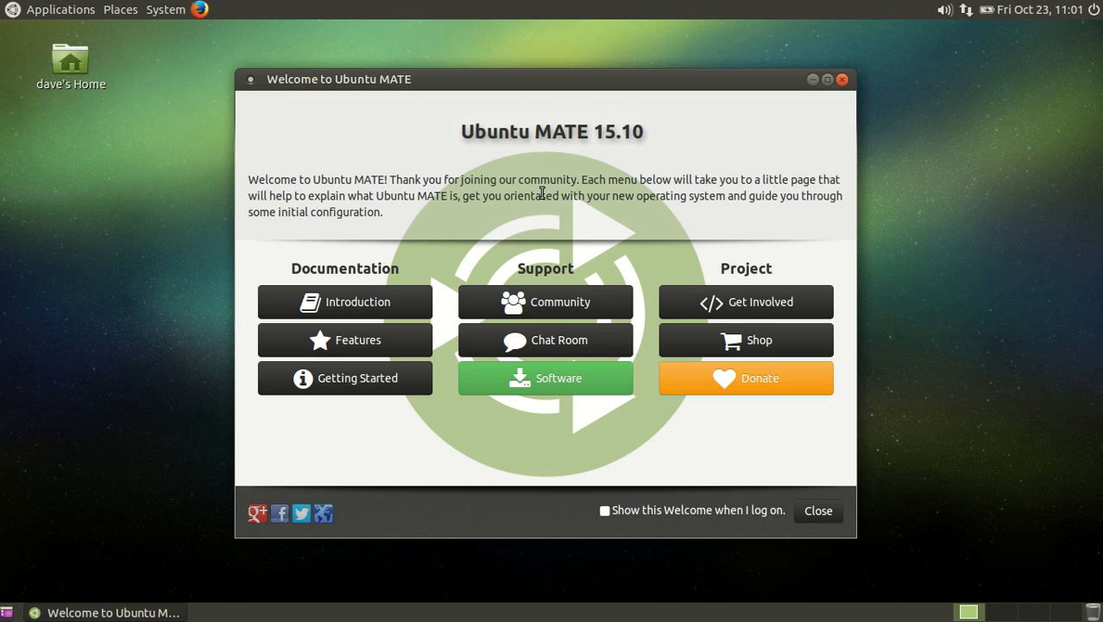
- Browse the Welcome window's recommended Internet and Graphics applications
left_click(545, 377)
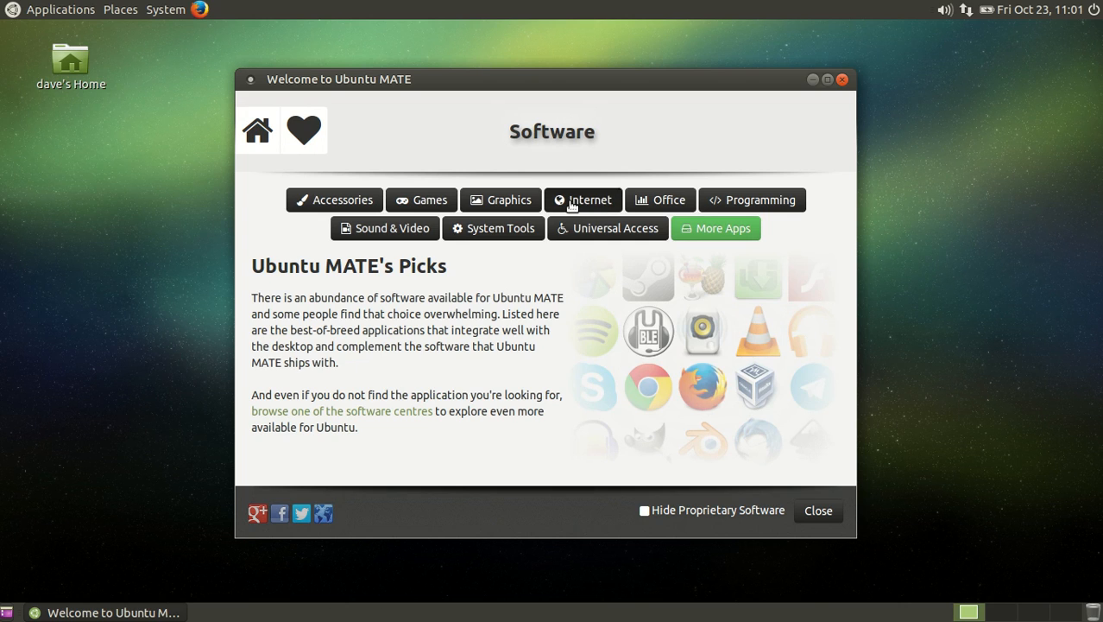
left_click(590, 199)
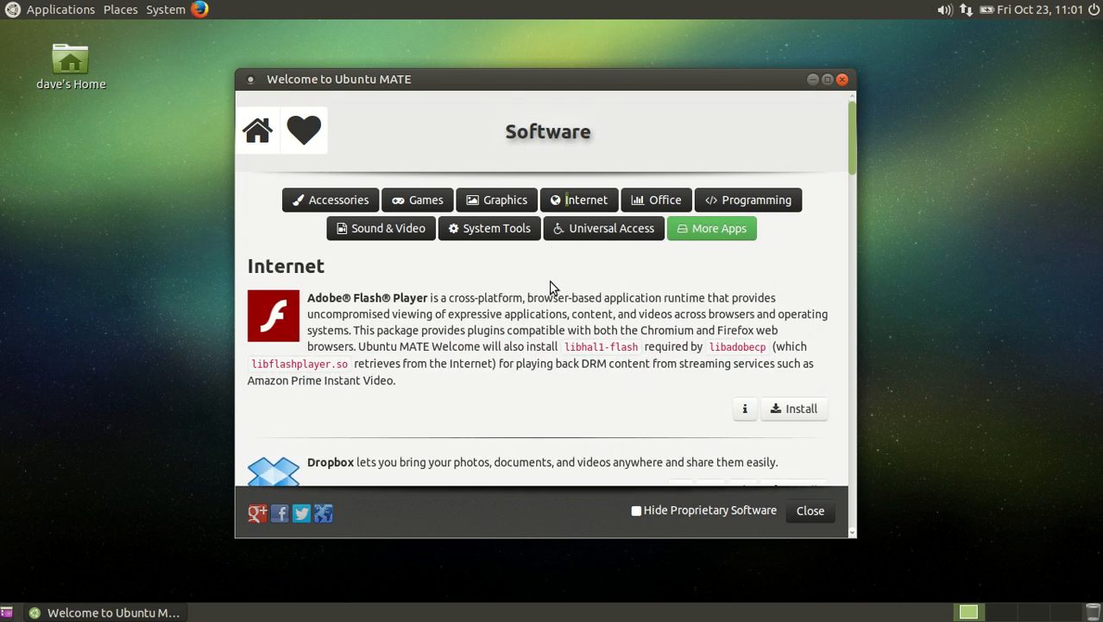
scroll("down", 3)
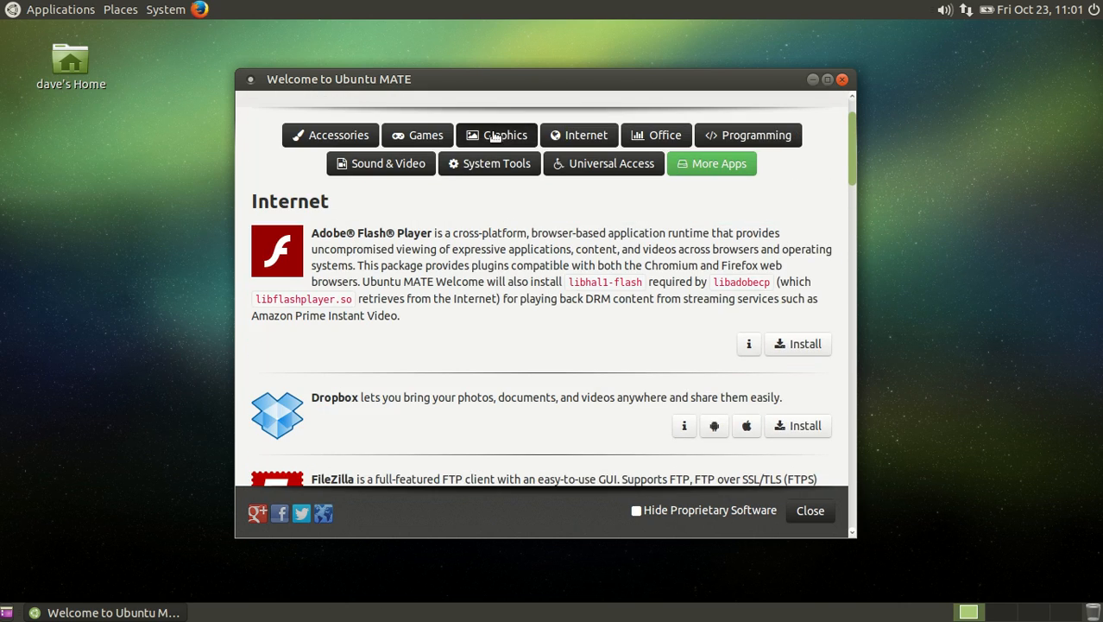
left_click(504, 135)
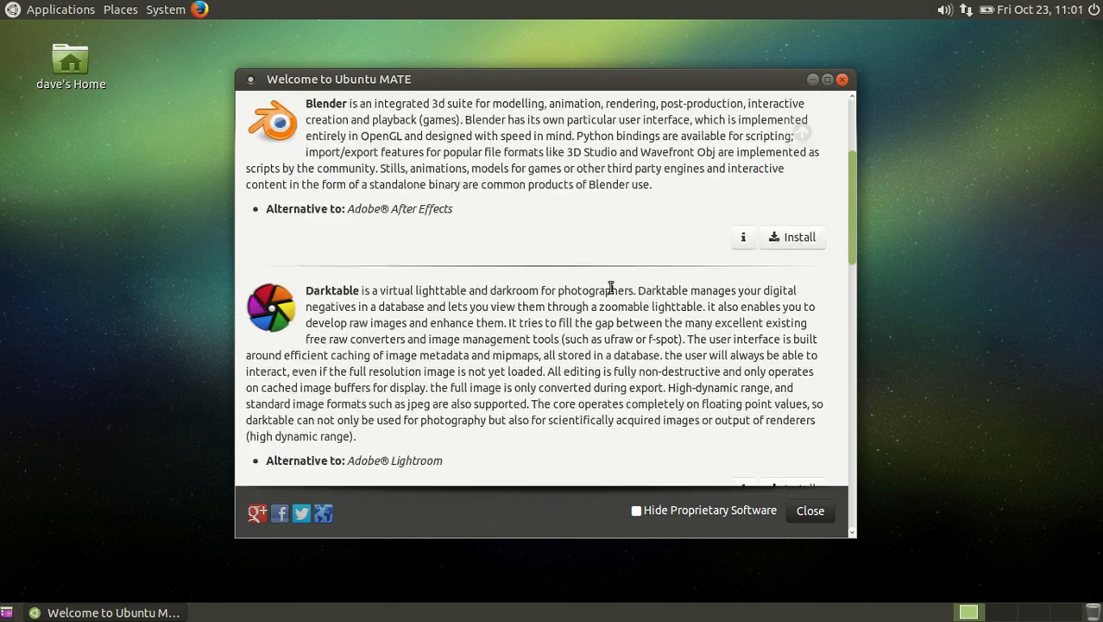
scroll("down", 3)
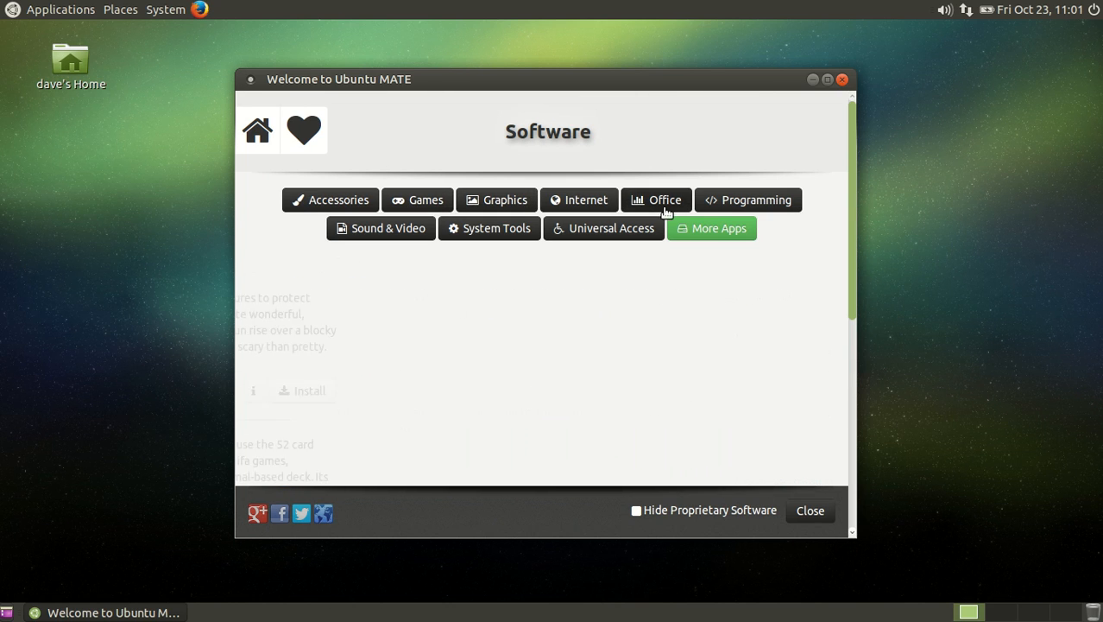
- Look through more software categories, including App Grid and System Tools, then close Welcome
left_click(417, 200)
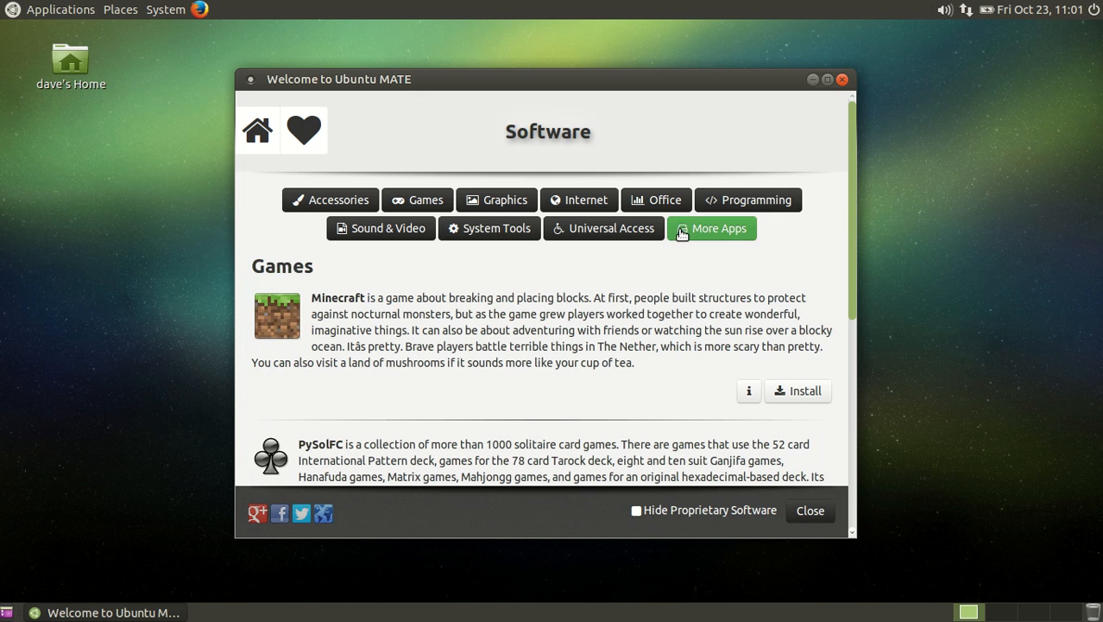
left_click(719, 228)
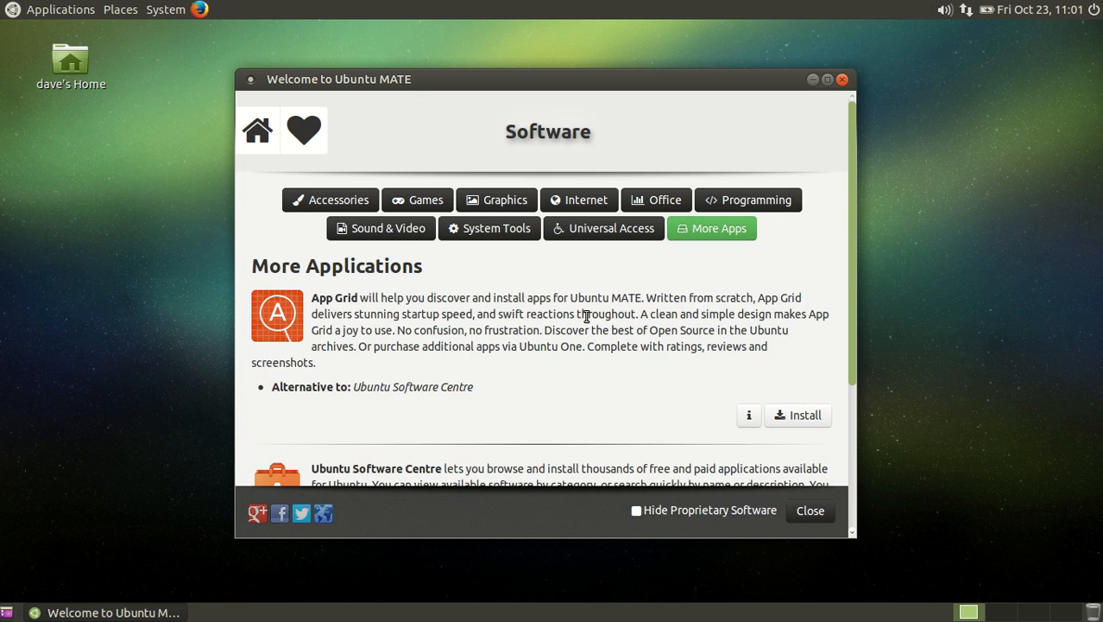
mouse_move(437, 335)
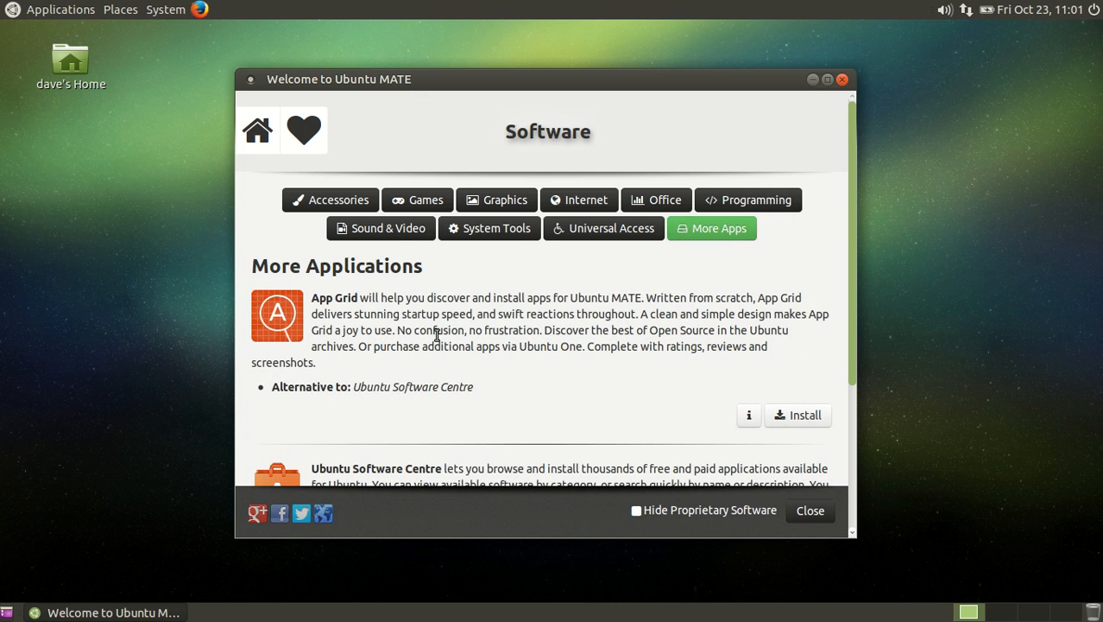
scroll("down", 3)
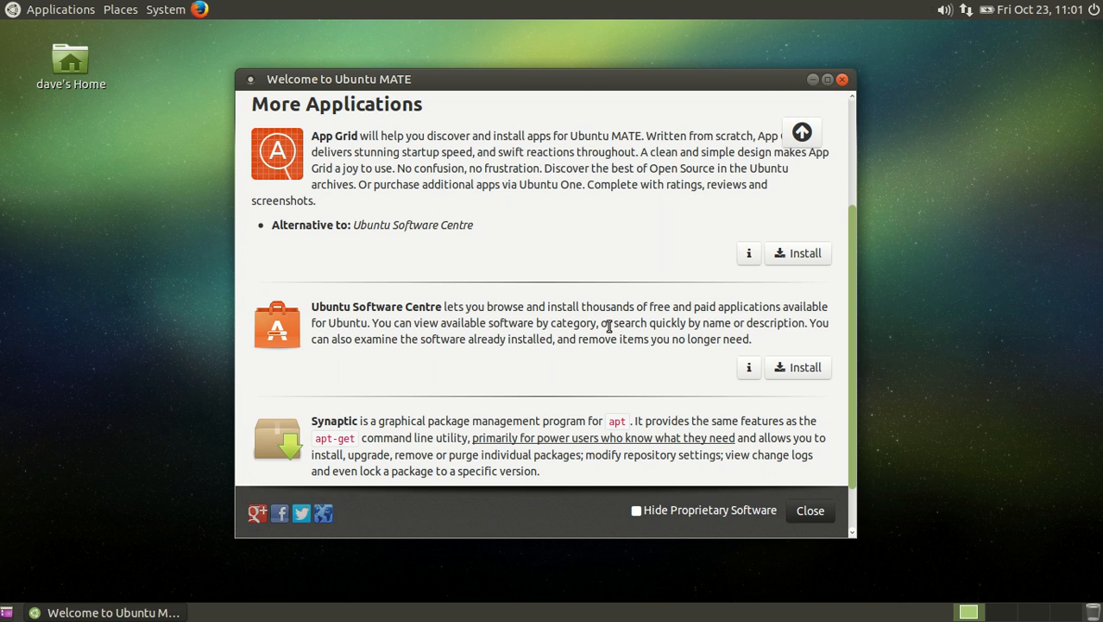
scroll("down", 3)
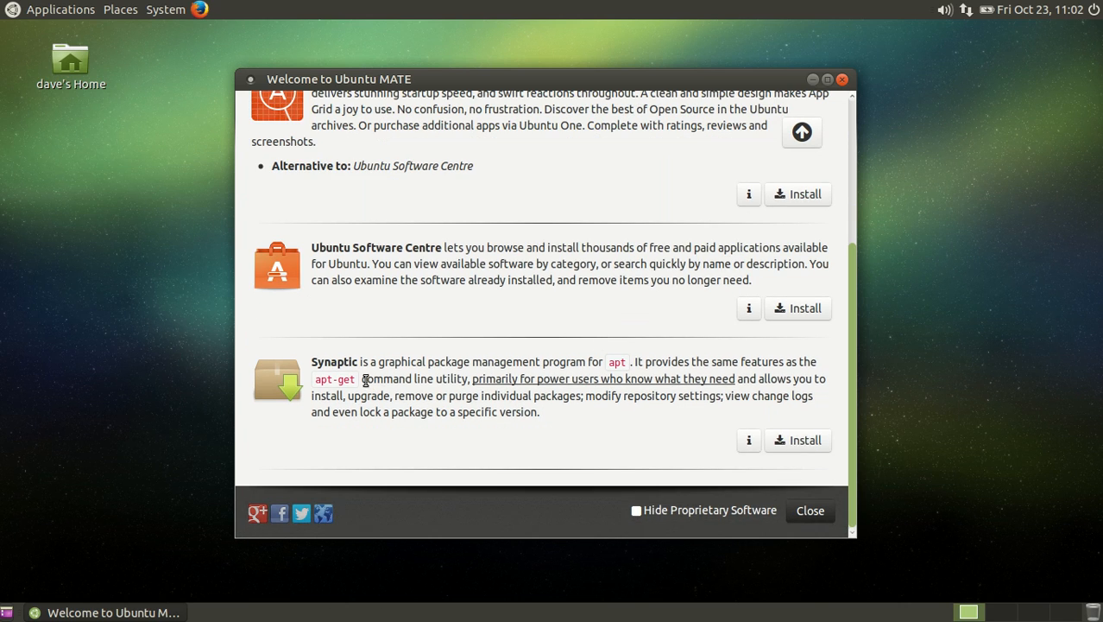
mouse_move(663, 376)
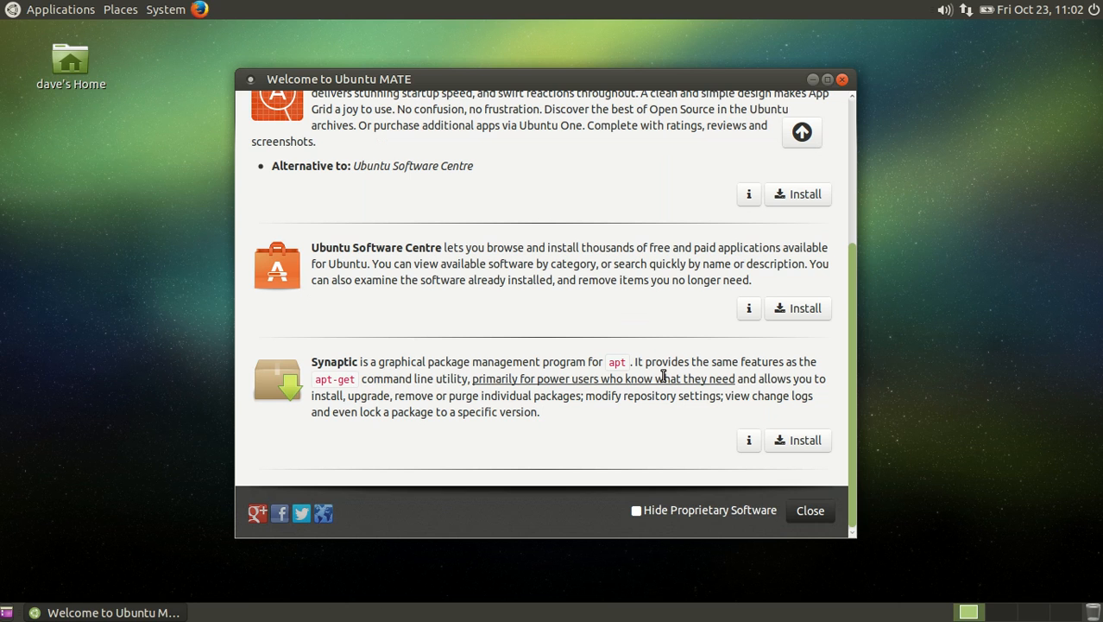
mouse_move(615, 391)
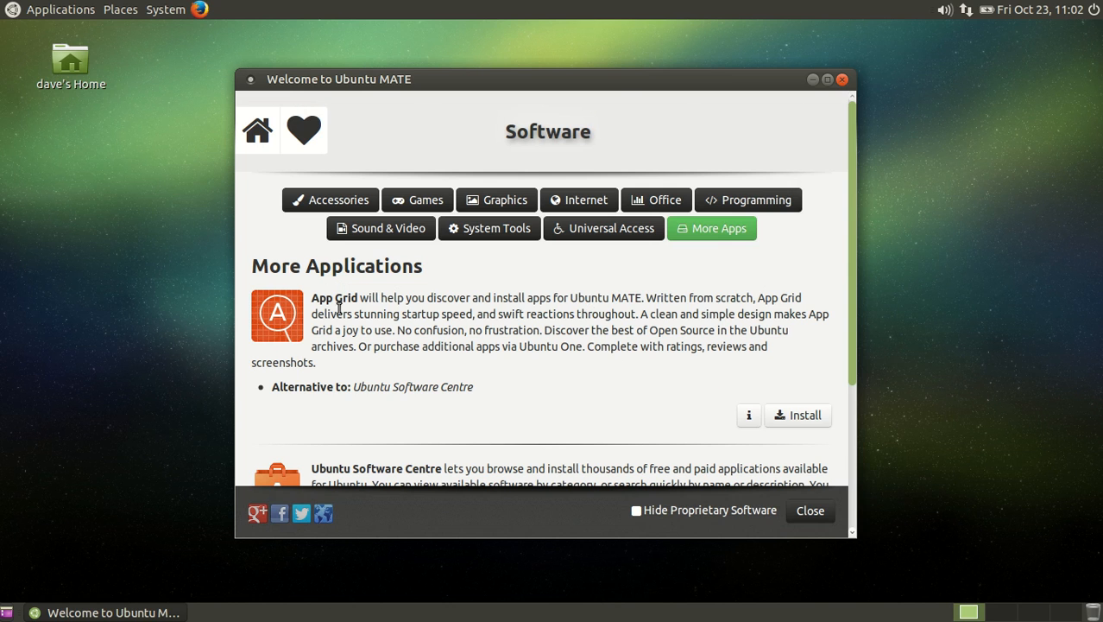
mouse_move(490, 228)
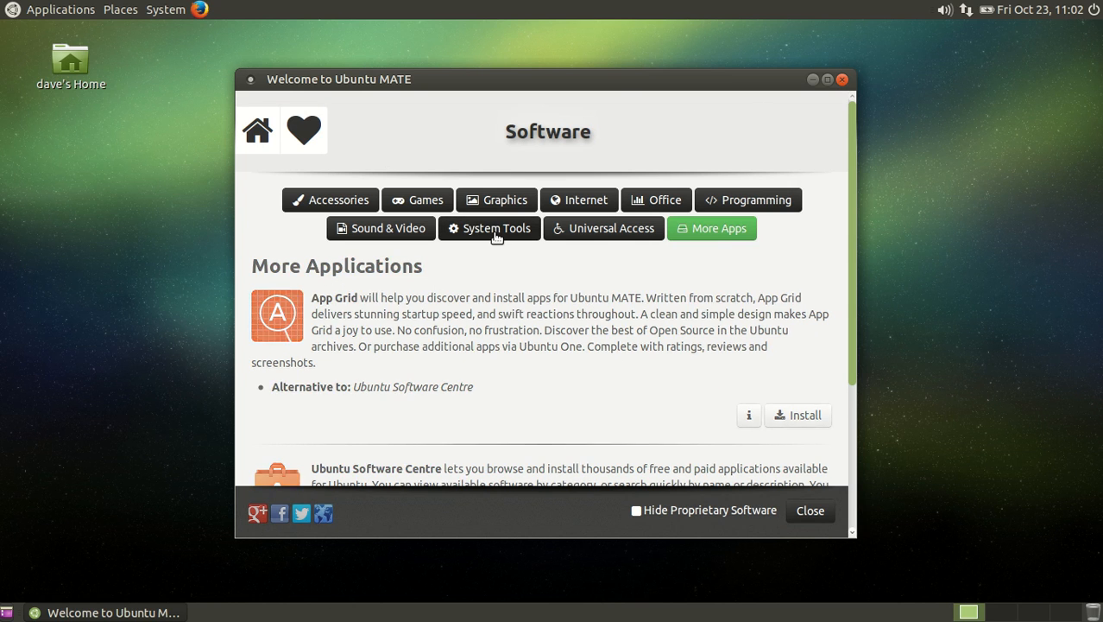
left_click(490, 228)
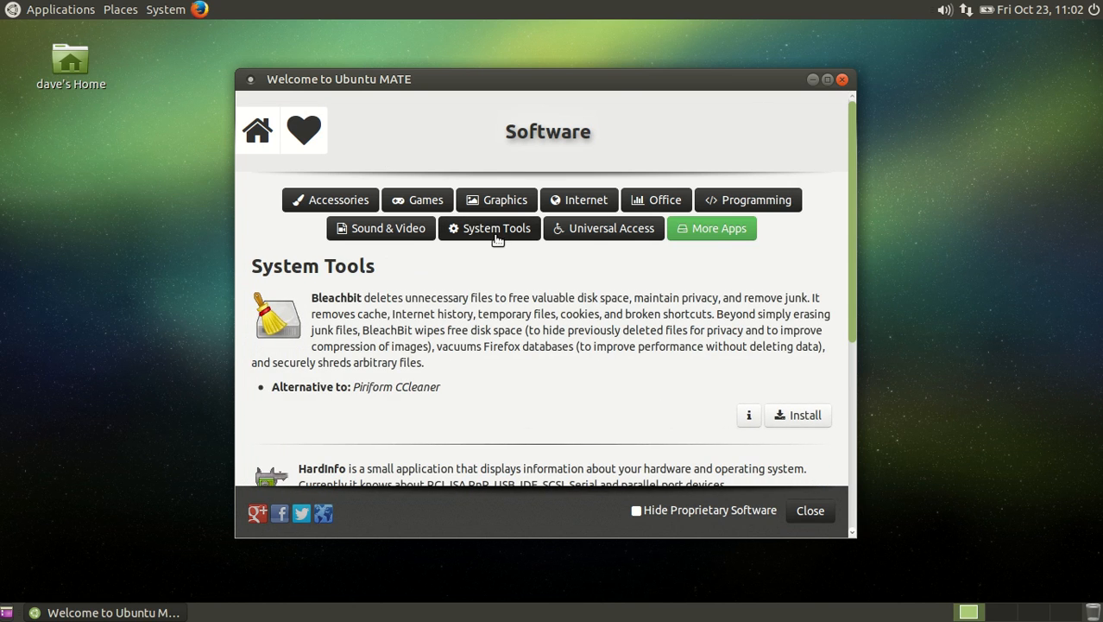
left_click(256, 131)
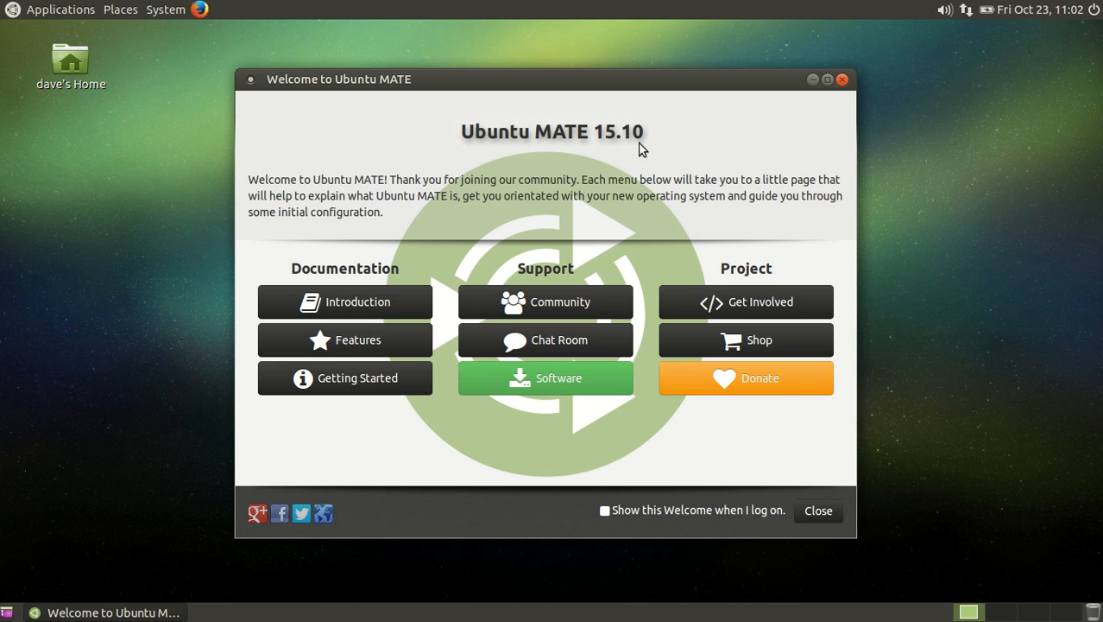
left_click(817, 510)
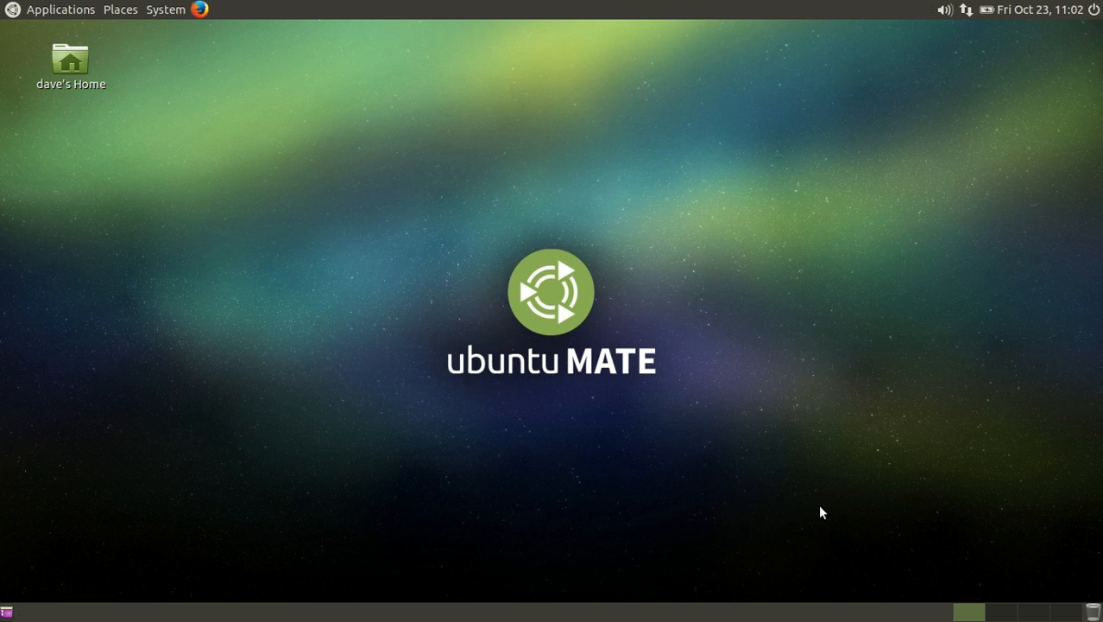
mouse_move(496, 26)
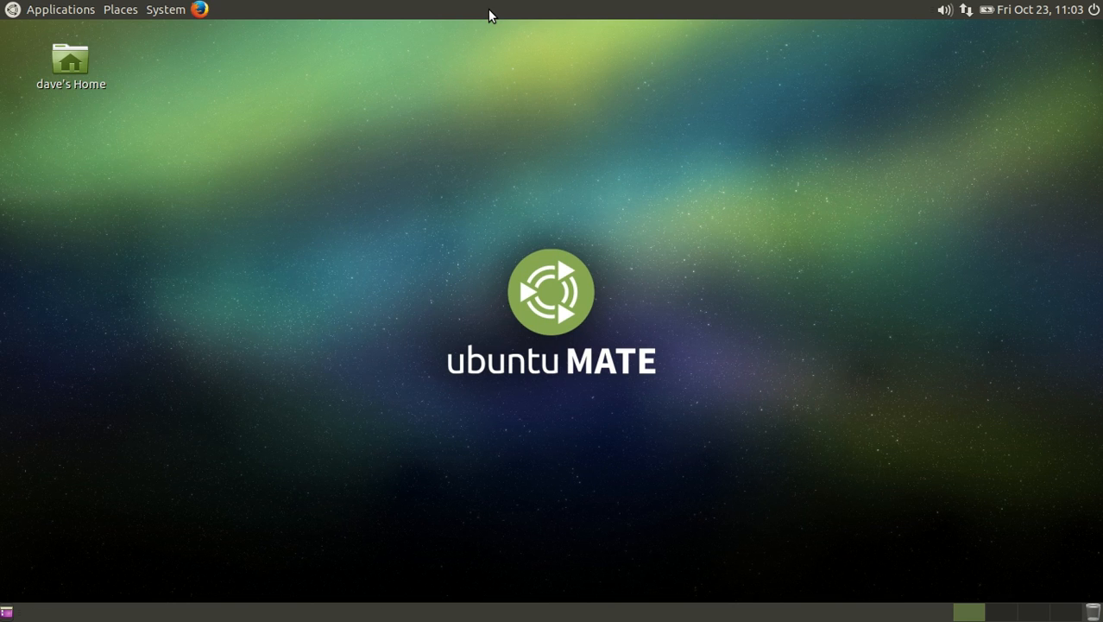
mouse_move(278, 12)
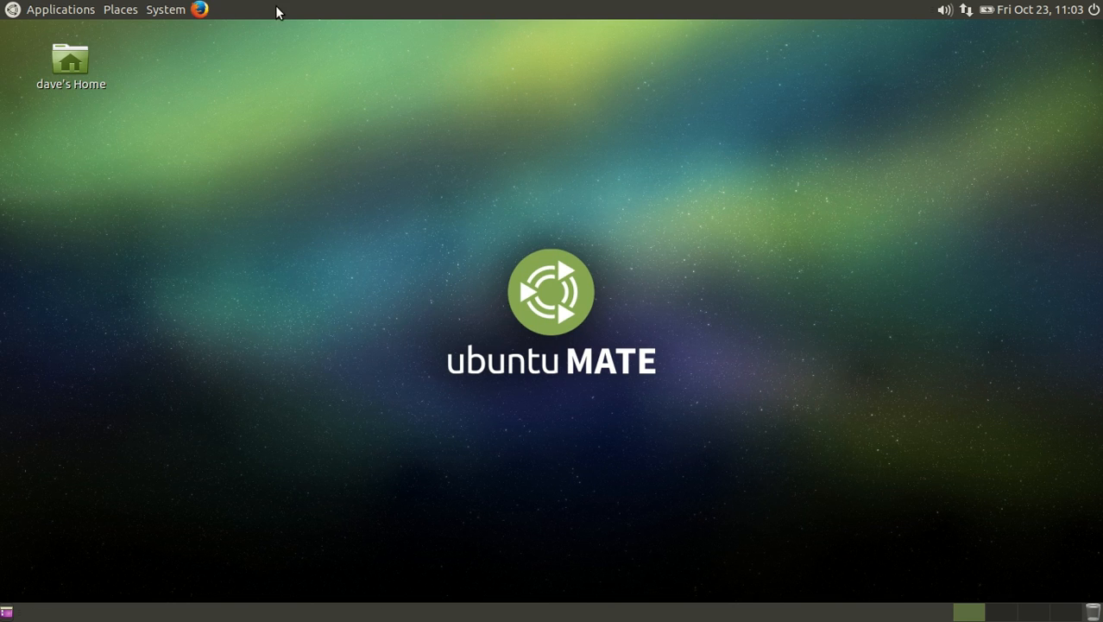
- Apply the Yellow theme in Control Center's Appearance settings and close them
left_click(60, 9)
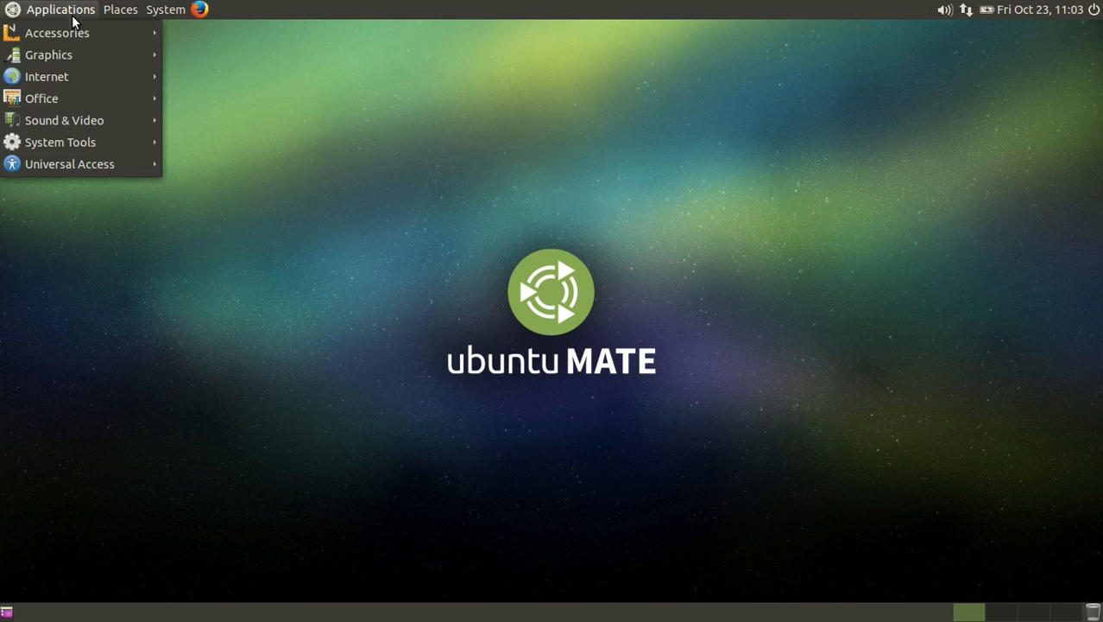
left_click(165, 9)
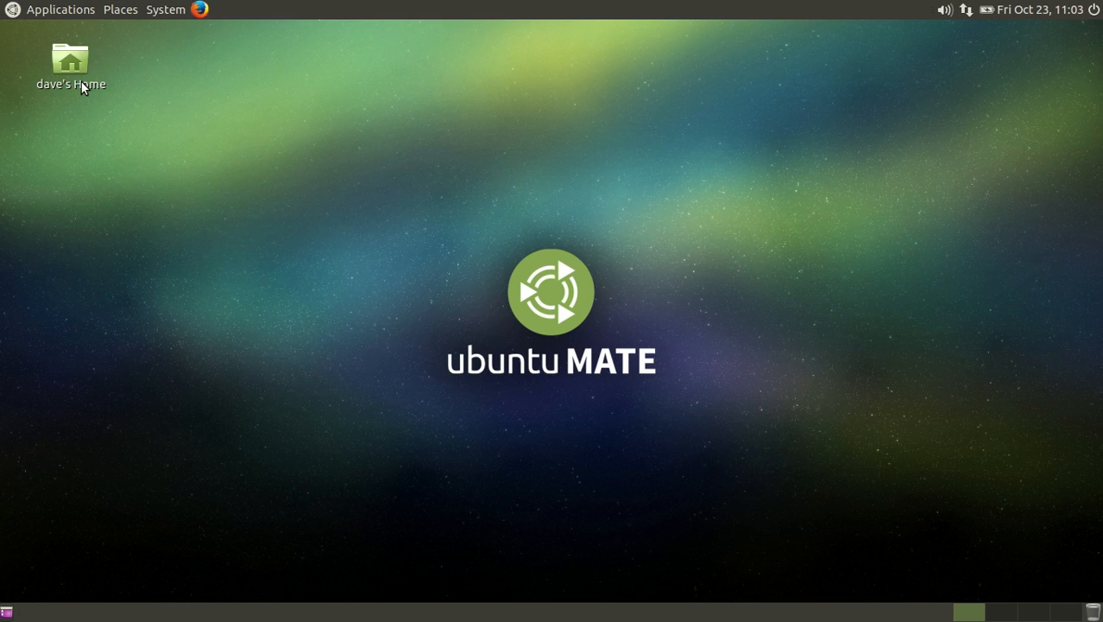
left_click(165, 10)
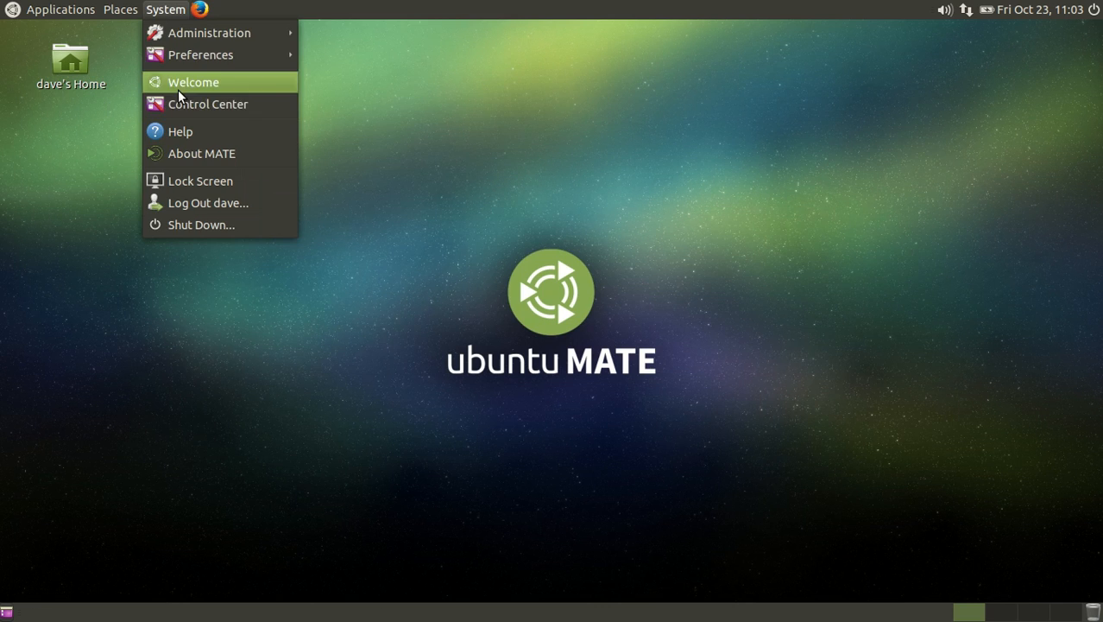
left_click(208, 104)
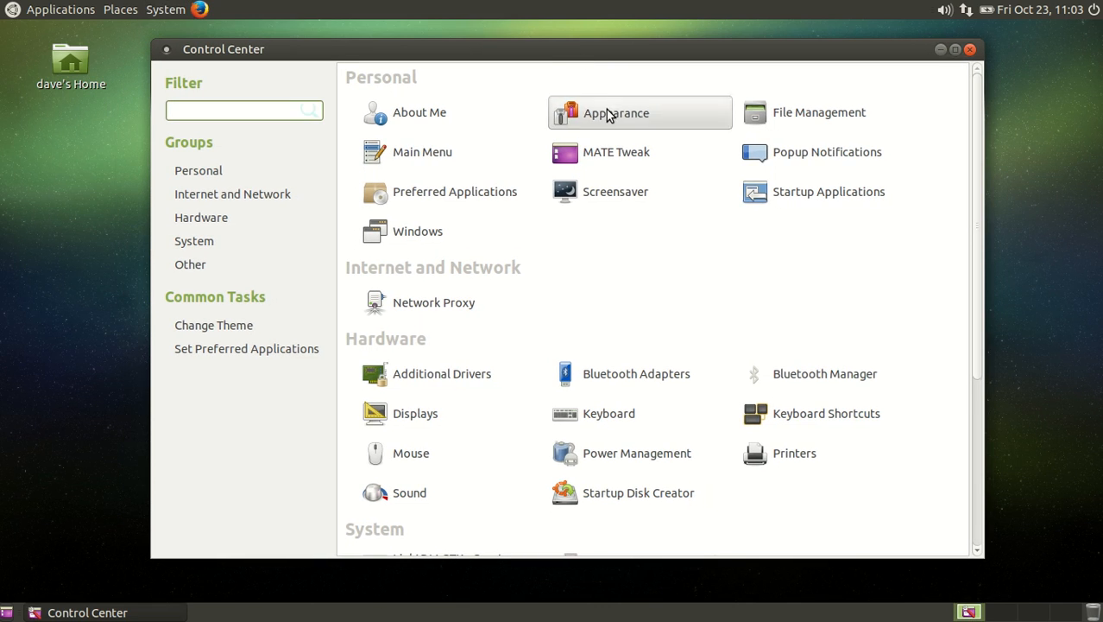
left_click(615, 112)
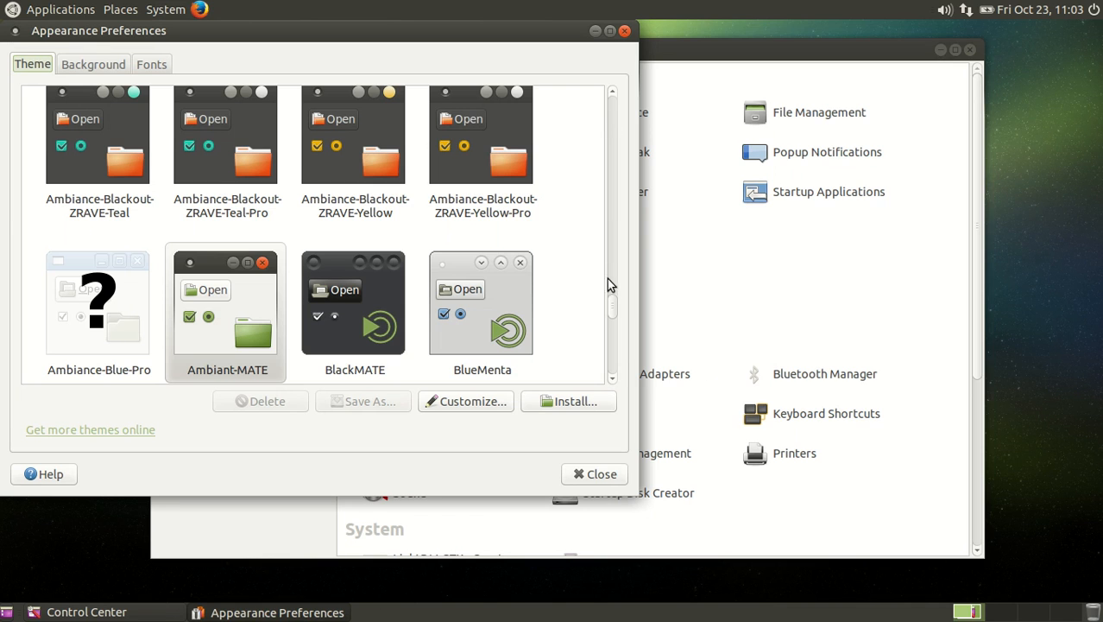
scroll("down", 3)
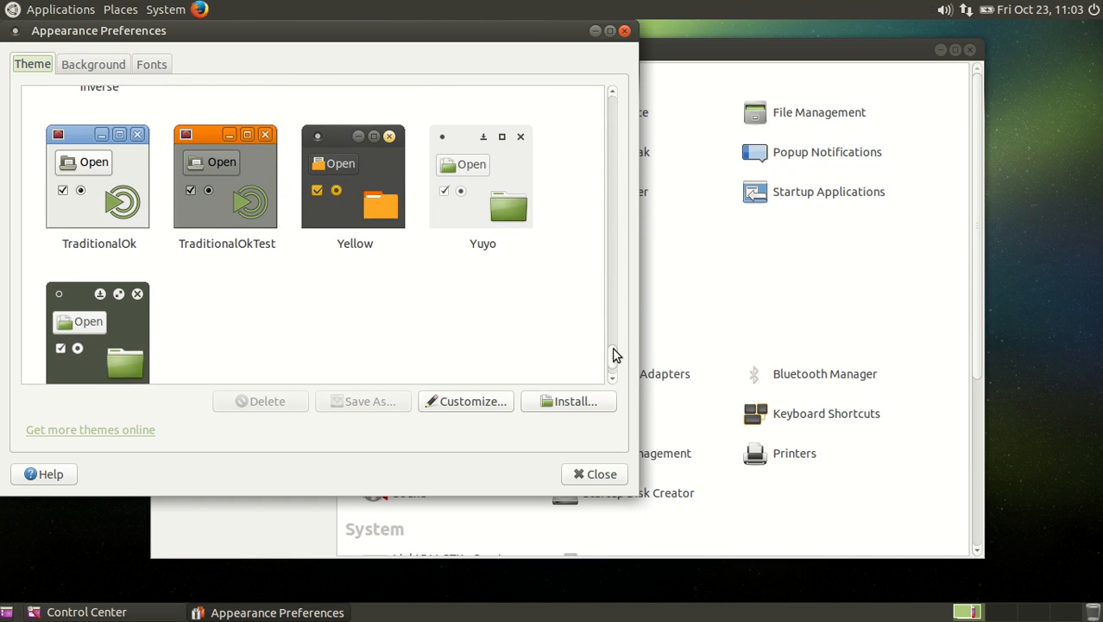
mouse_move(378, 208)
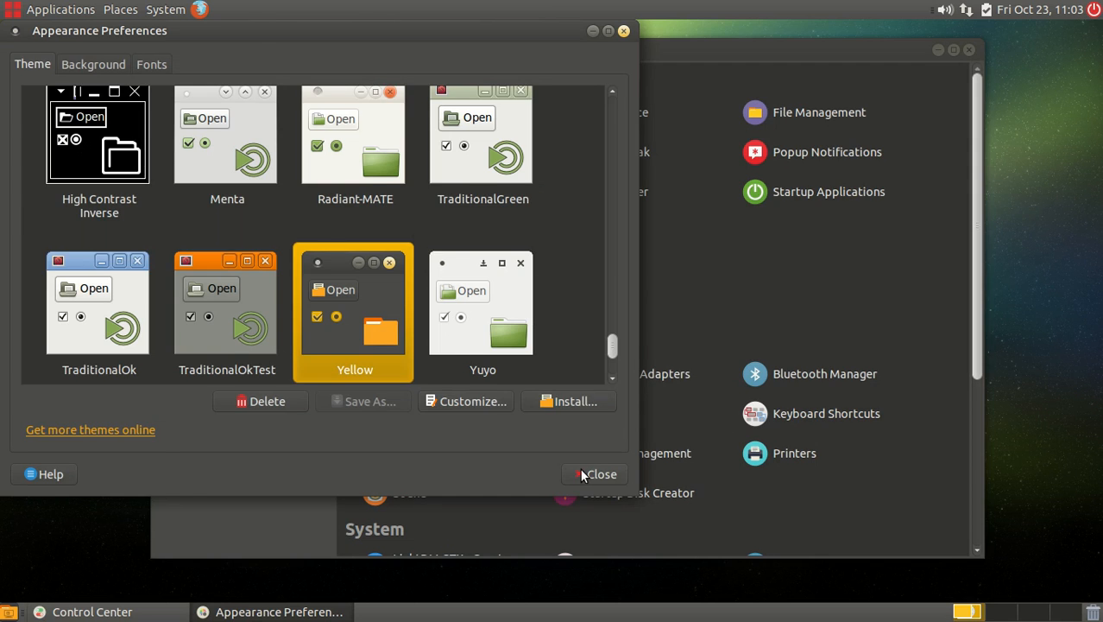
left_click(595, 473)
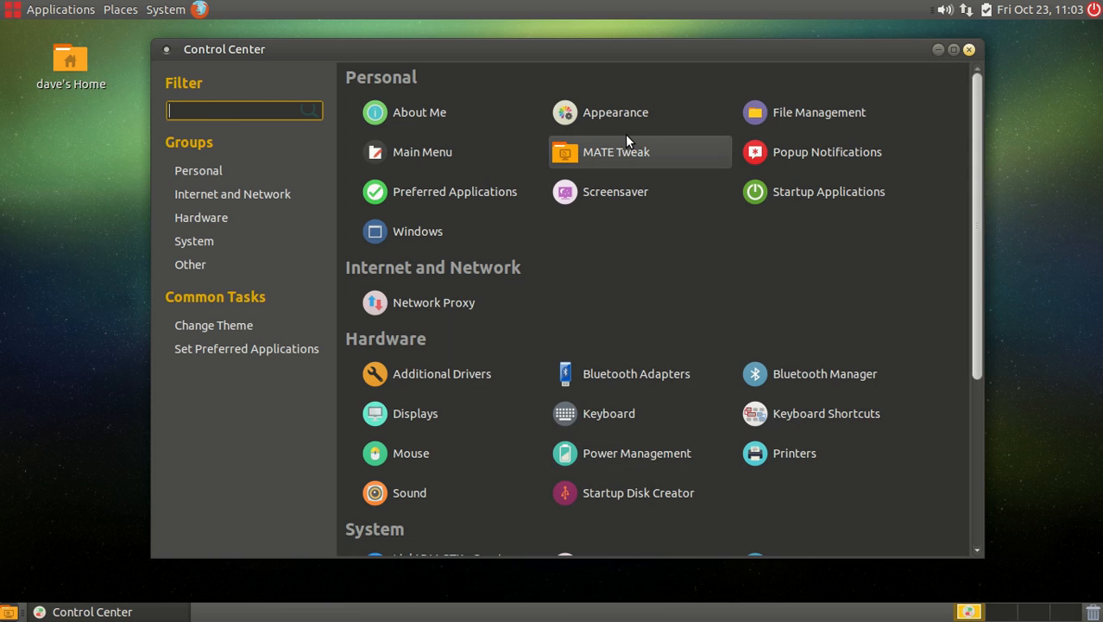
mouse_move(614, 112)
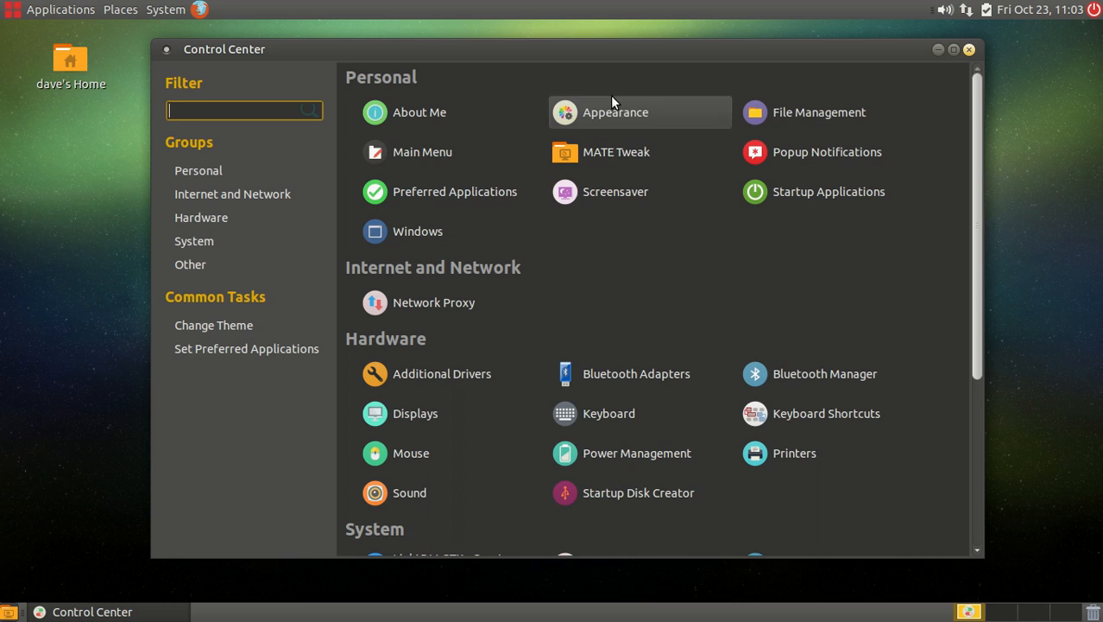
mouse_move(604, 263)
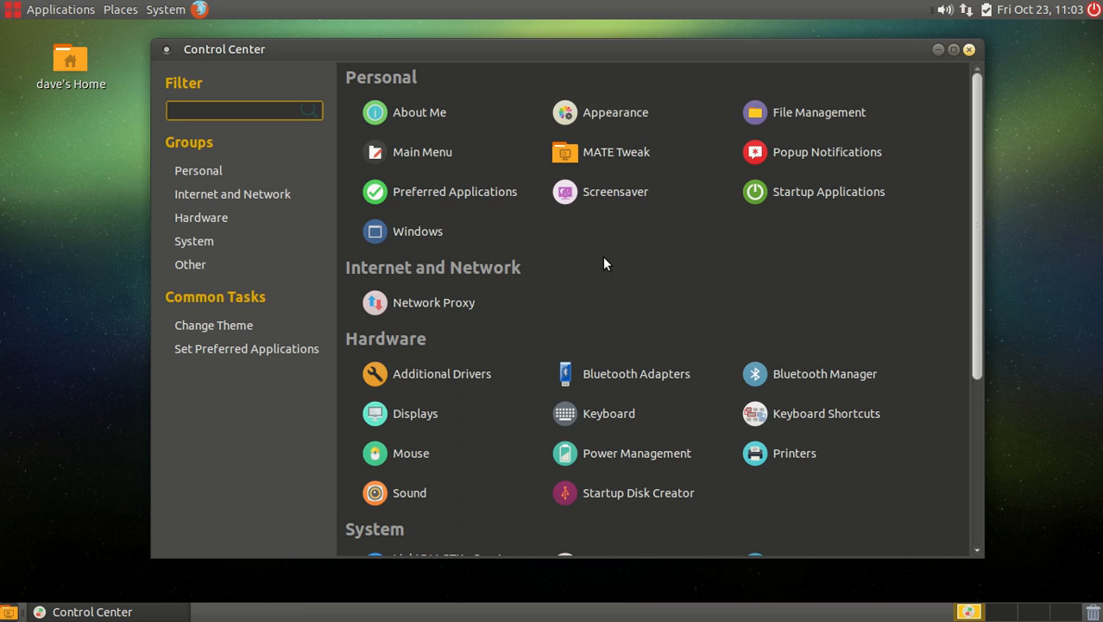
- Set MATE Tweak's panel layout to Cupertino with a dock, then close Tweak
left_click(564, 152)
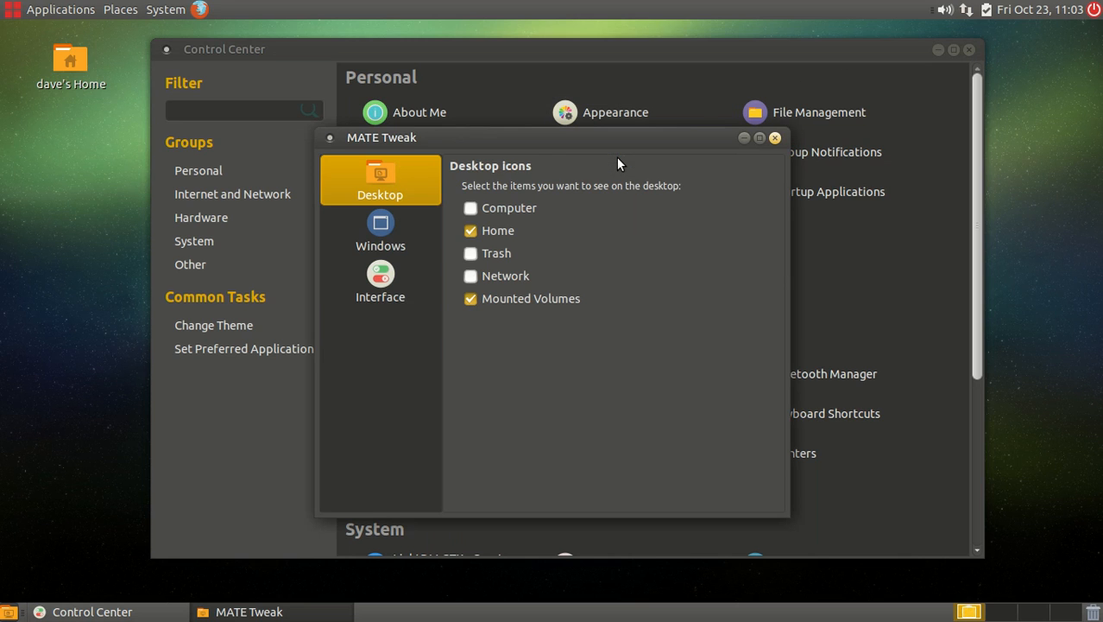
left_click(380, 281)
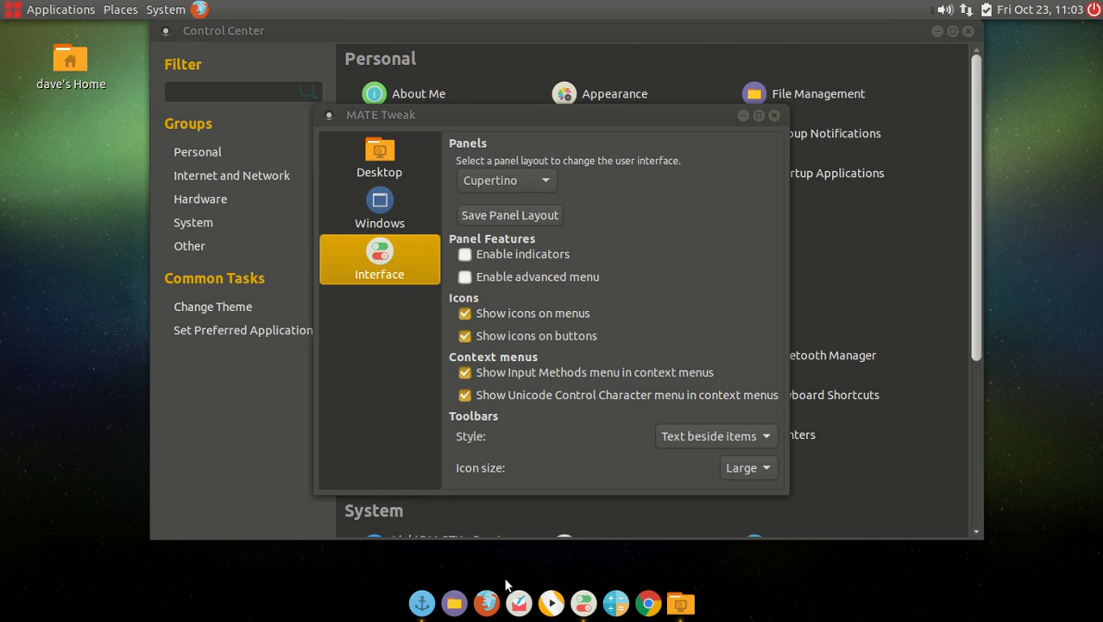
mouse_move(773, 127)
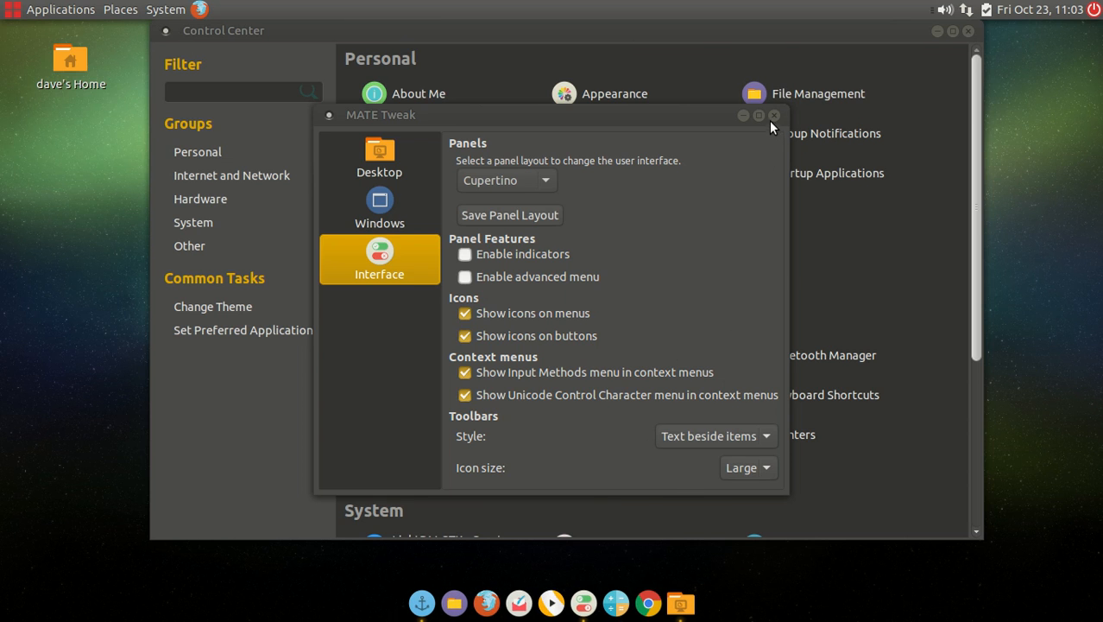
left_click(774, 115)
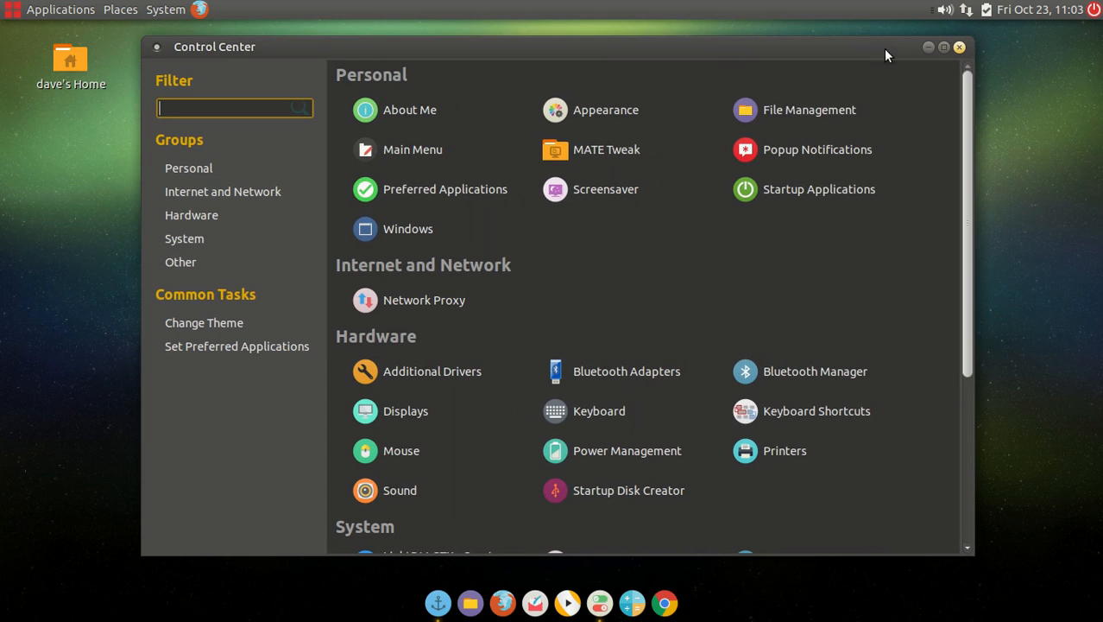
mouse_move(148, 90)
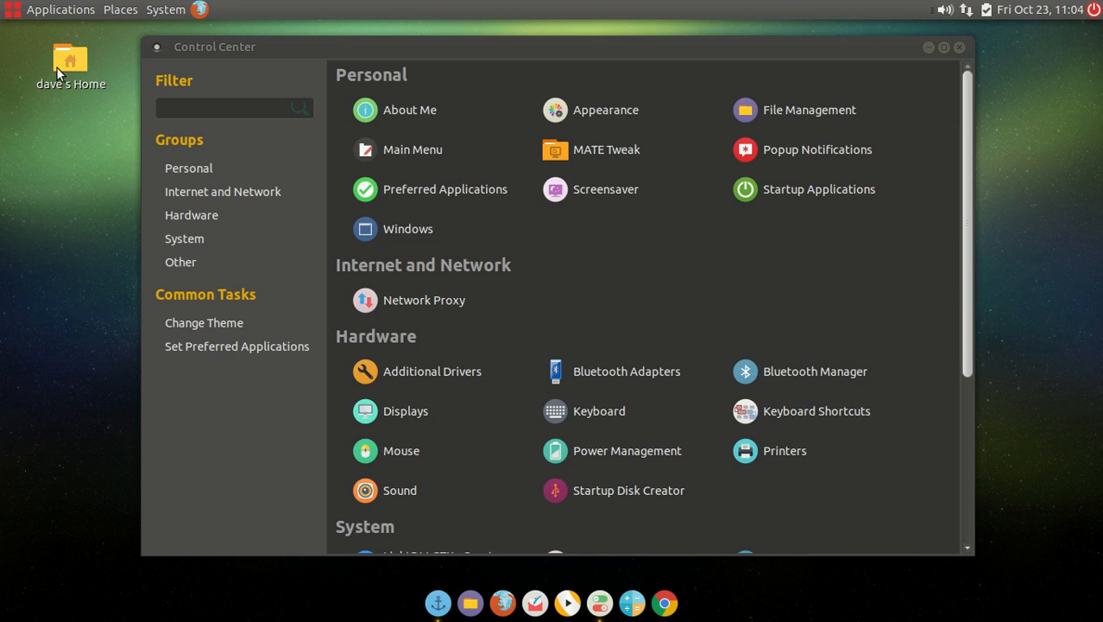
- Set the desktop background to the yellow-green aurora image and close Appearance Preferences
double_click(71, 59)
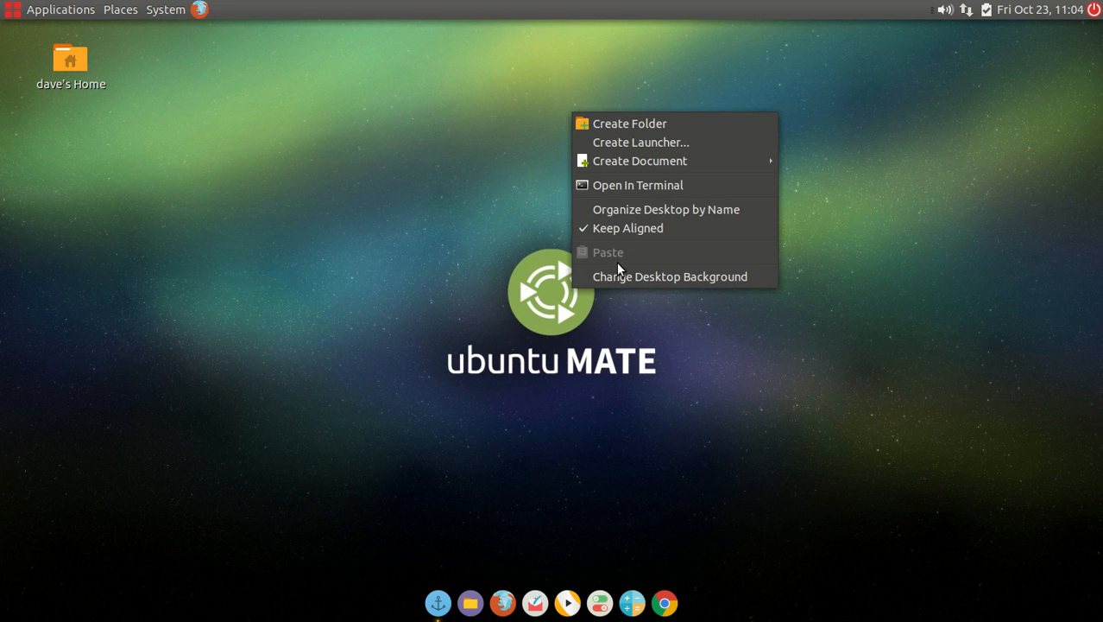
left_click(670, 275)
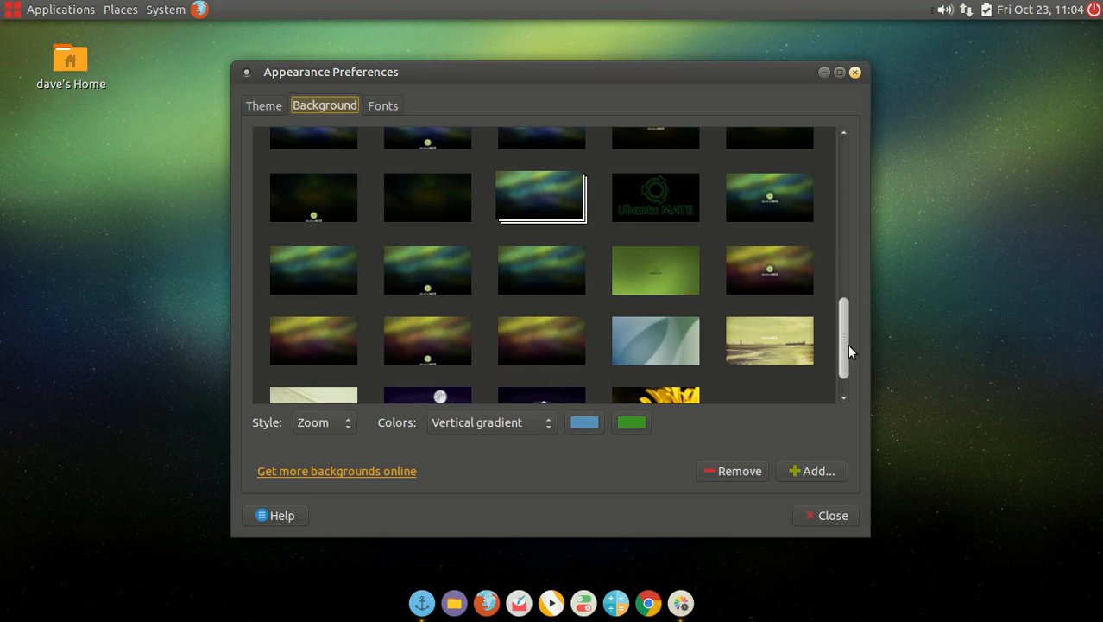
left_click(768, 270)
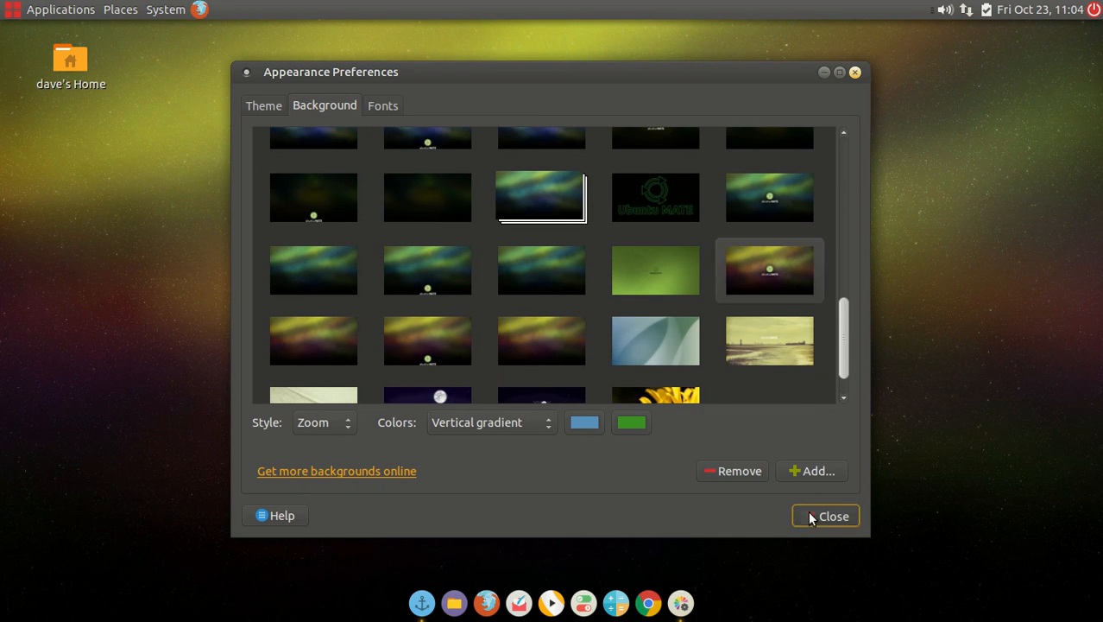
left_click(824, 516)
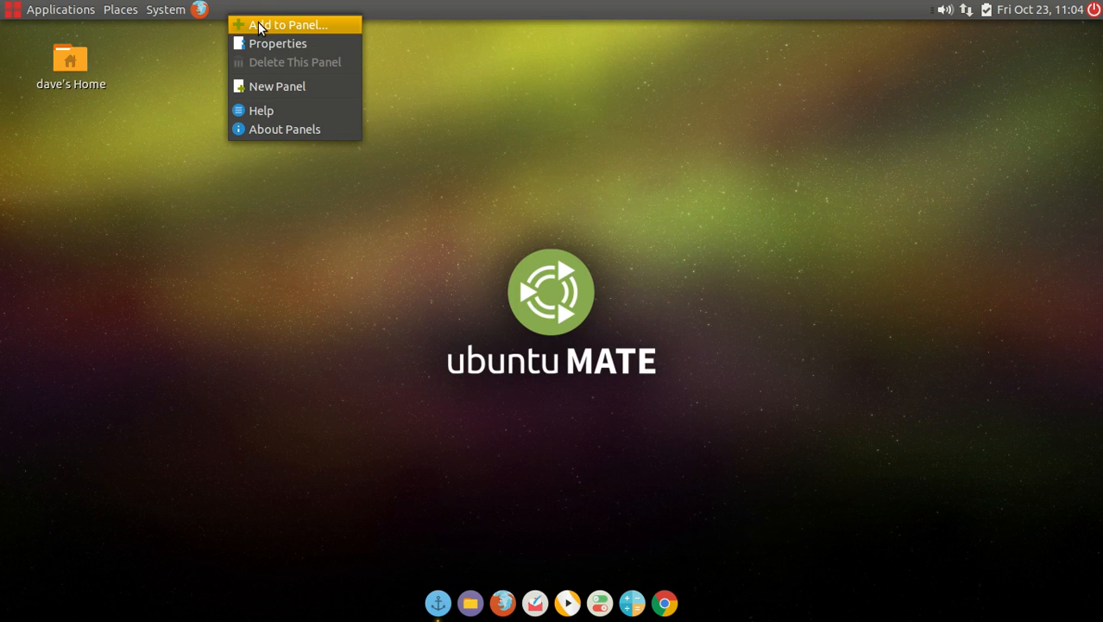
- Add the MATE Menu applet to the top panel from the Add to Panel list
left_click(288, 25)
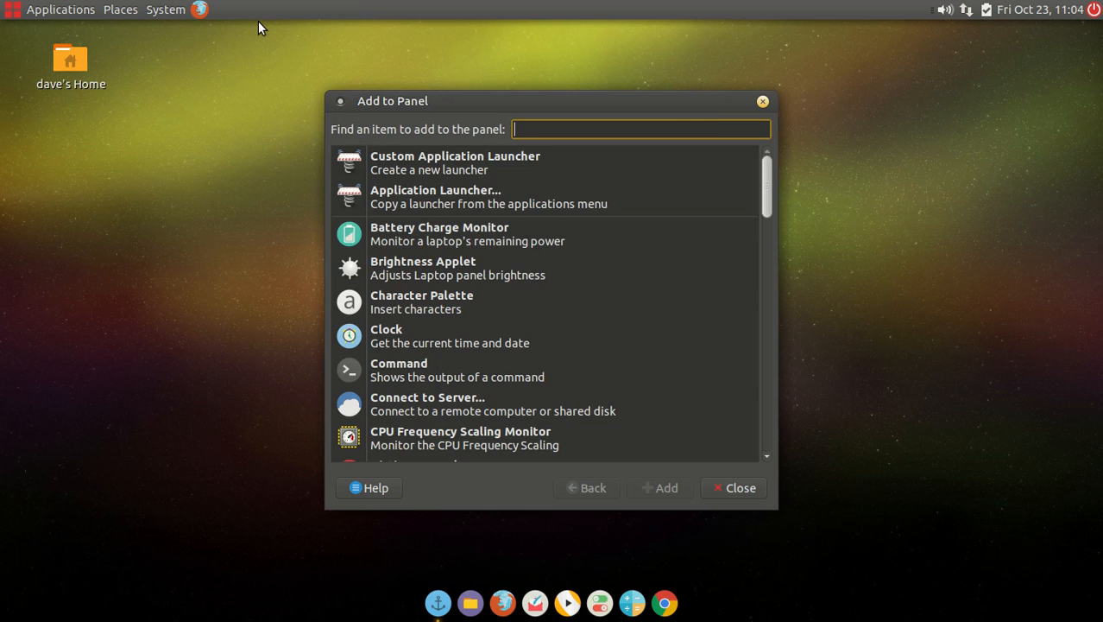
scroll("down", 3)
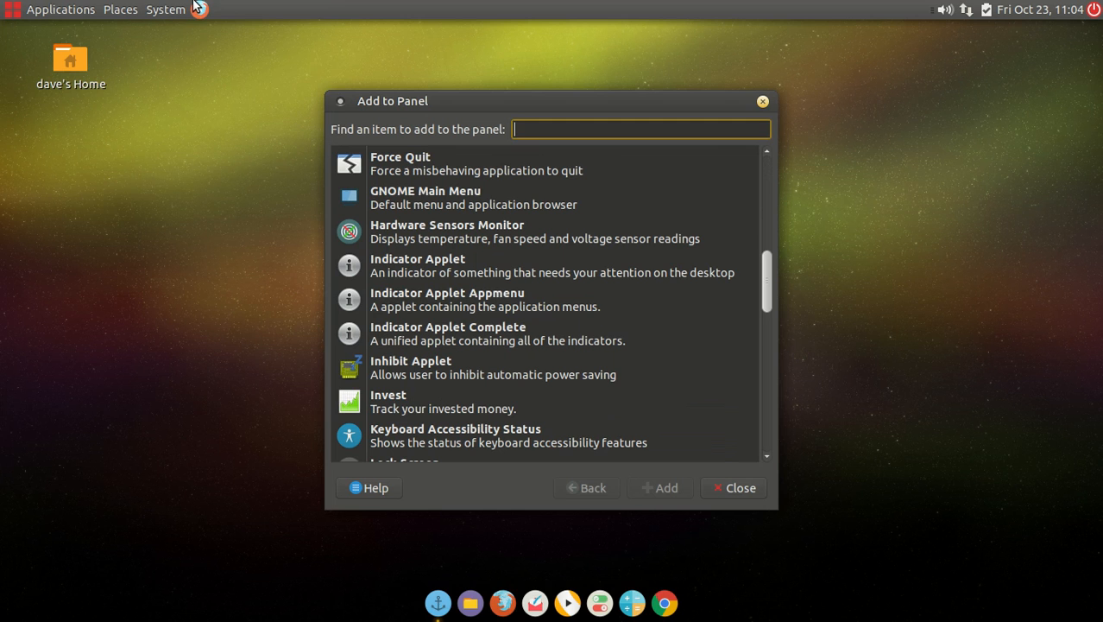
mouse_move(221, 73)
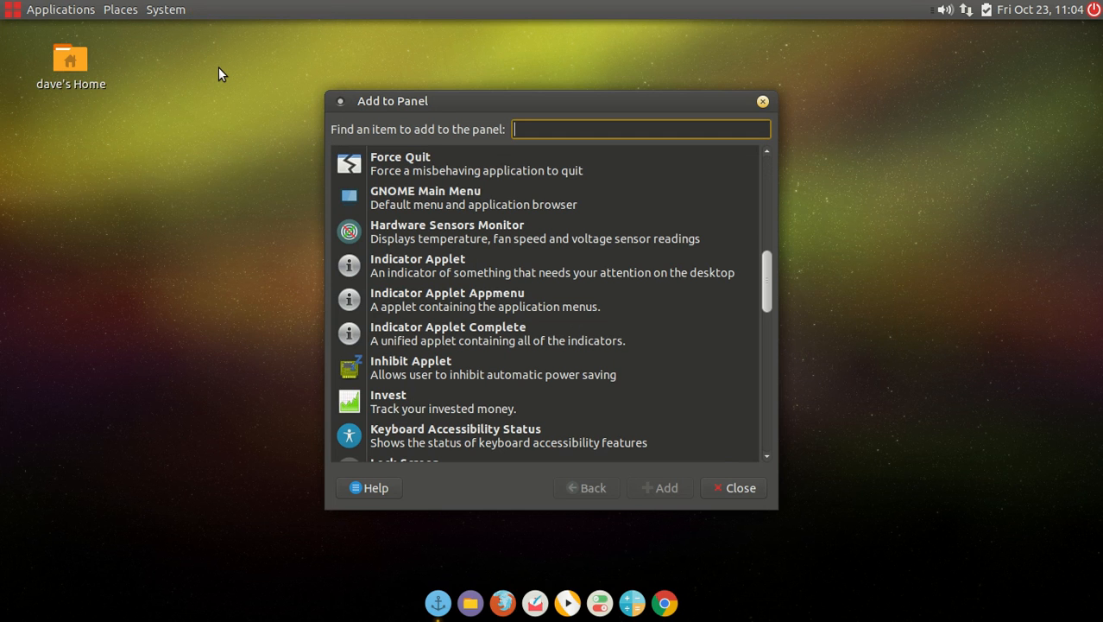
mouse_move(769, 350)
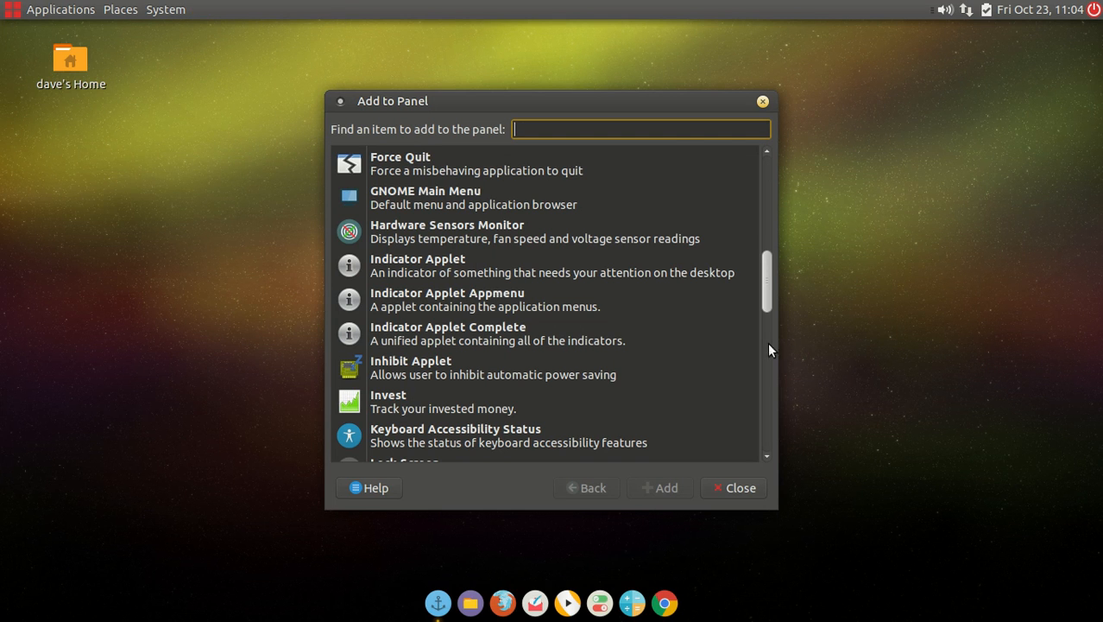
scroll("down", 3)
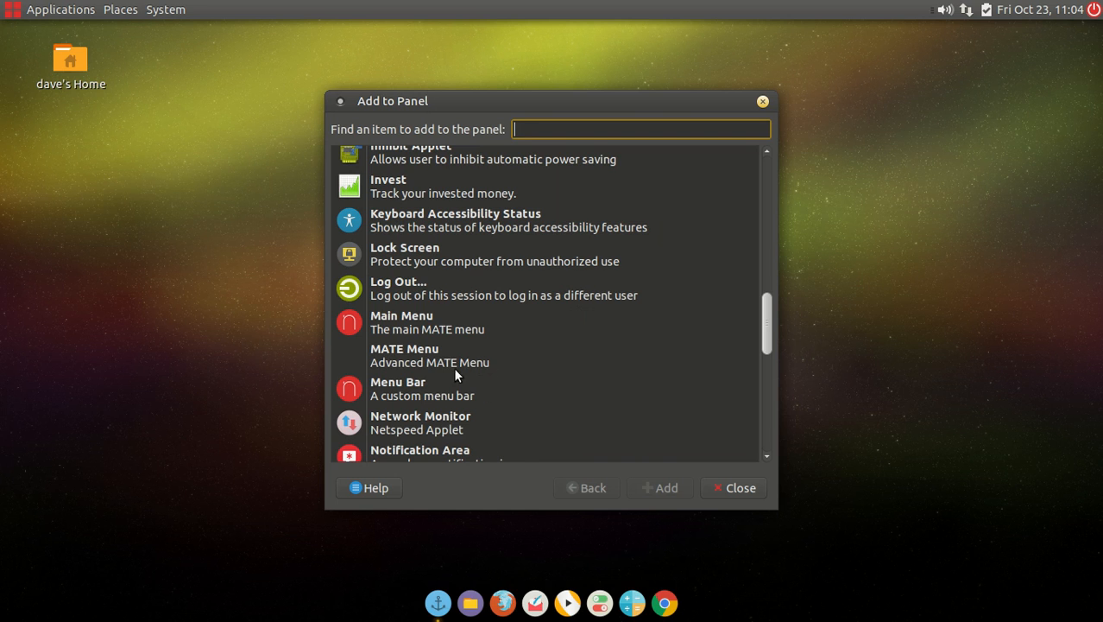
left_click(404, 354)
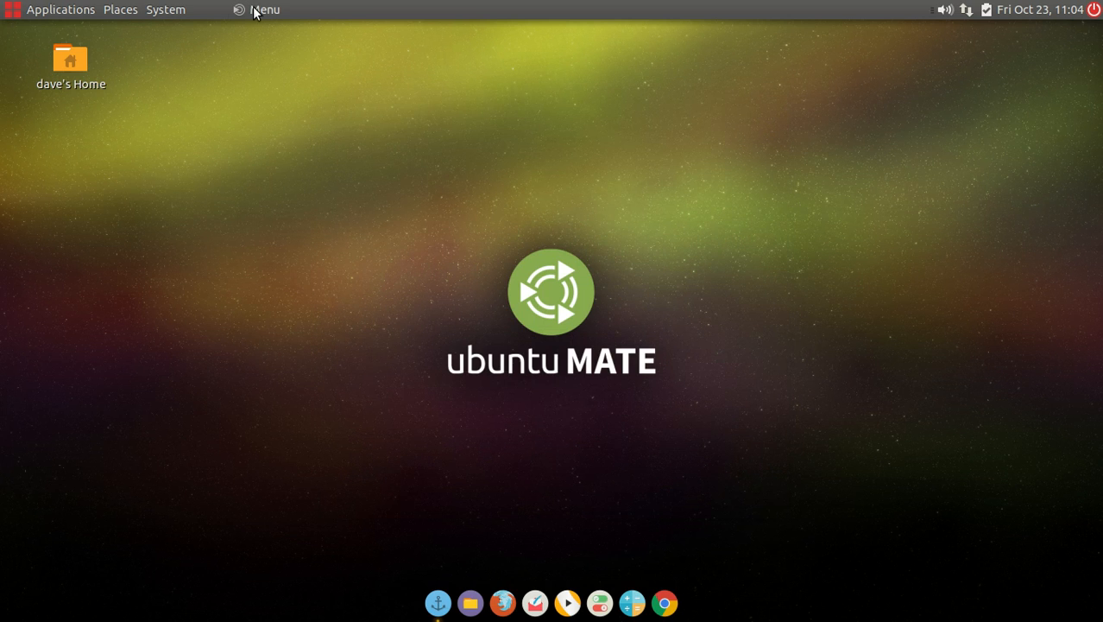
- Preview the MATE Menu, then move its applet to the far left of the panel
left_click(265, 10)
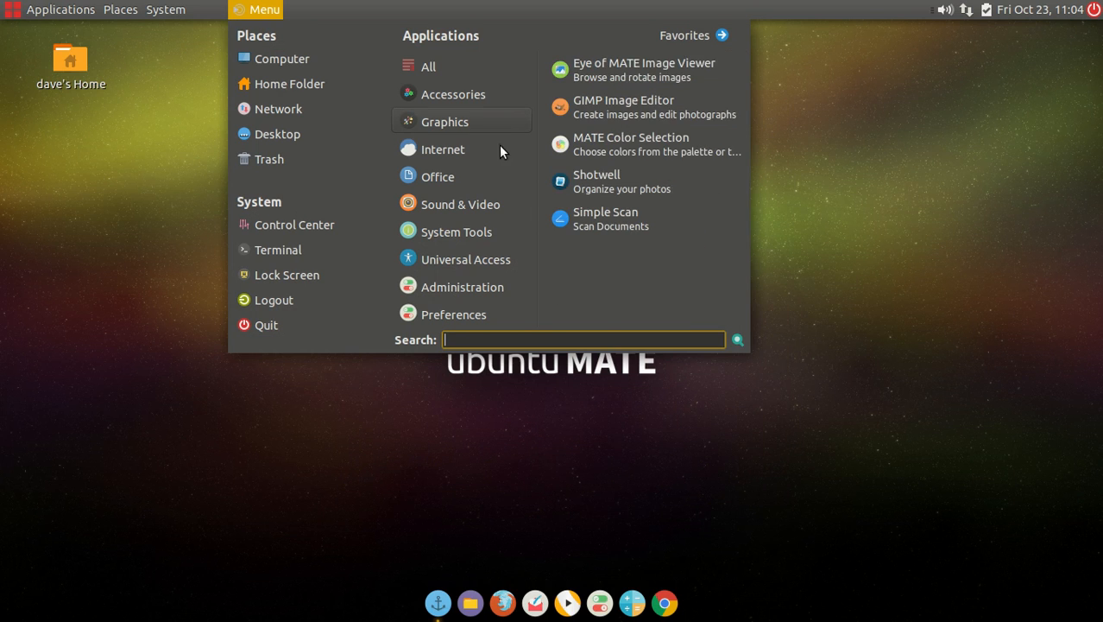
left_click(453, 314)
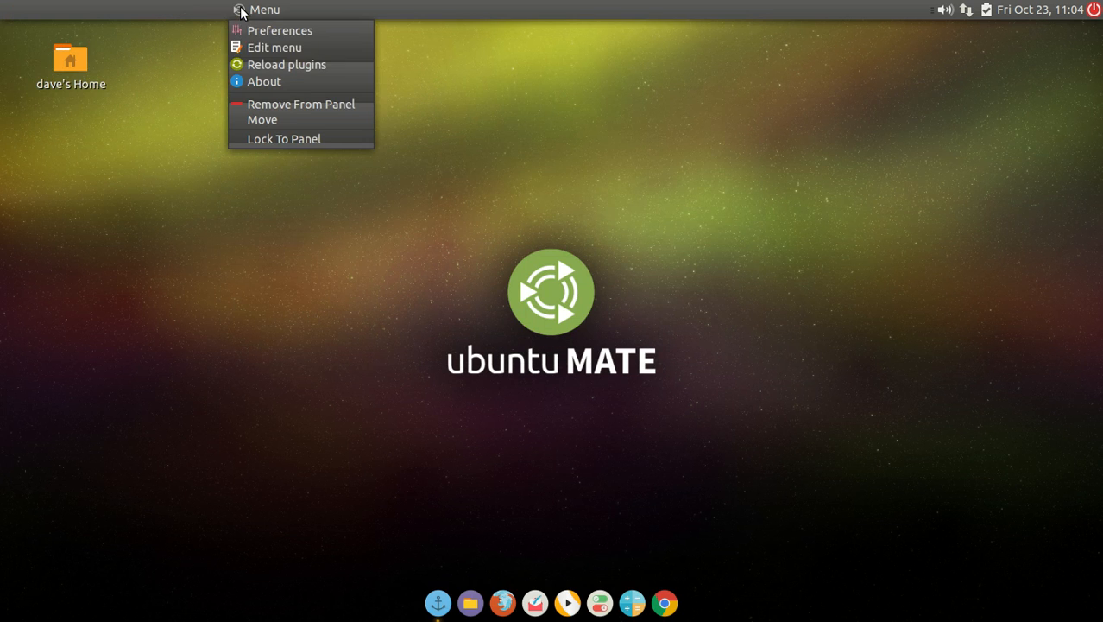
mouse_move(262, 119)
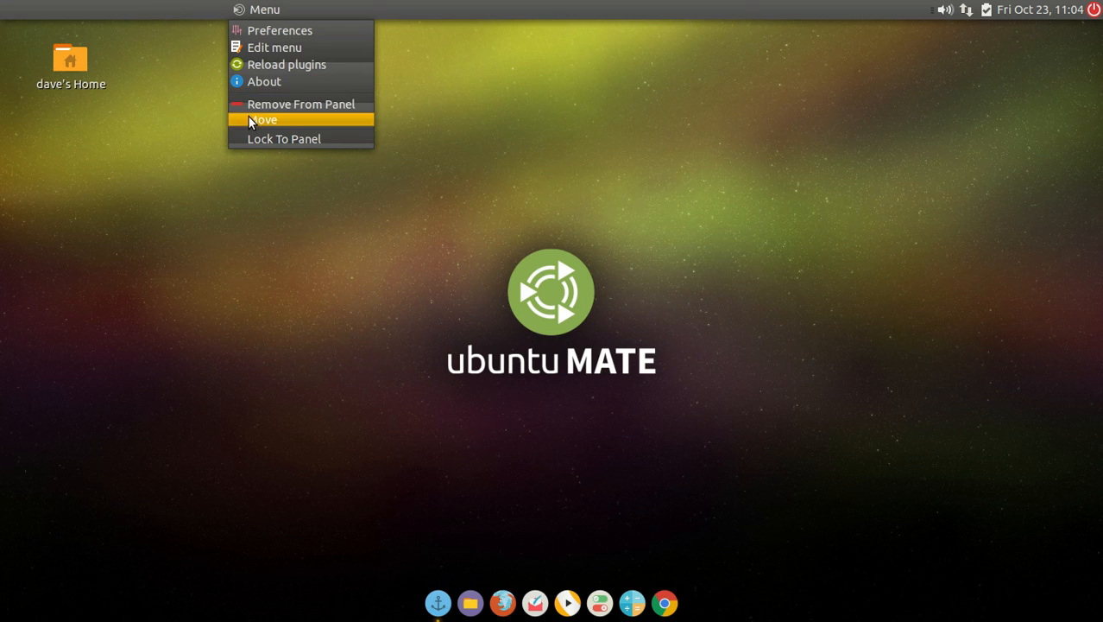
left_click(29, 9)
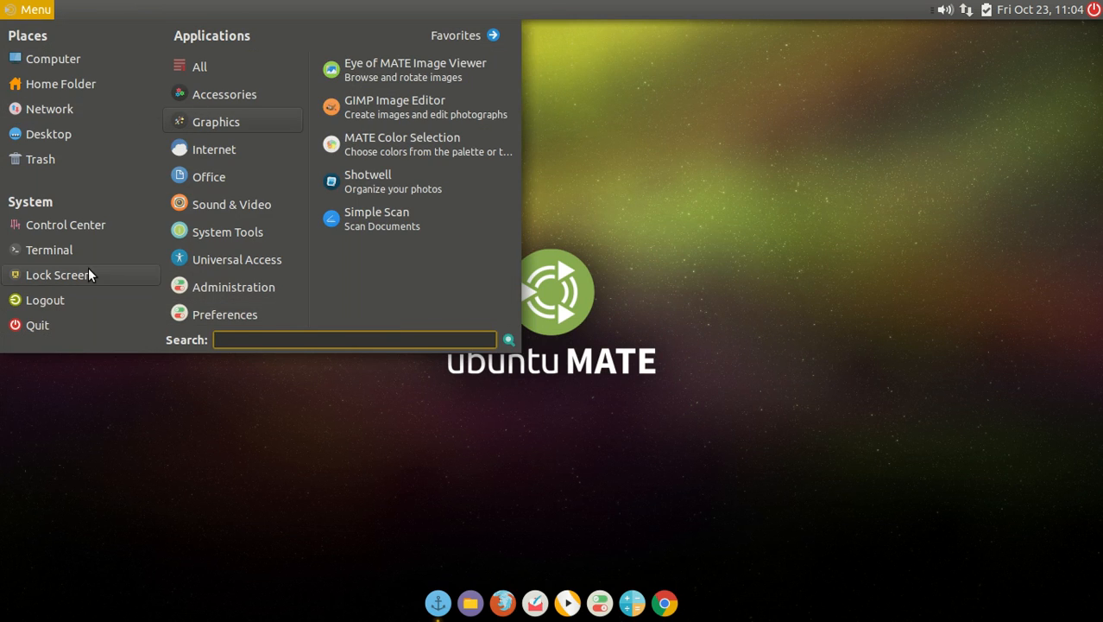
mouse_move(395, 107)
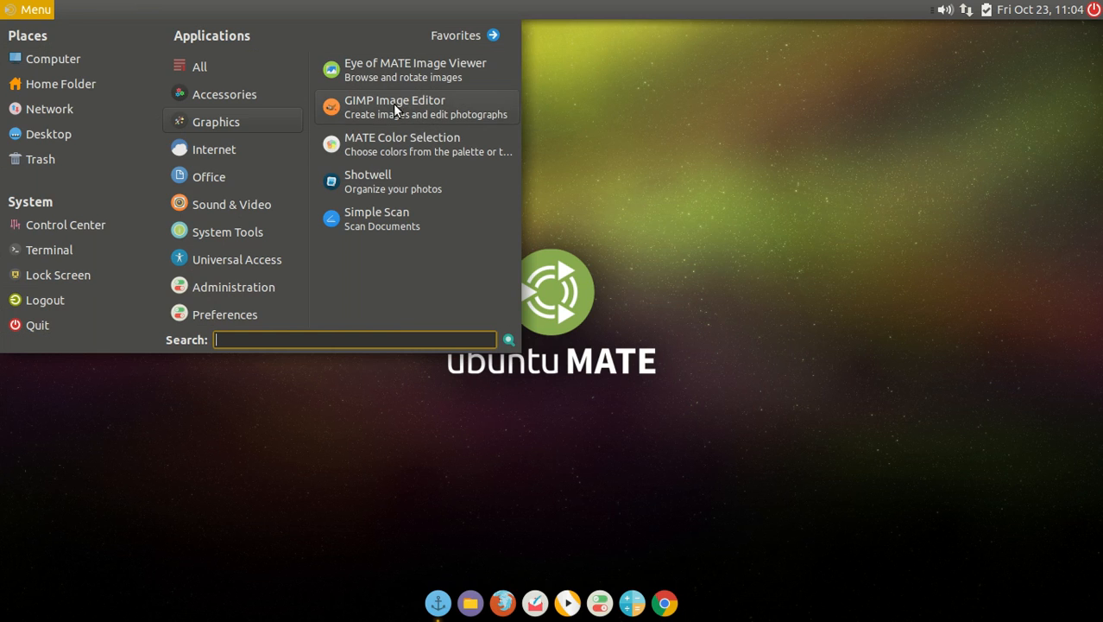
mouse_move(448, 115)
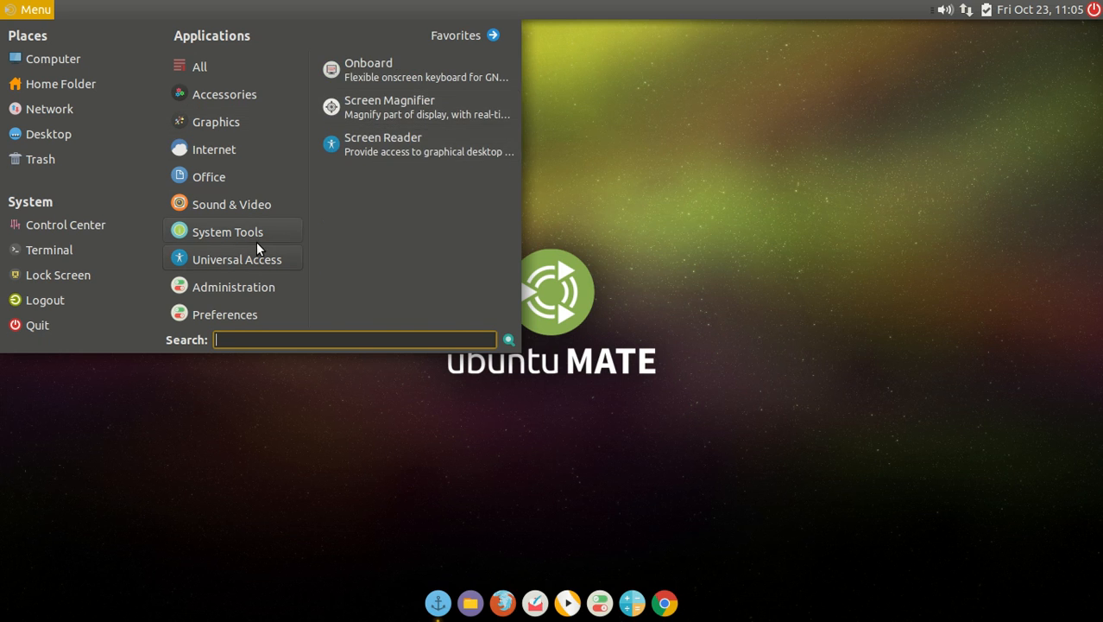
left_click(215, 149)
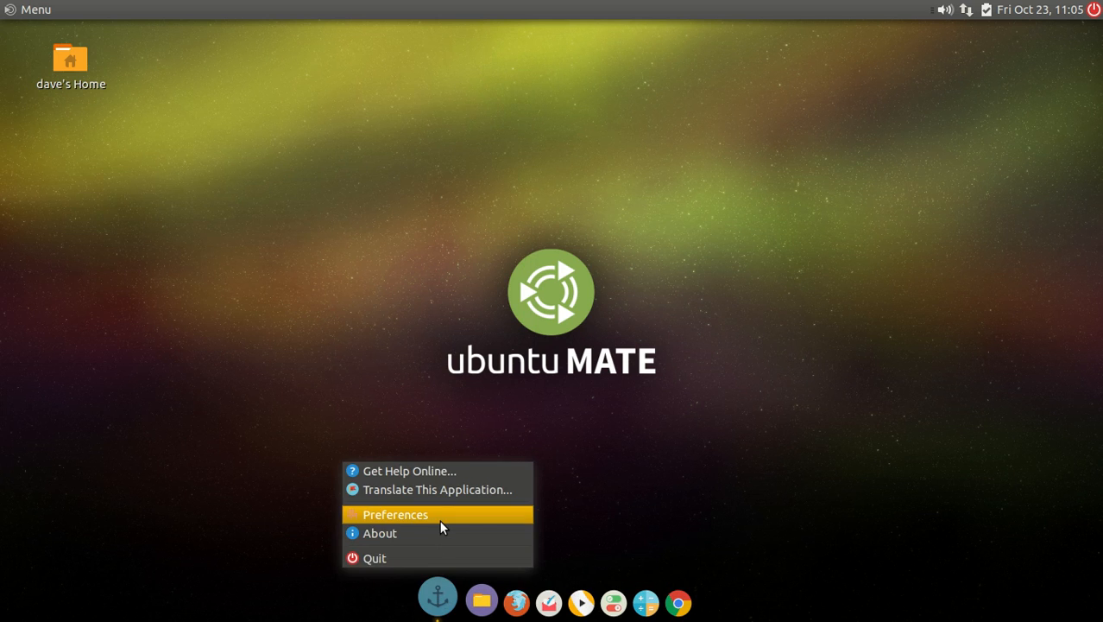
left_click(396, 514)
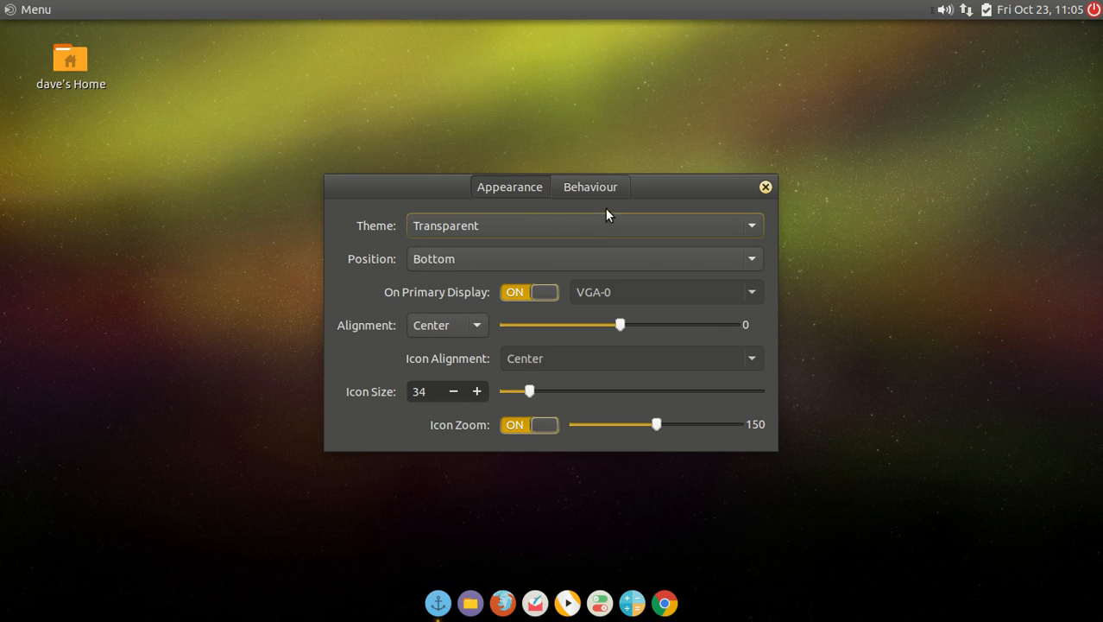
left_click(590, 187)
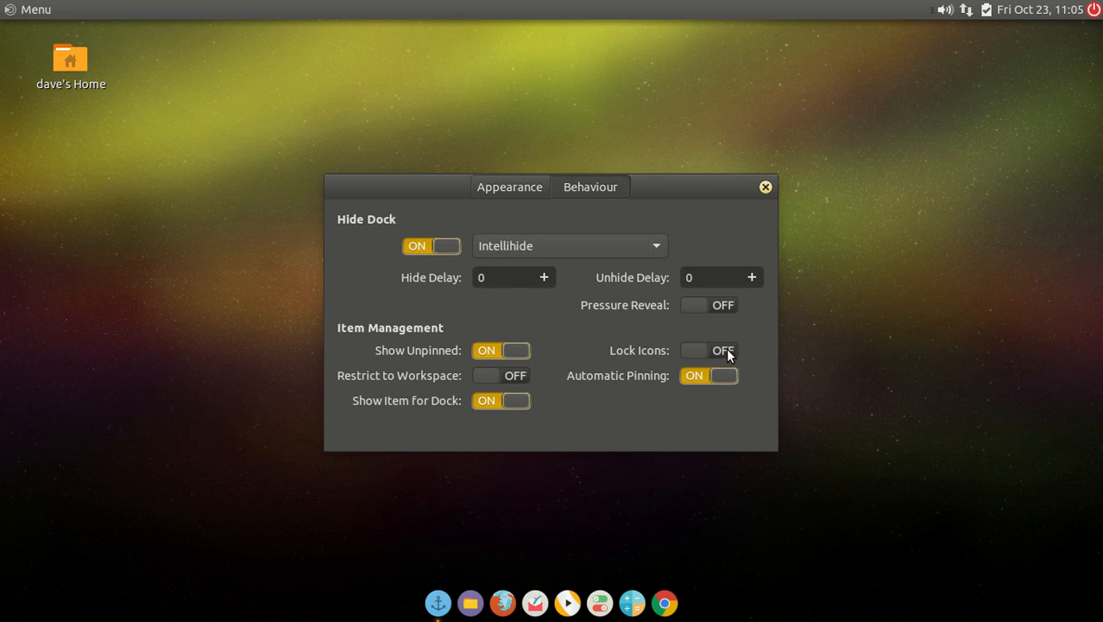
left_click(510, 187)
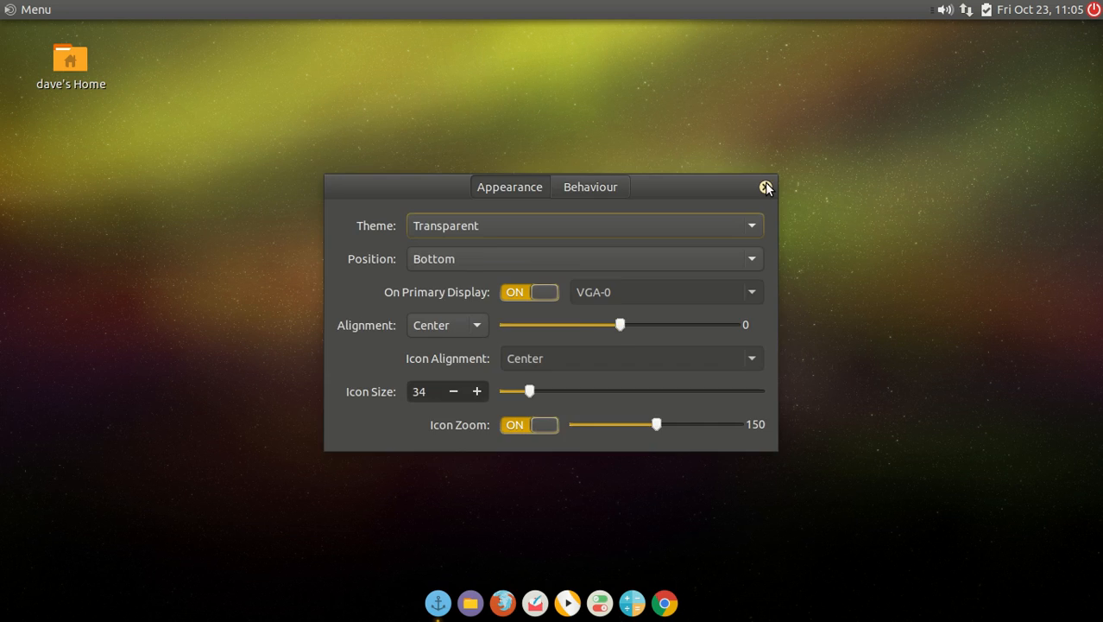
left_click(765, 187)
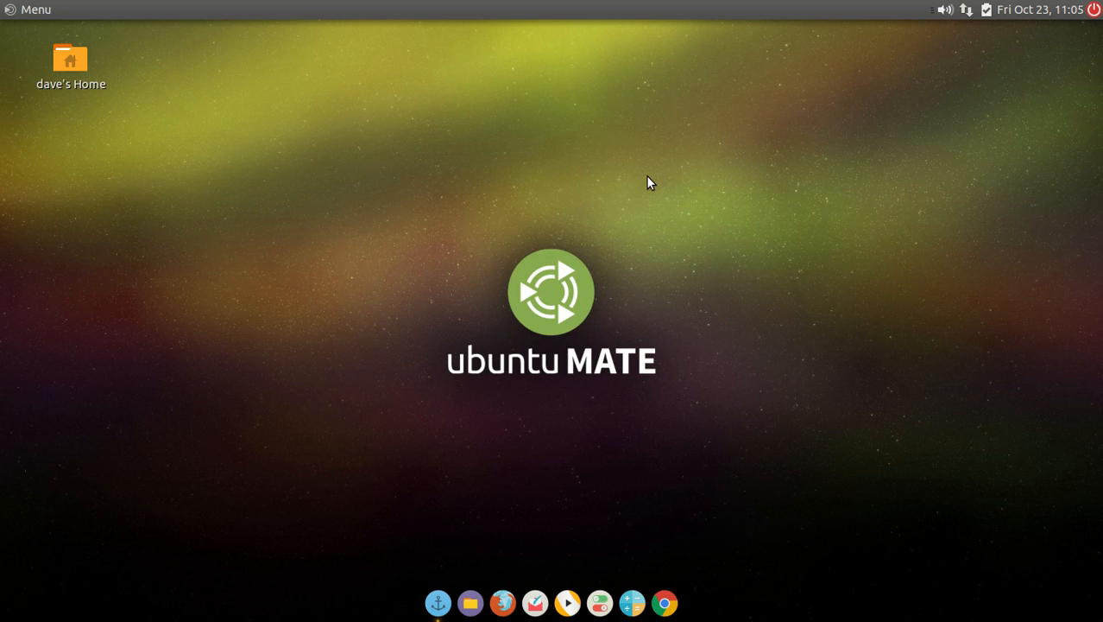
mouse_move(501, 15)
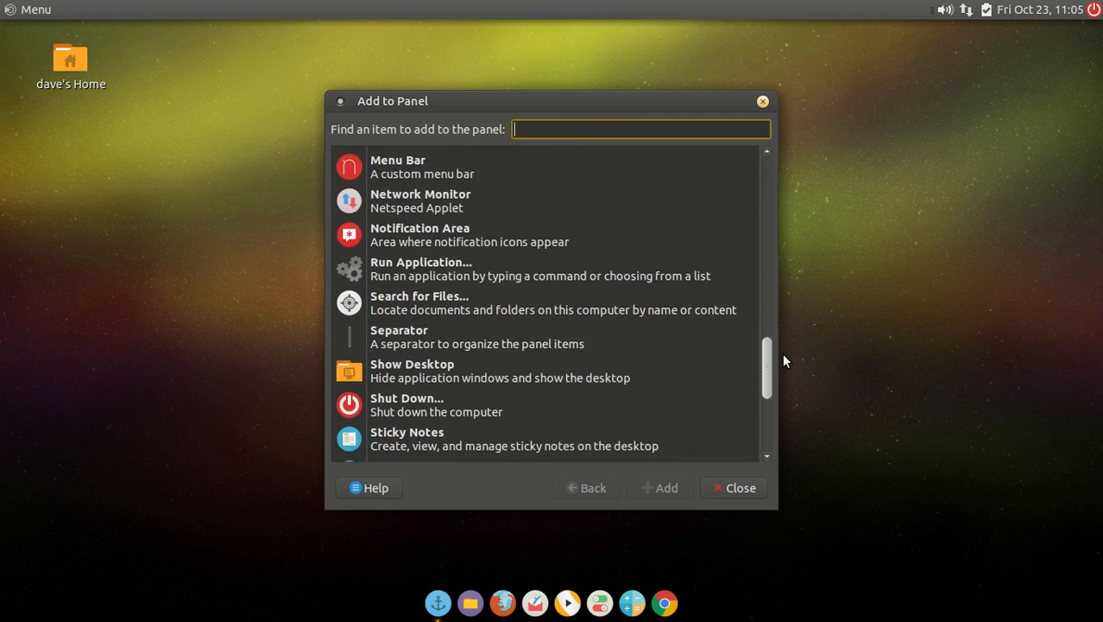
scroll("down", 3)
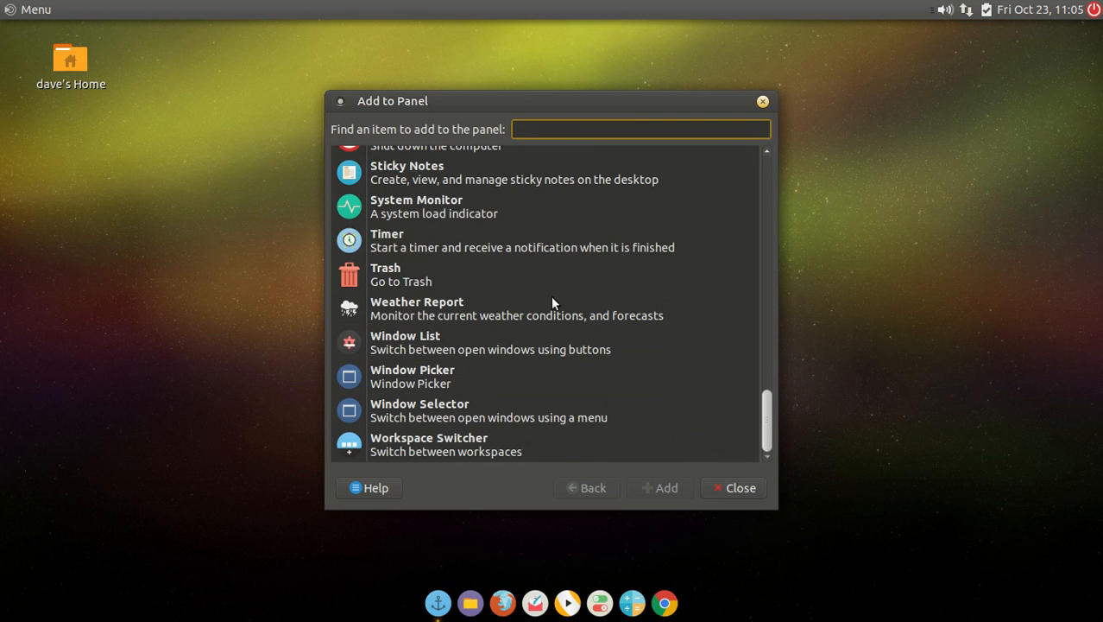
mouse_move(609, 264)
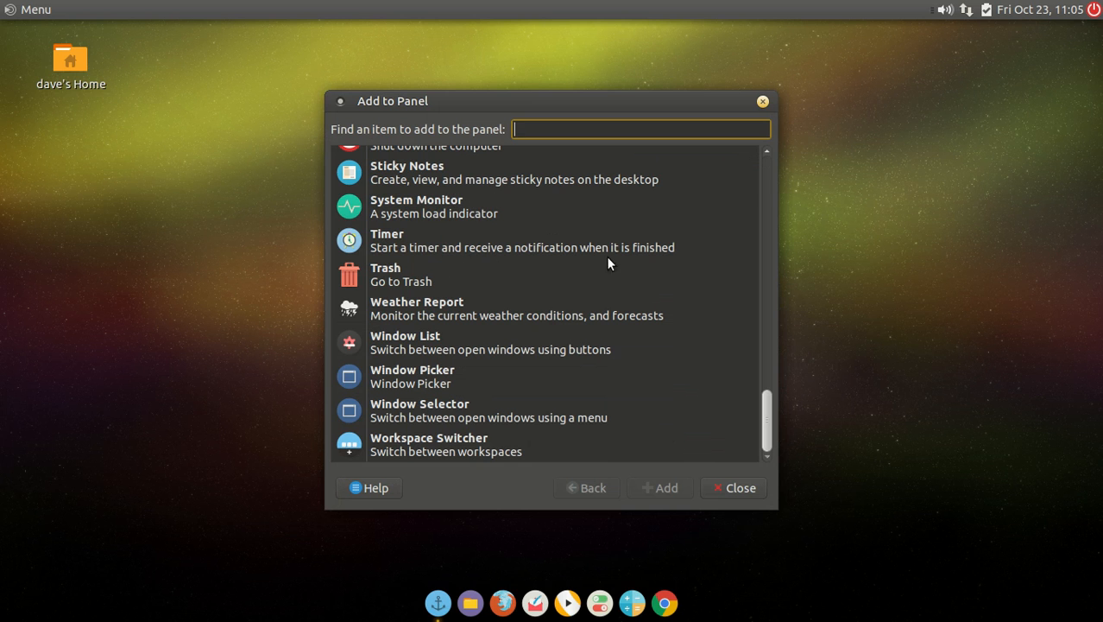
mouse_move(546, 347)
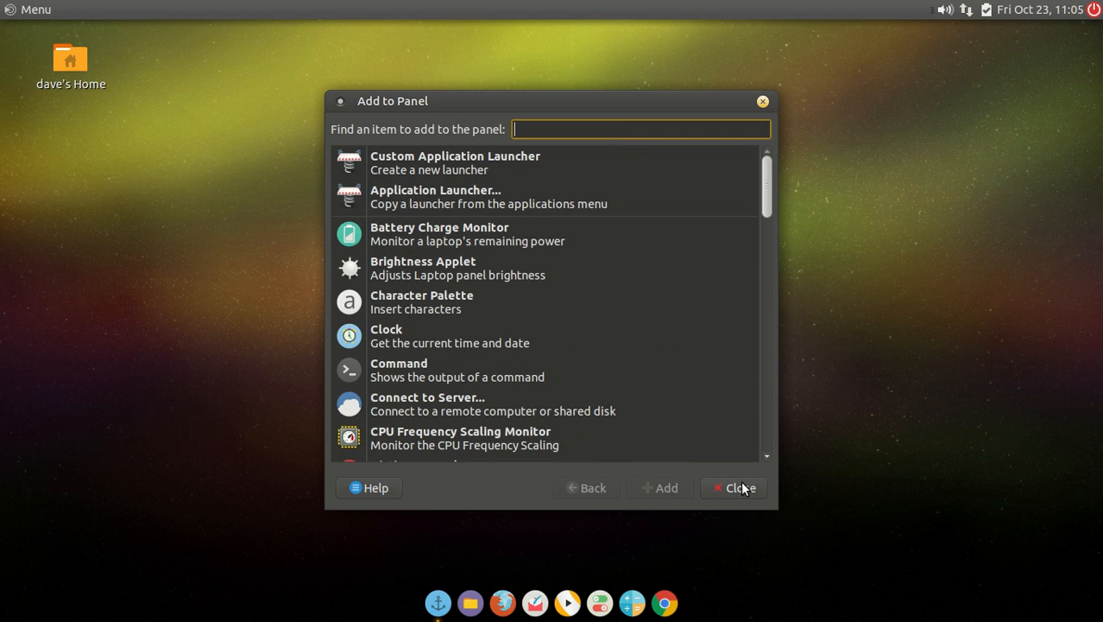
left_click(733, 488)
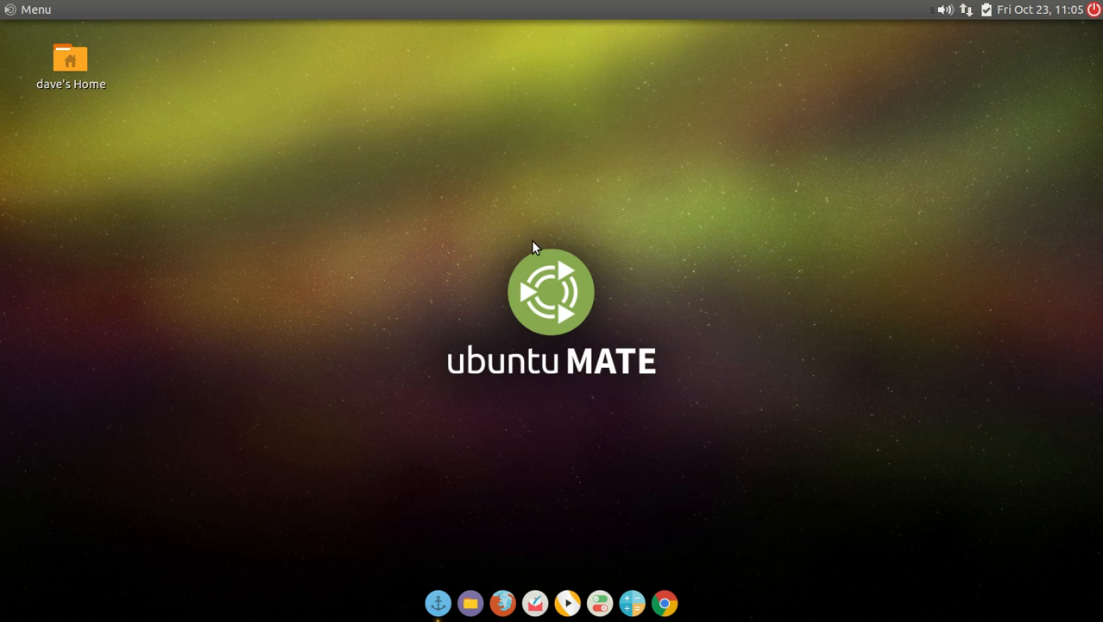
mouse_move(805, 54)
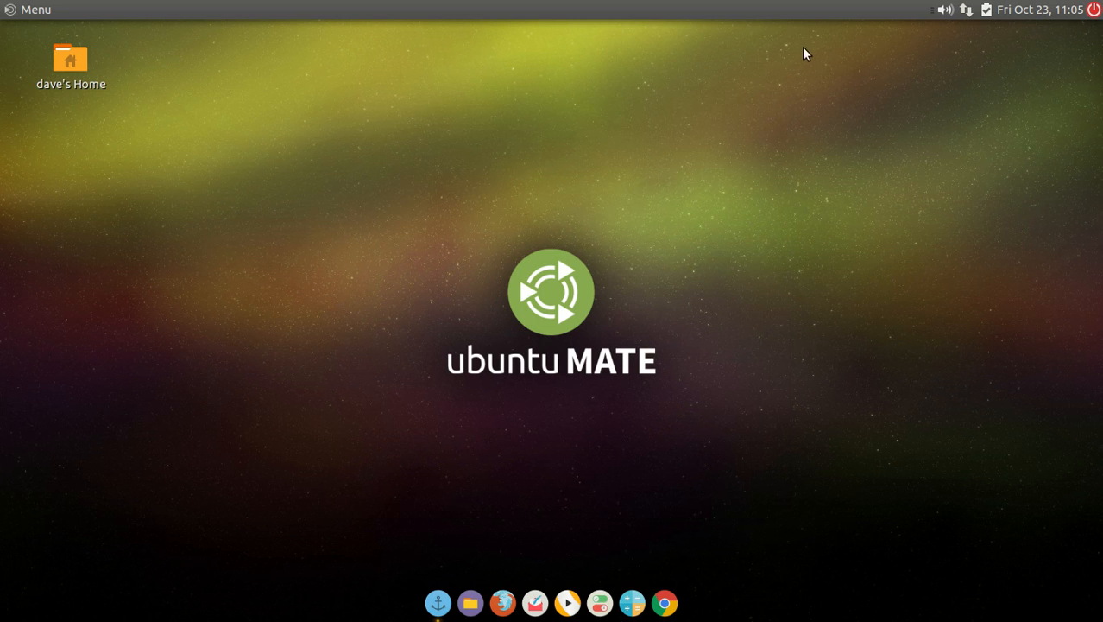
left_click(1041, 10)
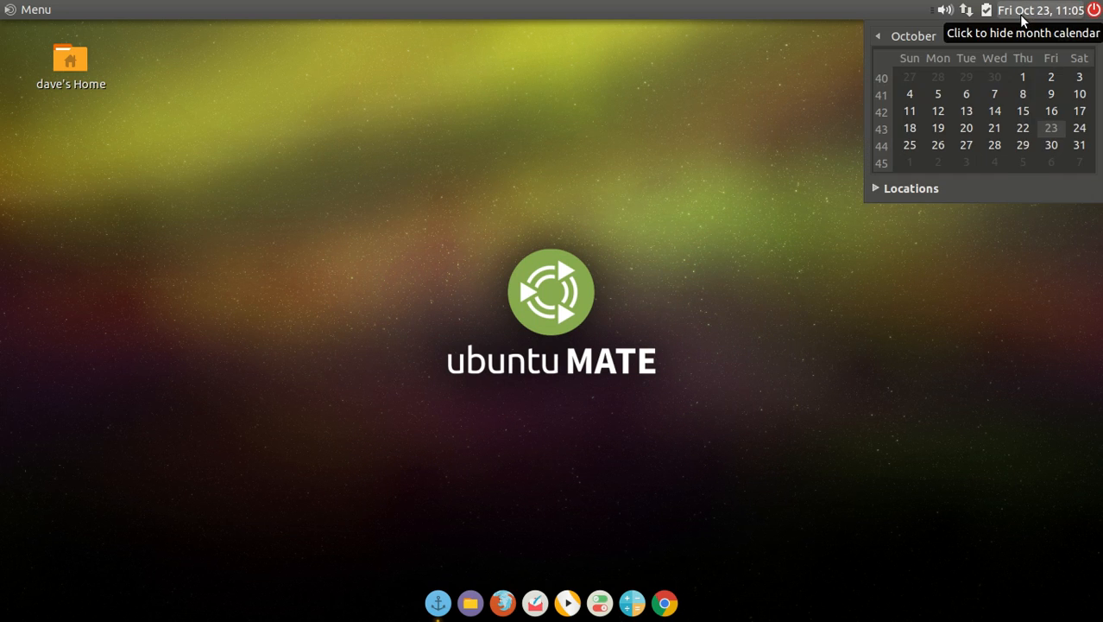
left_click(30, 9)
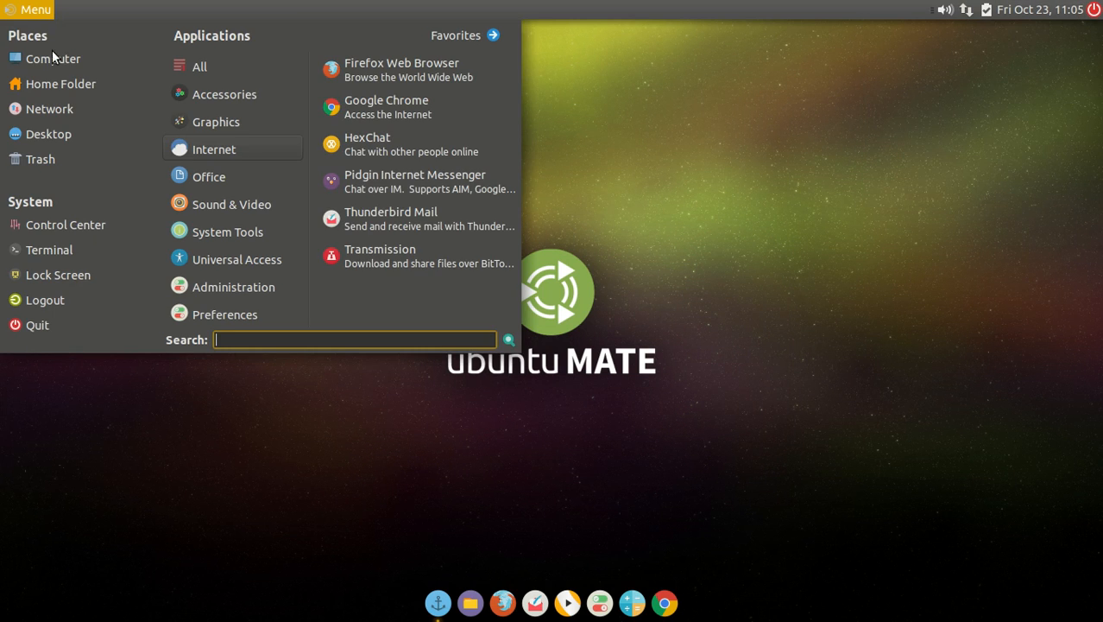
mouse_move(506, 255)
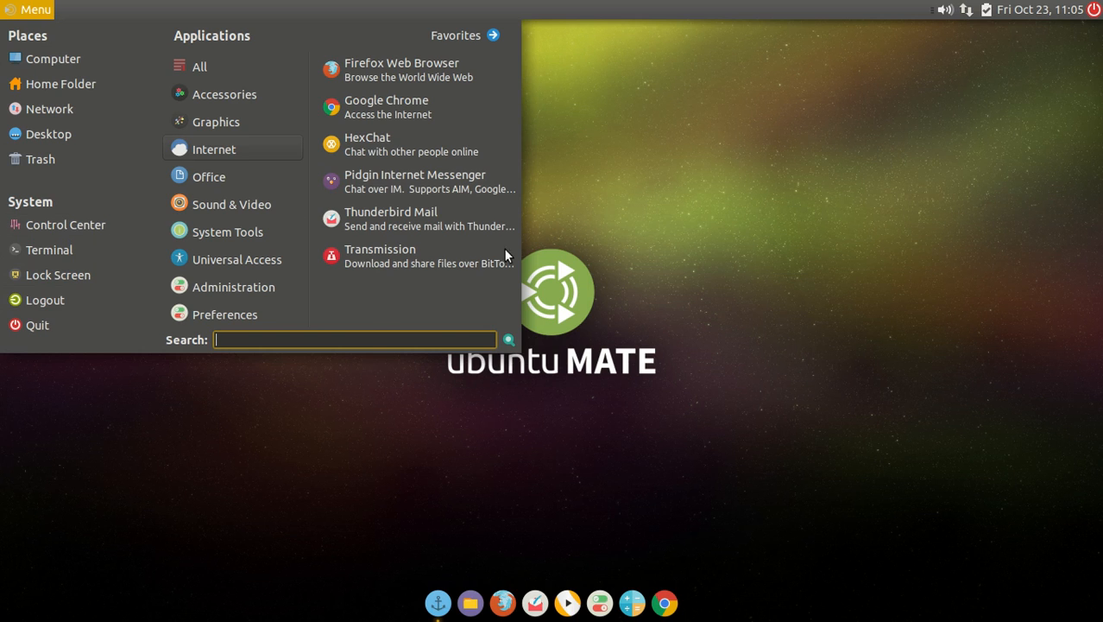
mouse_move(722, 182)
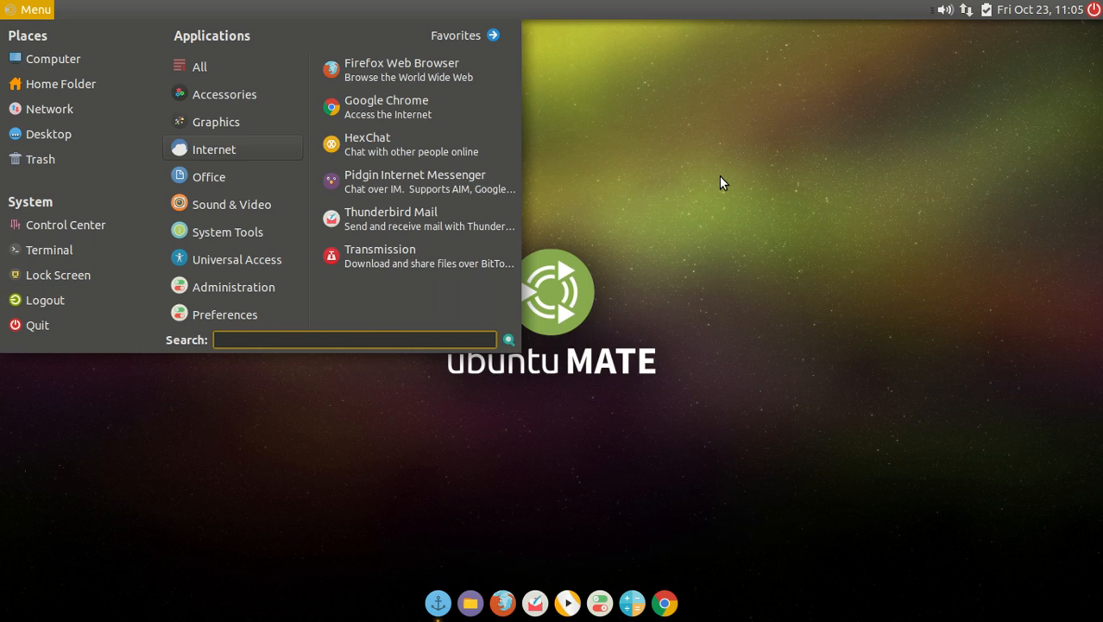
left_click(29, 9)
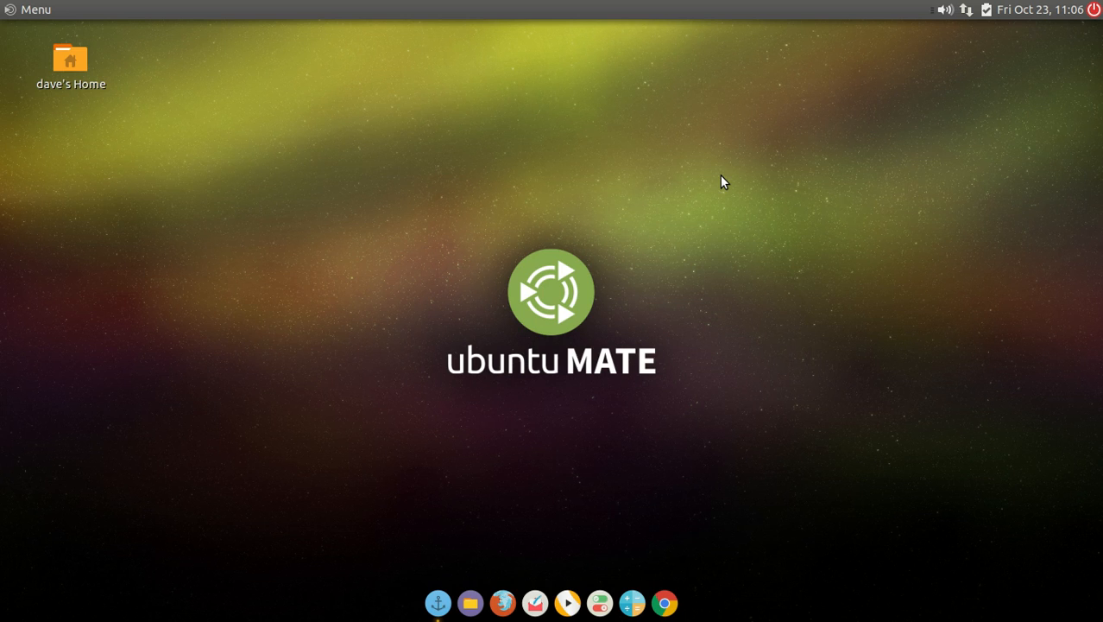
mouse_move(472, 29)
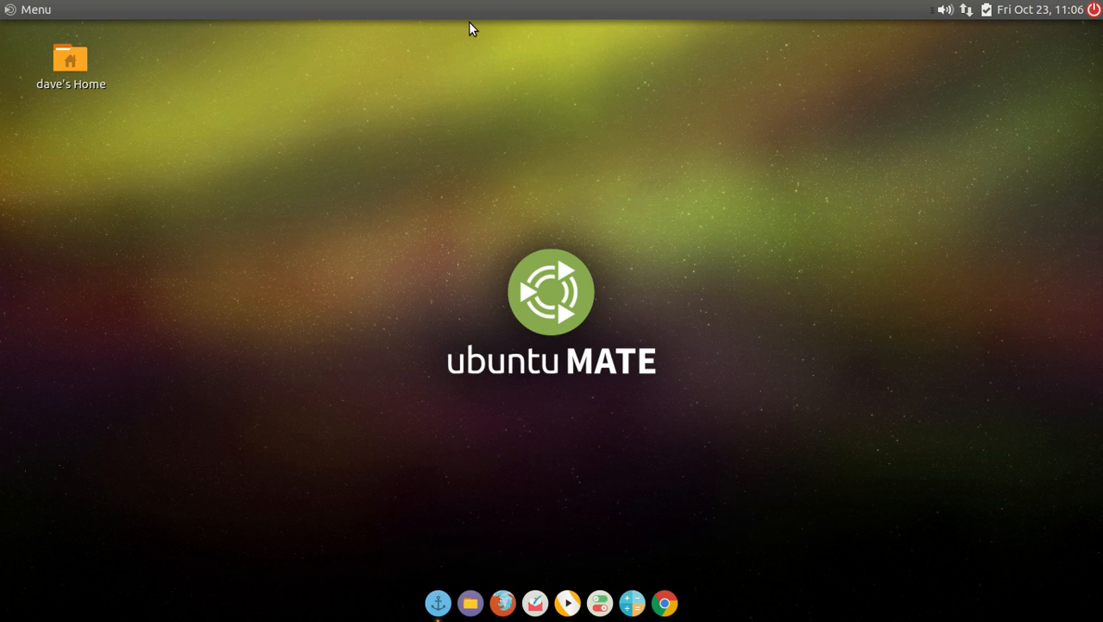
mouse_move(400, 80)
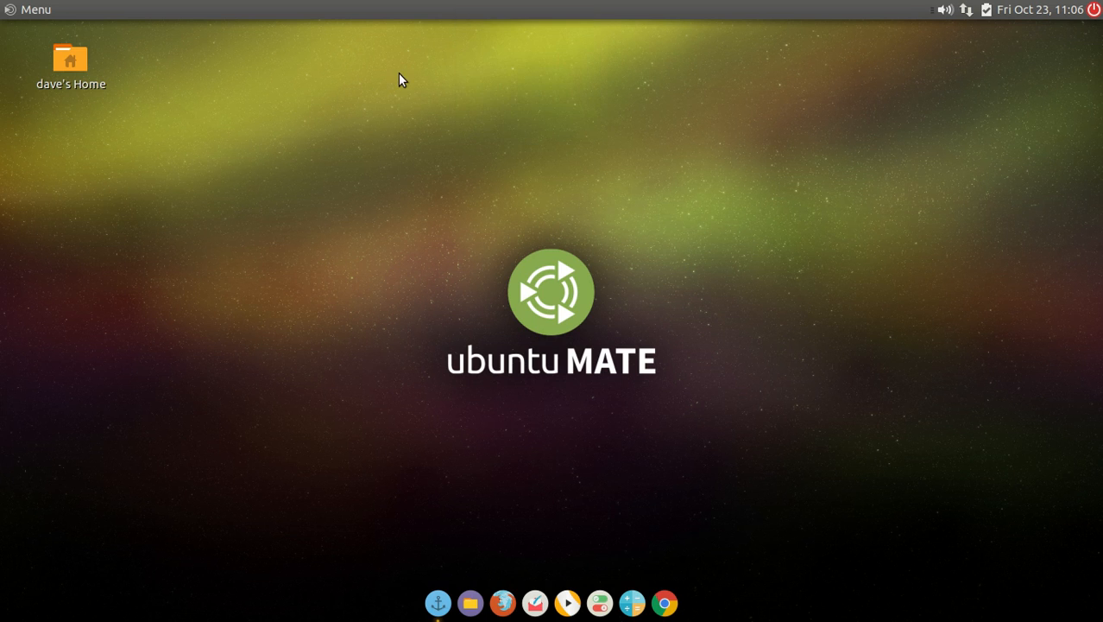
- Add a Google Chrome launcher to the top panel and begin moving it
left_click(29, 10)
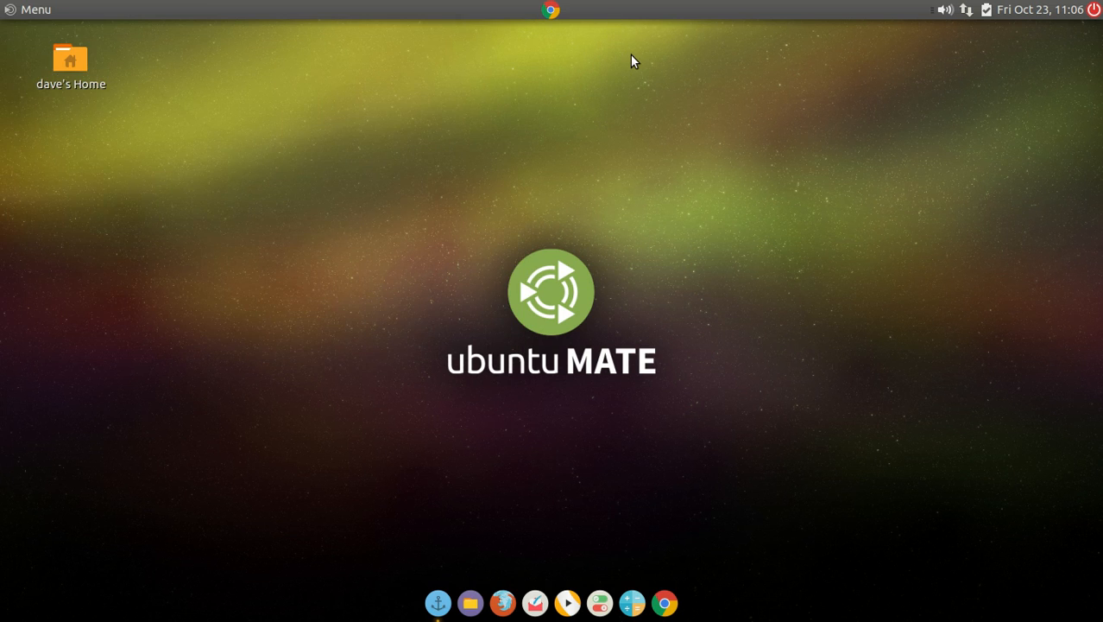
right_click(551, 9)
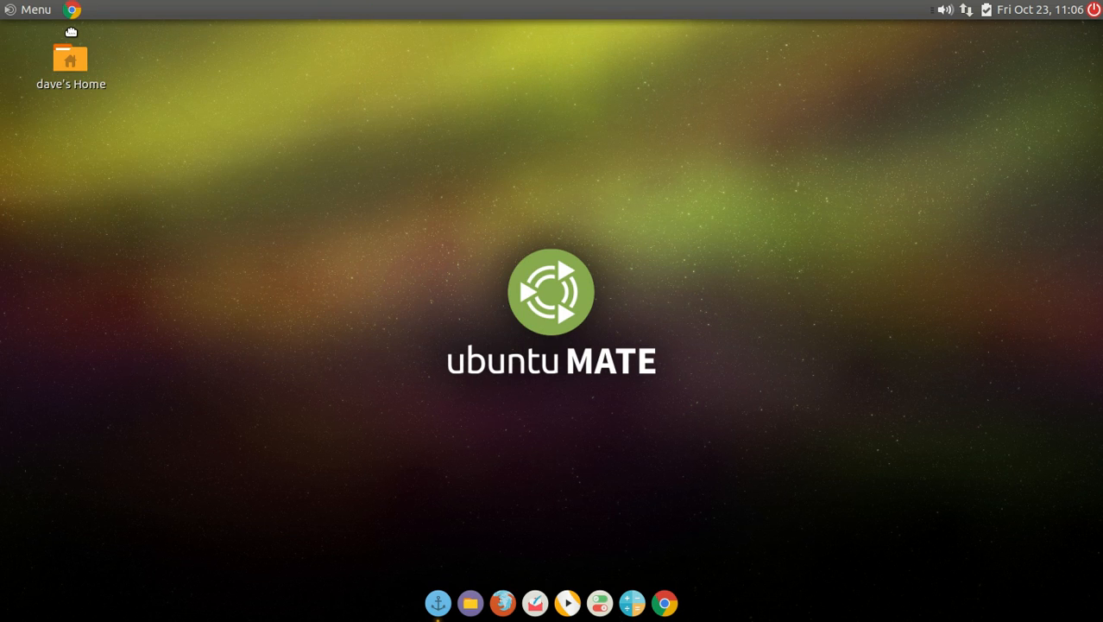
mouse_move(314, 113)
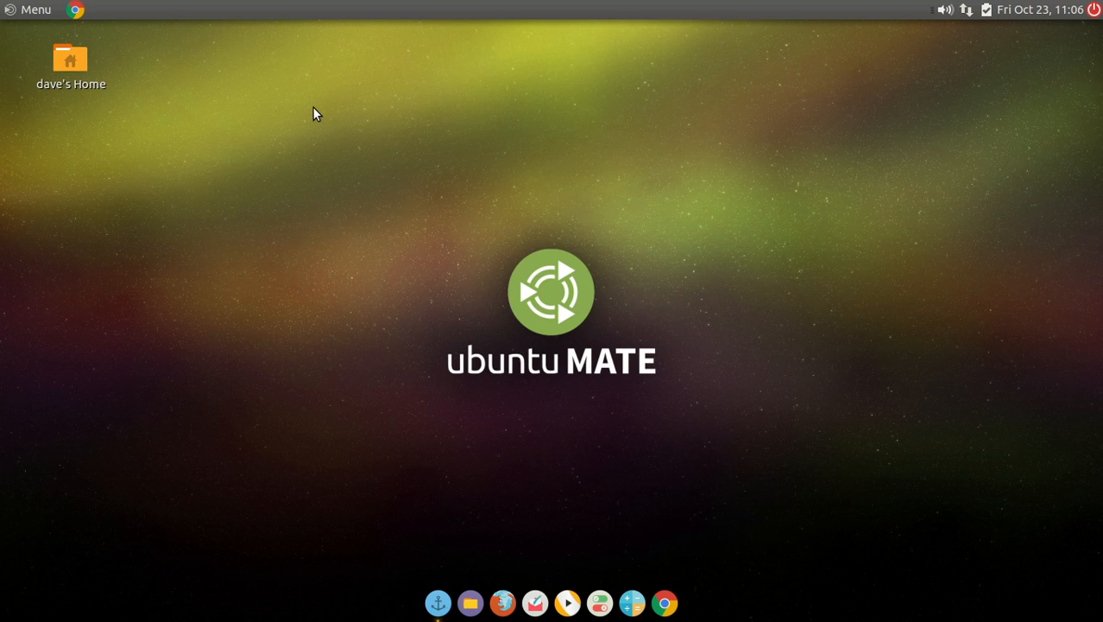
mouse_move(447, 17)
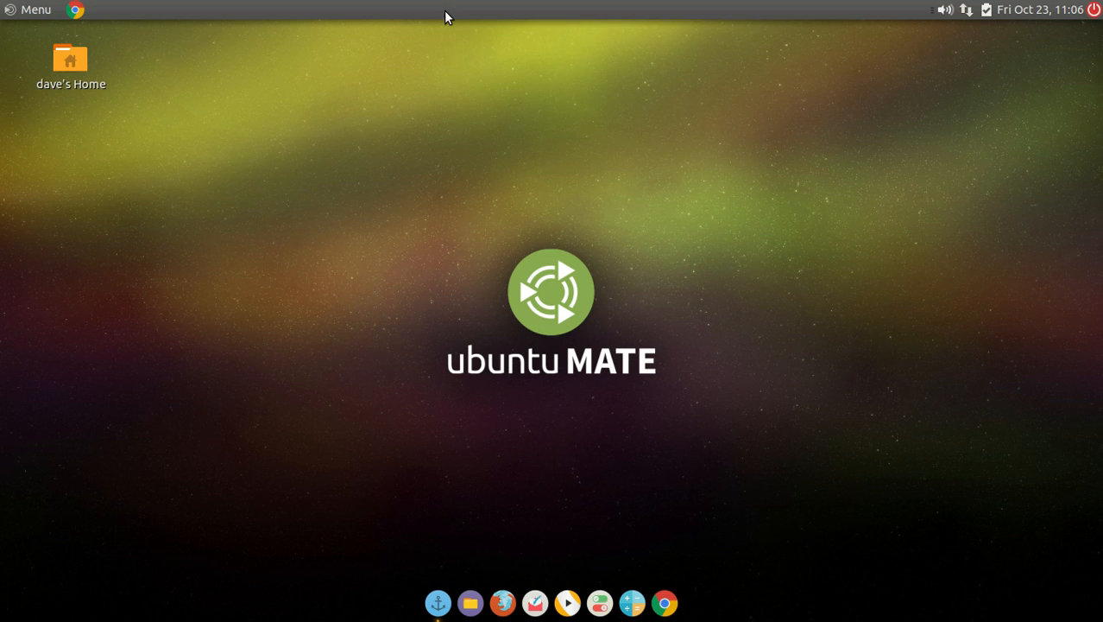
mouse_move(398, 63)
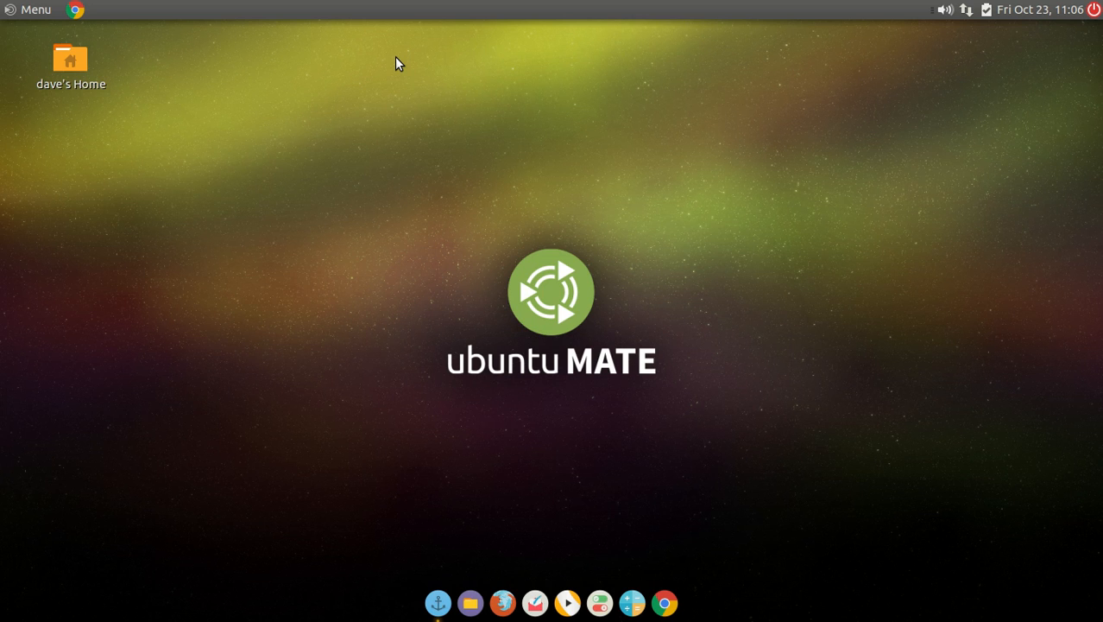
mouse_move(396, 65)
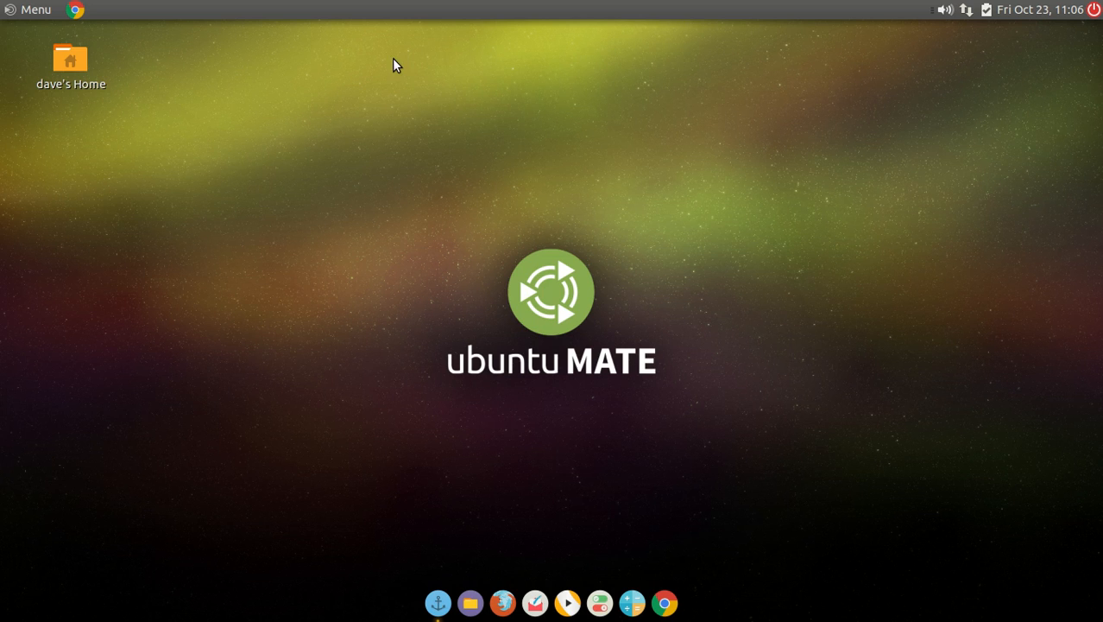
mouse_move(410, 82)
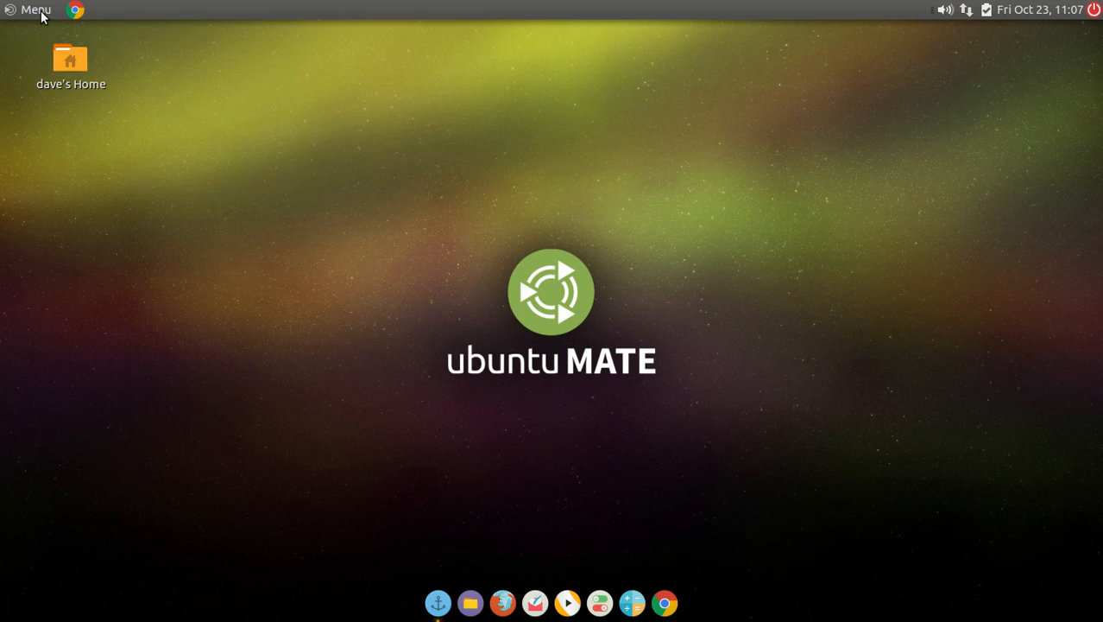
left_click(29, 10)
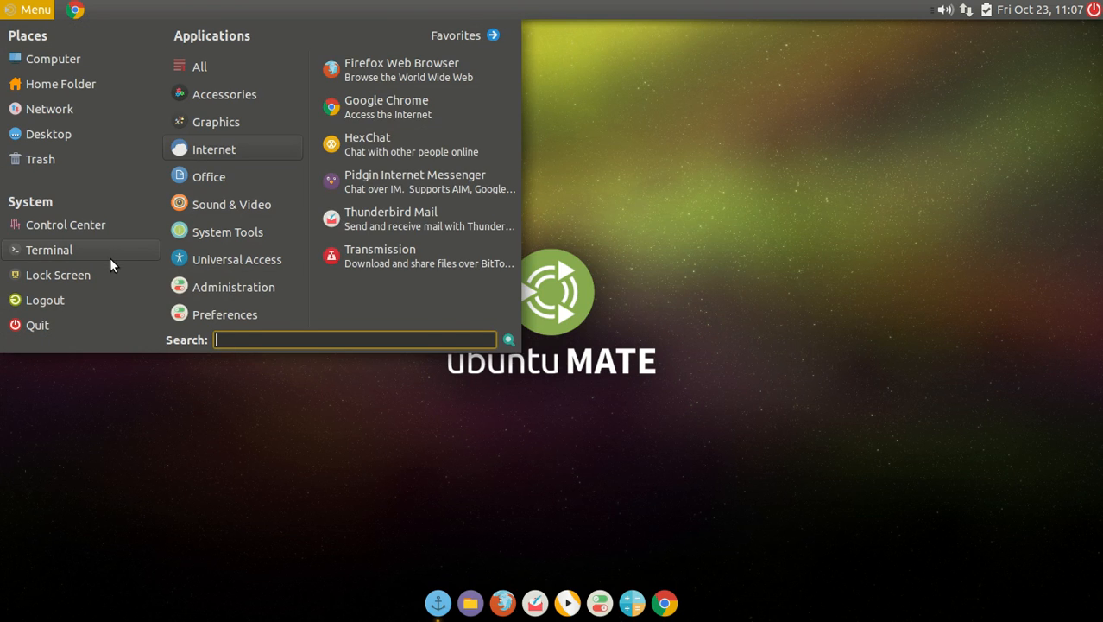
mouse_move(49, 250)
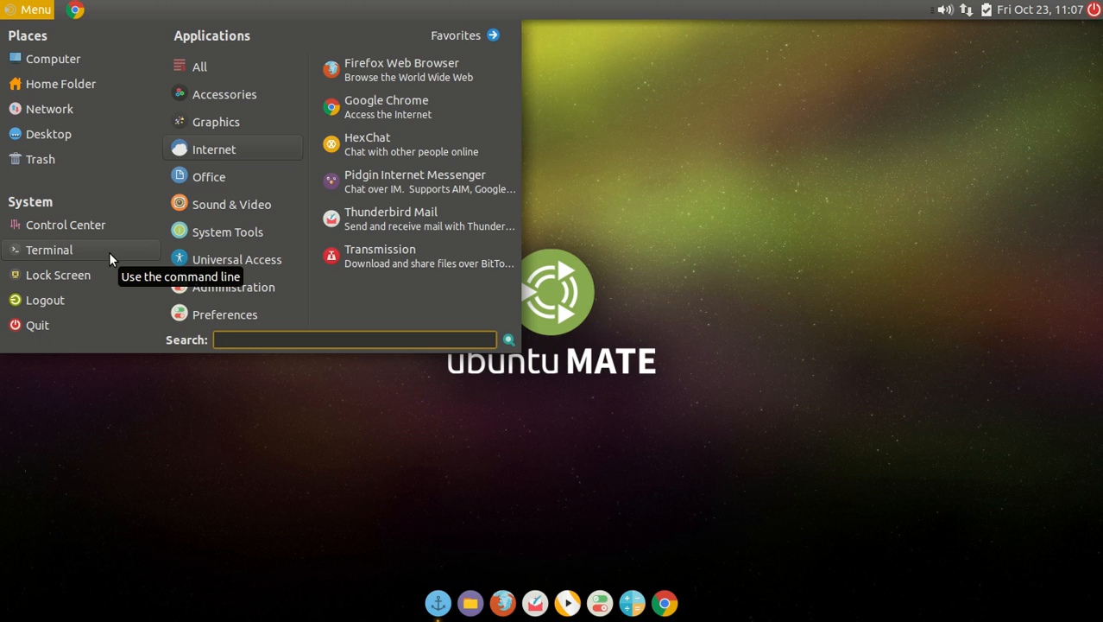
mouse_move(256, 204)
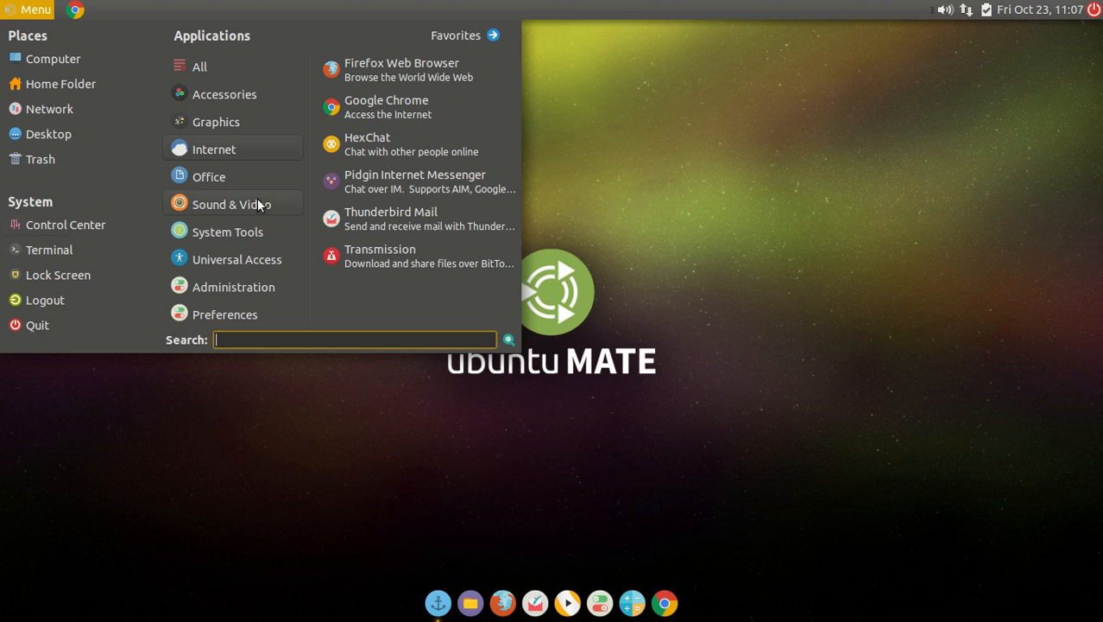
mouse_move(592, 175)
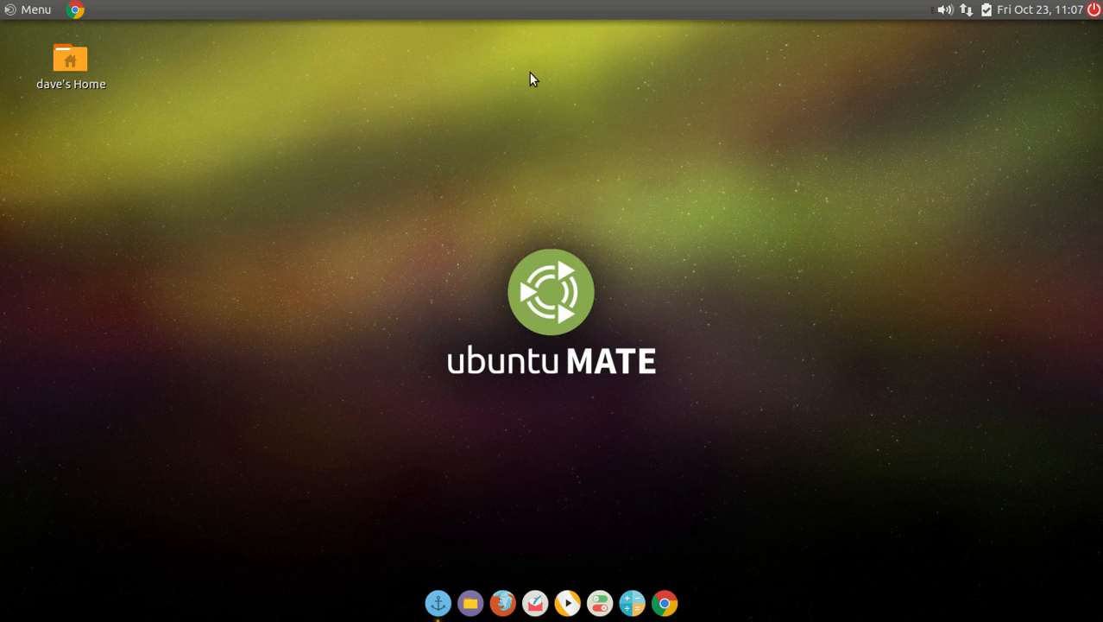
mouse_move(362, 102)
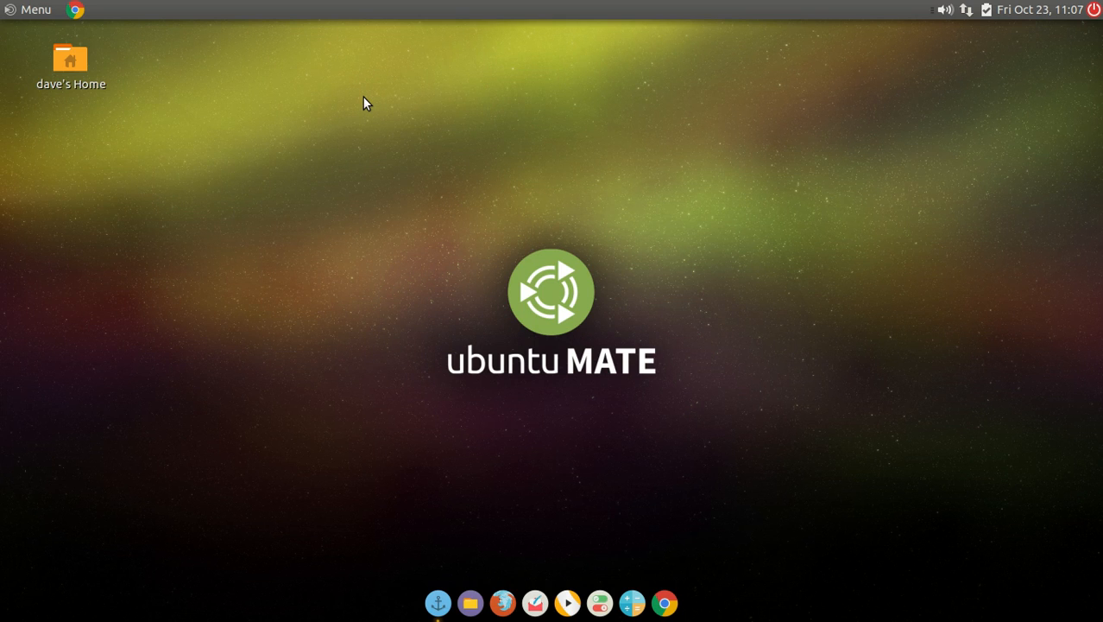
mouse_move(411, 156)
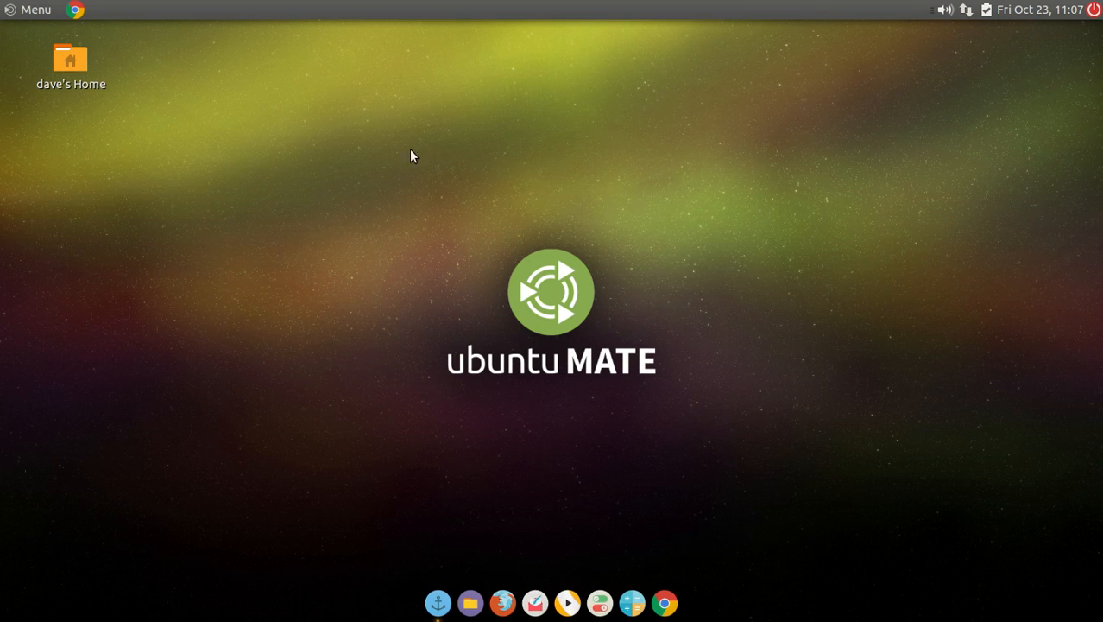
left_click(31, 10)
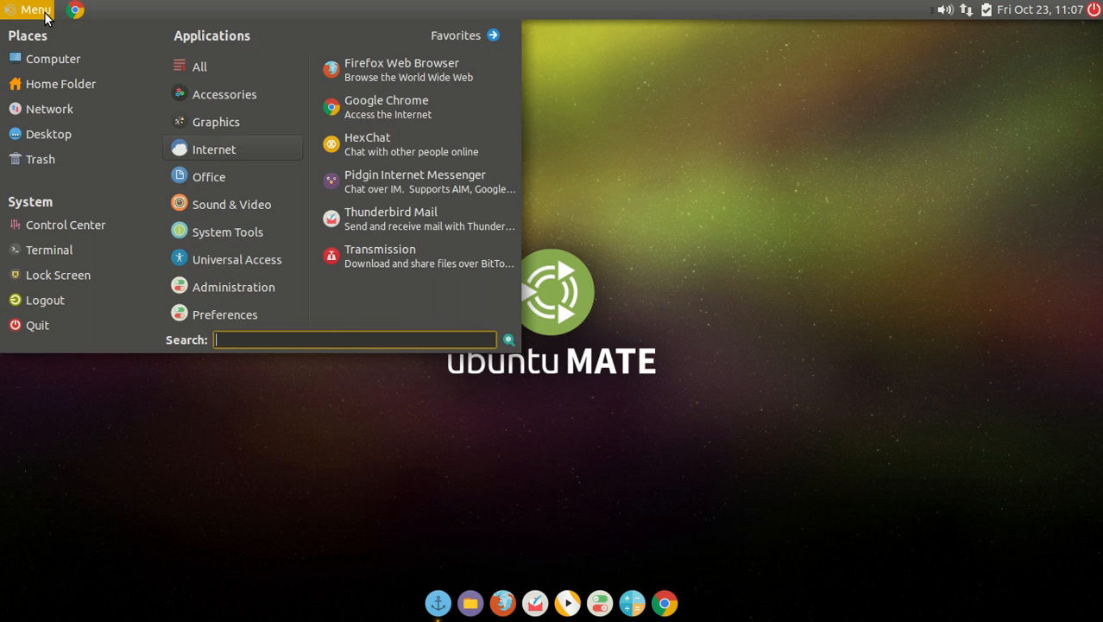
mouse_move(232, 203)
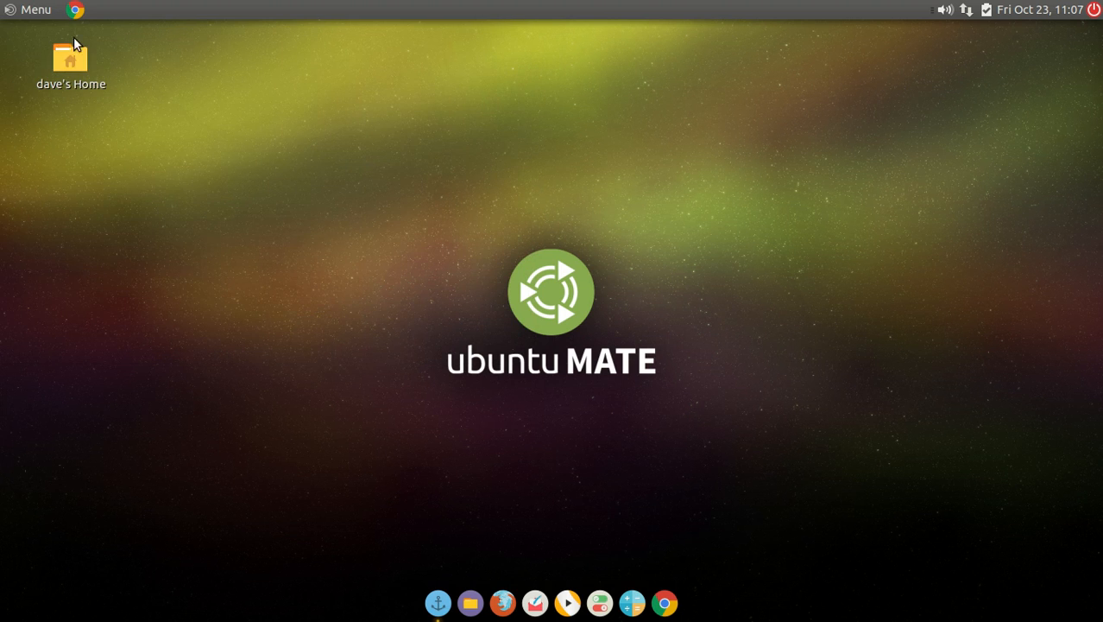
left_click(28, 9)
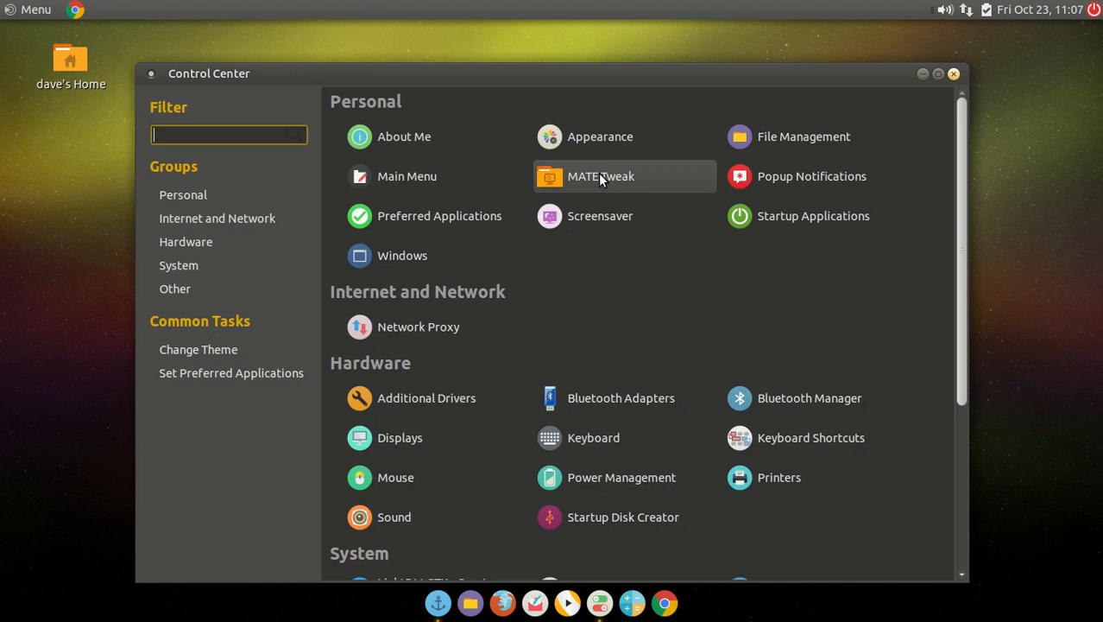
left_click(599, 137)
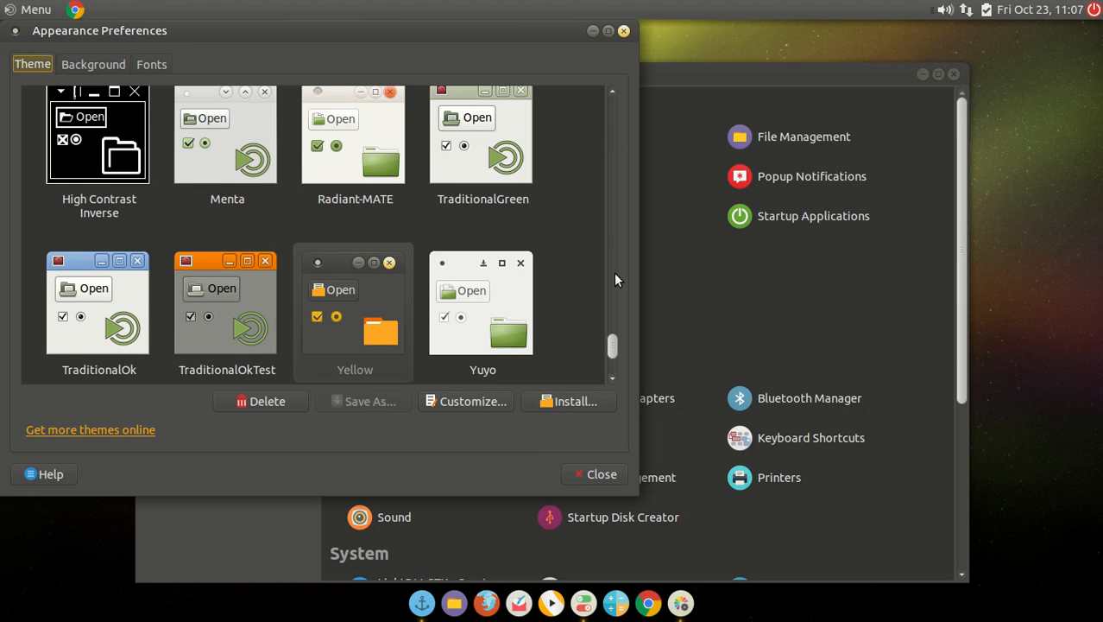
scroll("down", 3)
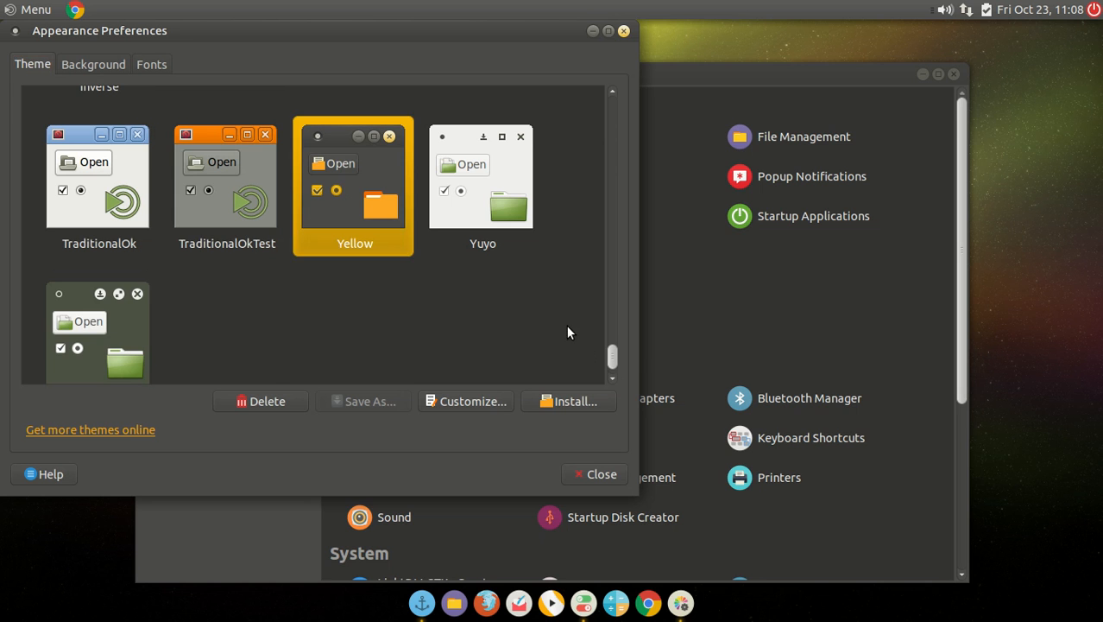
left_click(595, 474)
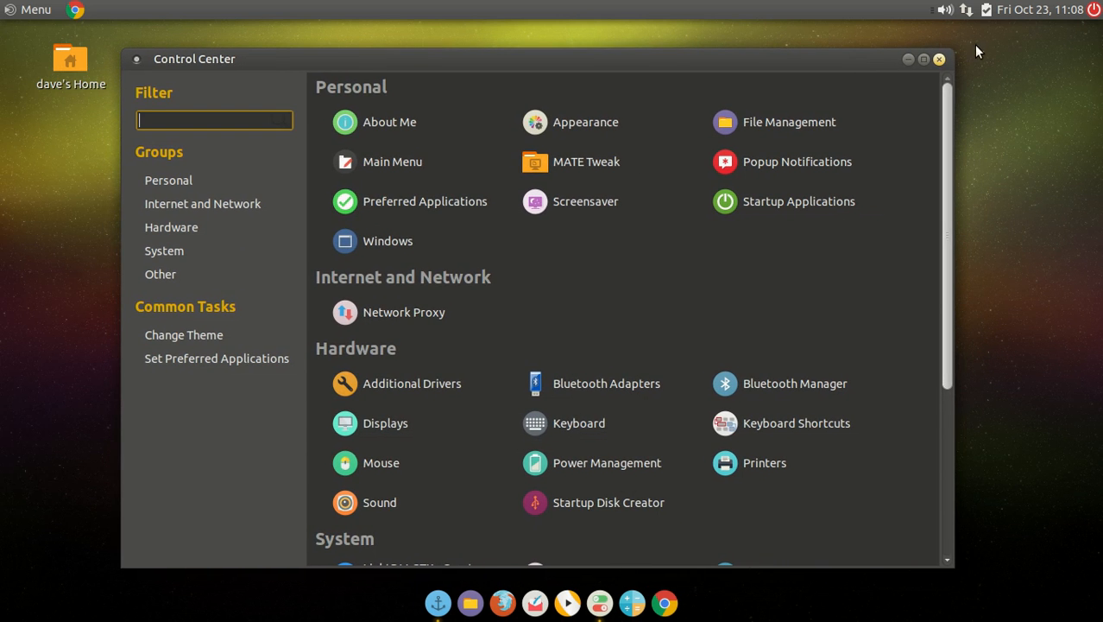
left_click(939, 59)
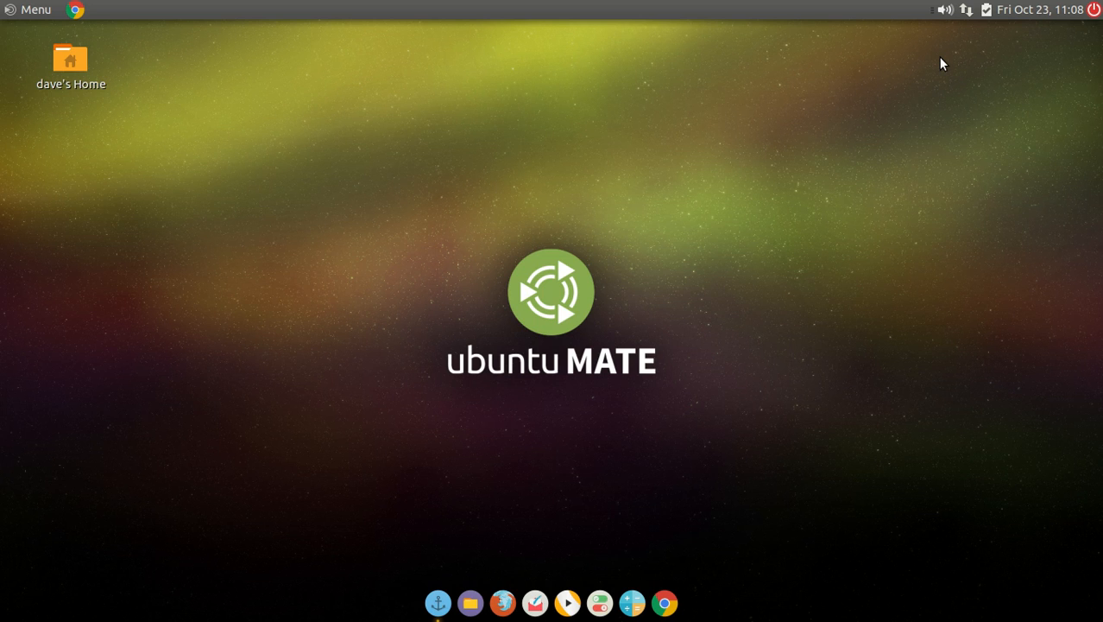
mouse_move(434, 155)
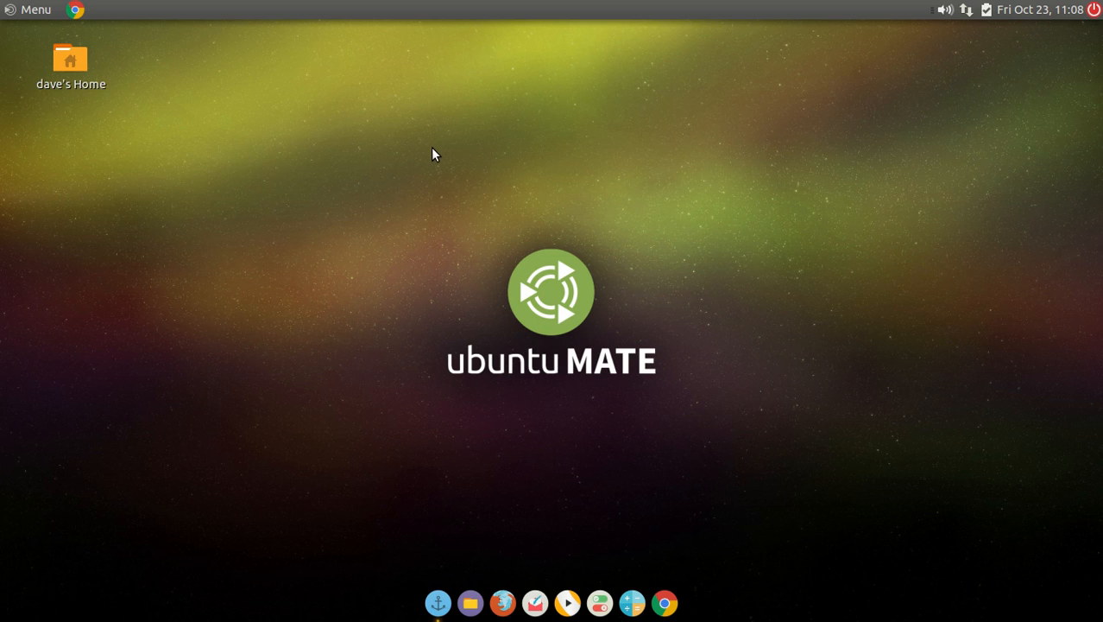
mouse_move(40, 22)
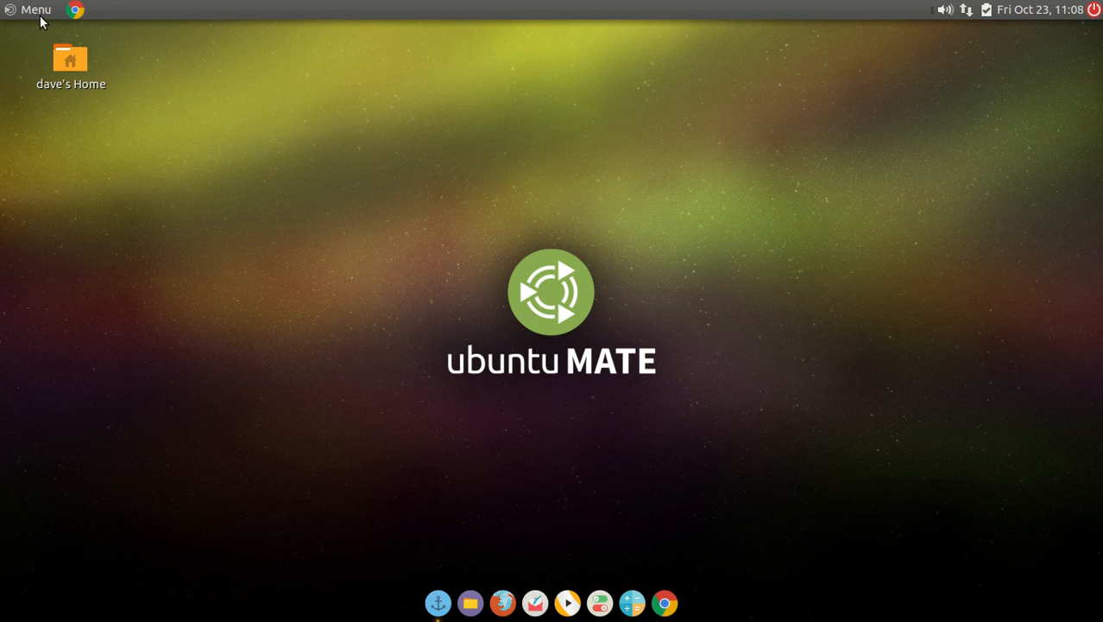
- Search the Menu for 'we' to launch the Ubuntu MATE Welcome window
left_click(29, 10)
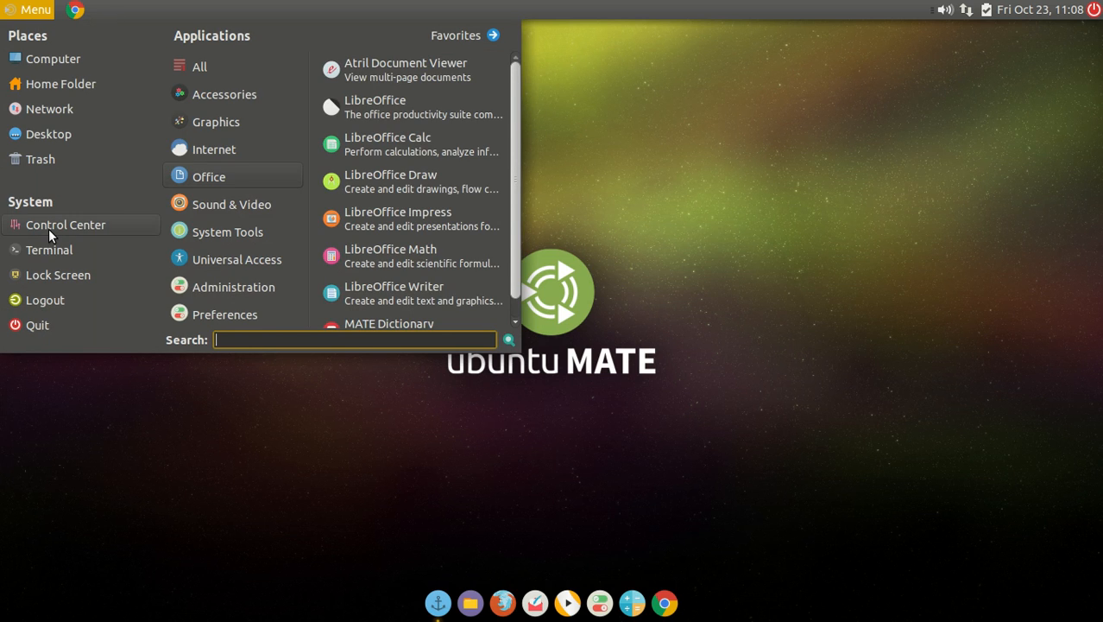
left_click(225, 94)
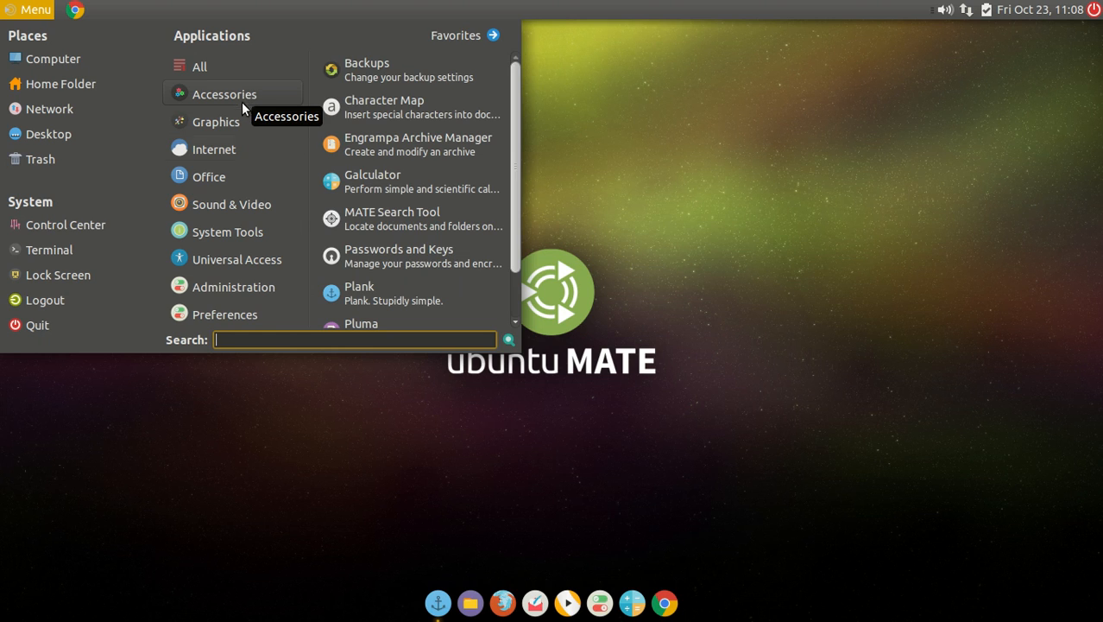
type("we")
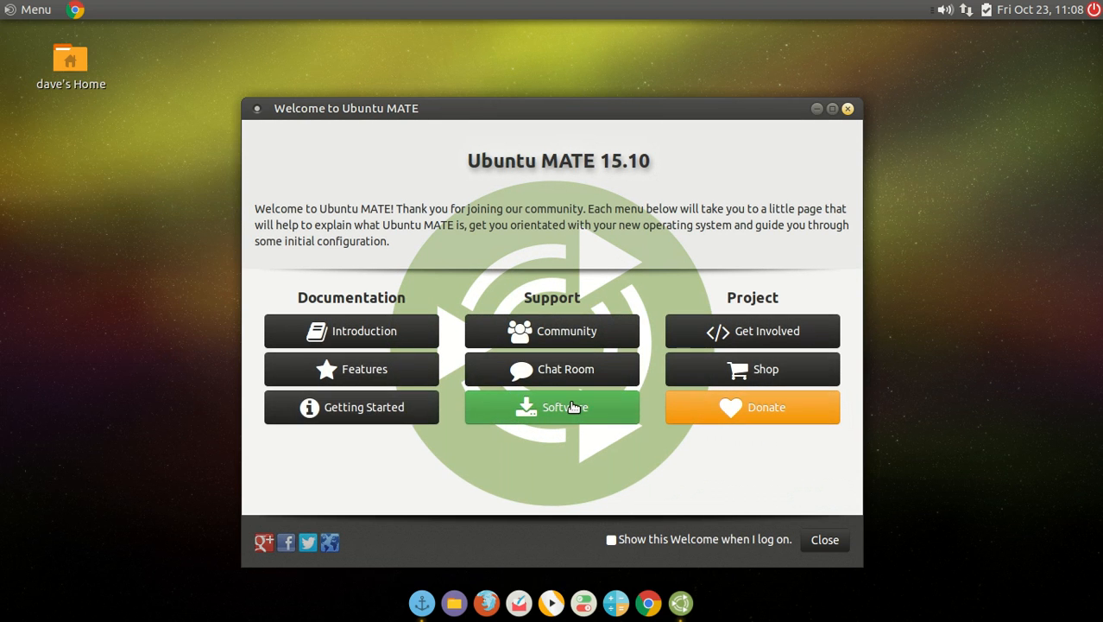
- Show Welcome's recommended Graphics software, scroll the list, and shift the window up-left
left_click(552, 407)
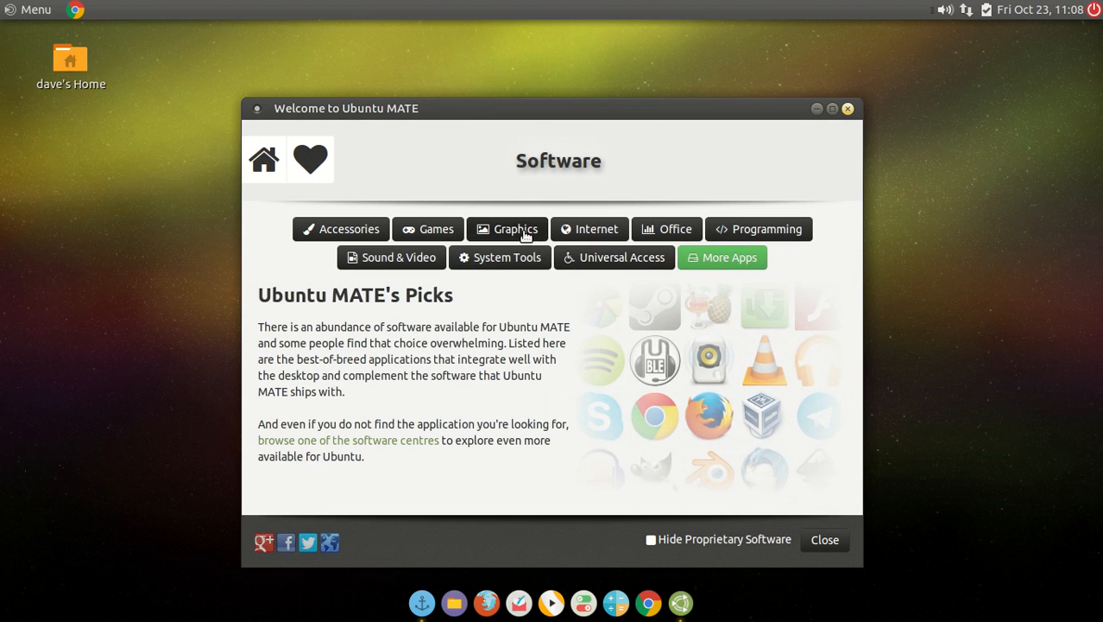
left_click(516, 229)
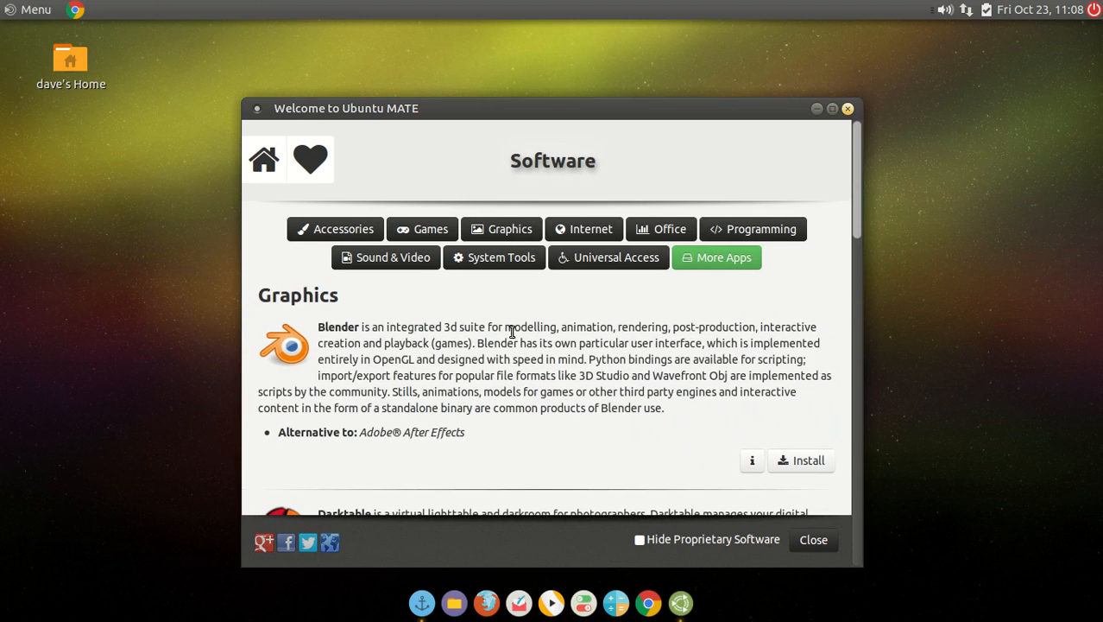
scroll("down", 3)
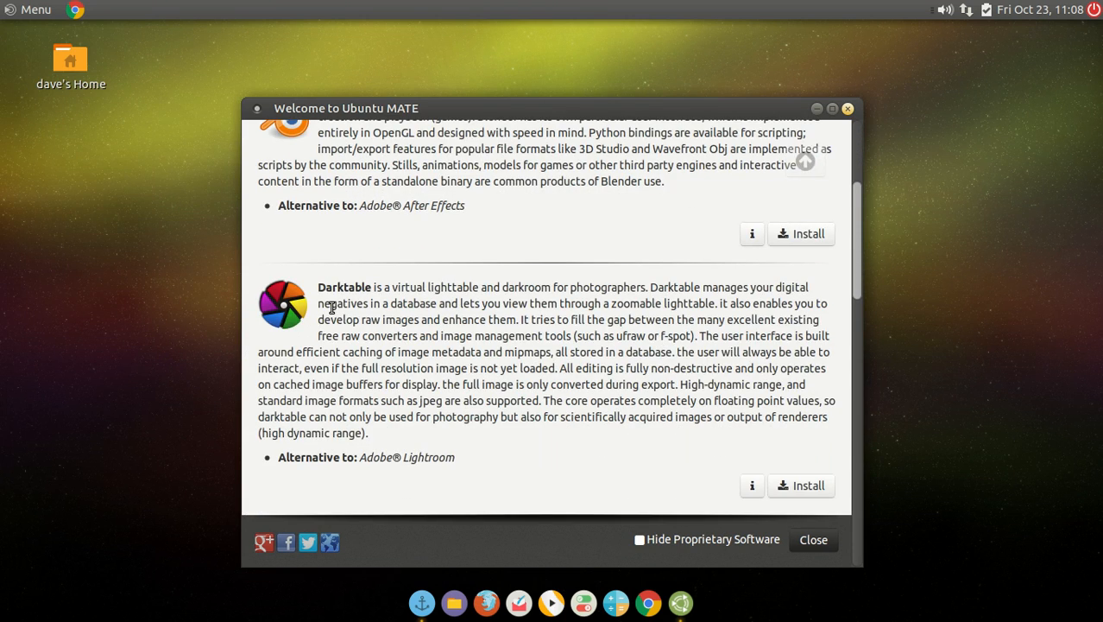
scroll("down", 3)
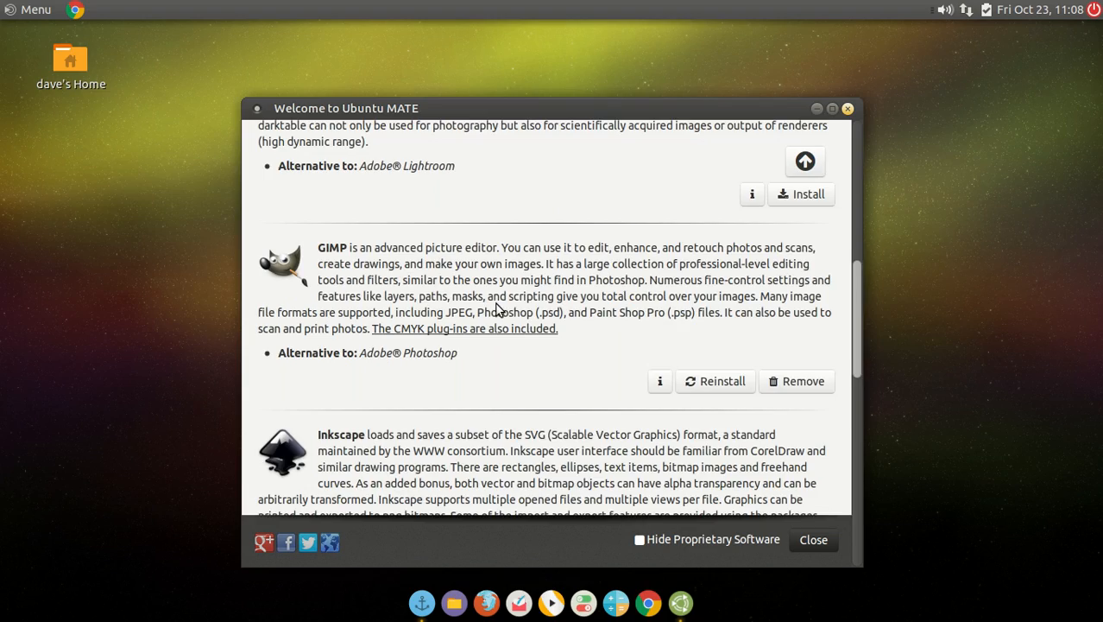
scroll("down", 3)
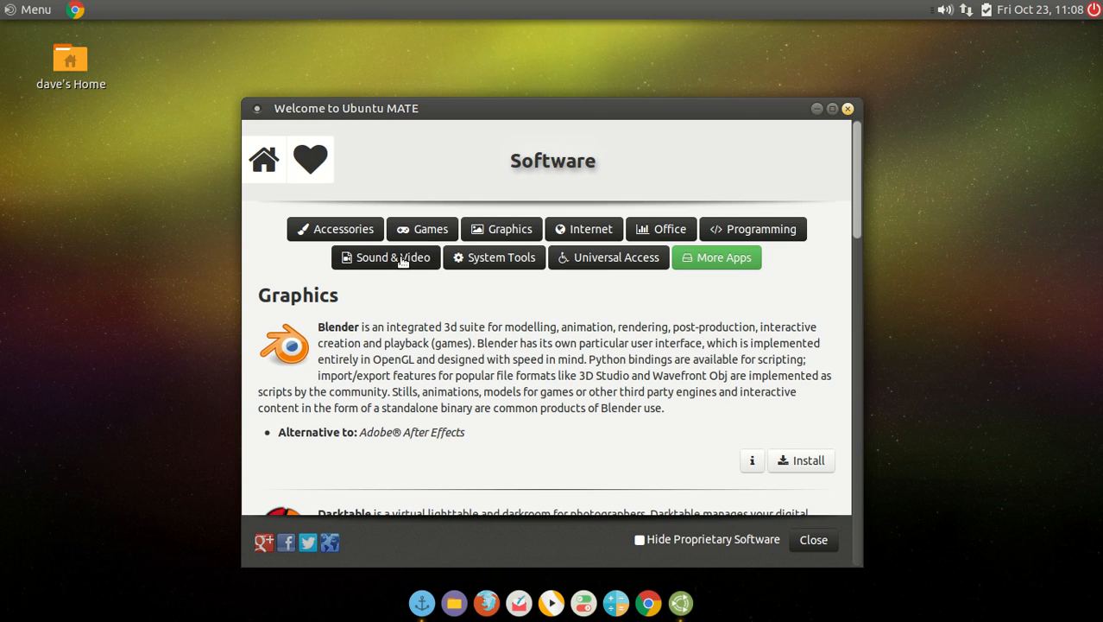
mouse_move(379, 268)
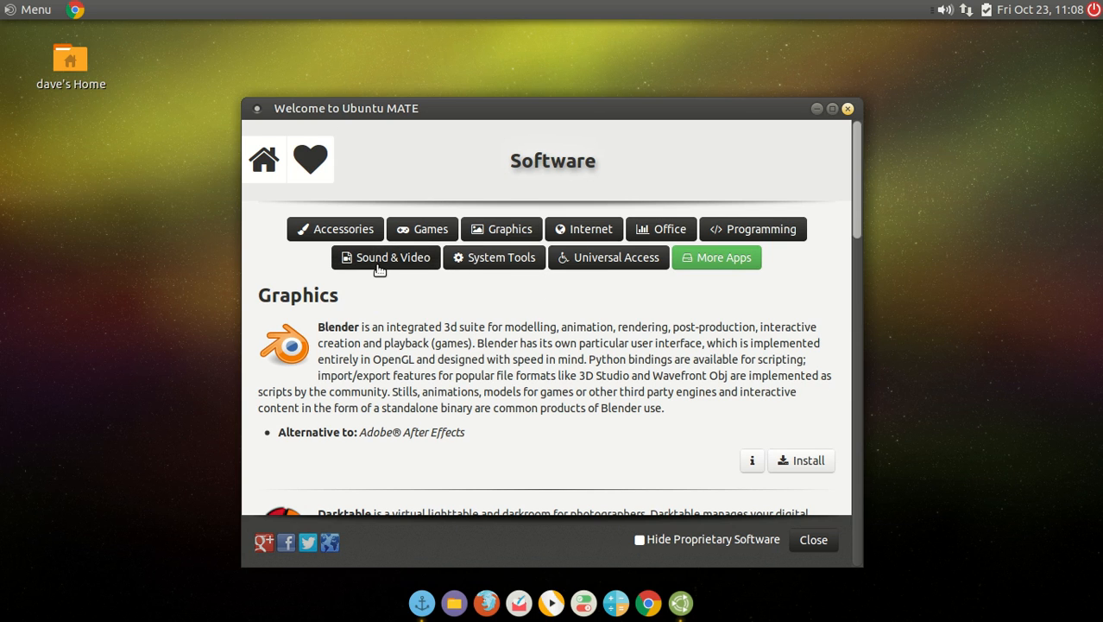
mouse_move(577, 116)
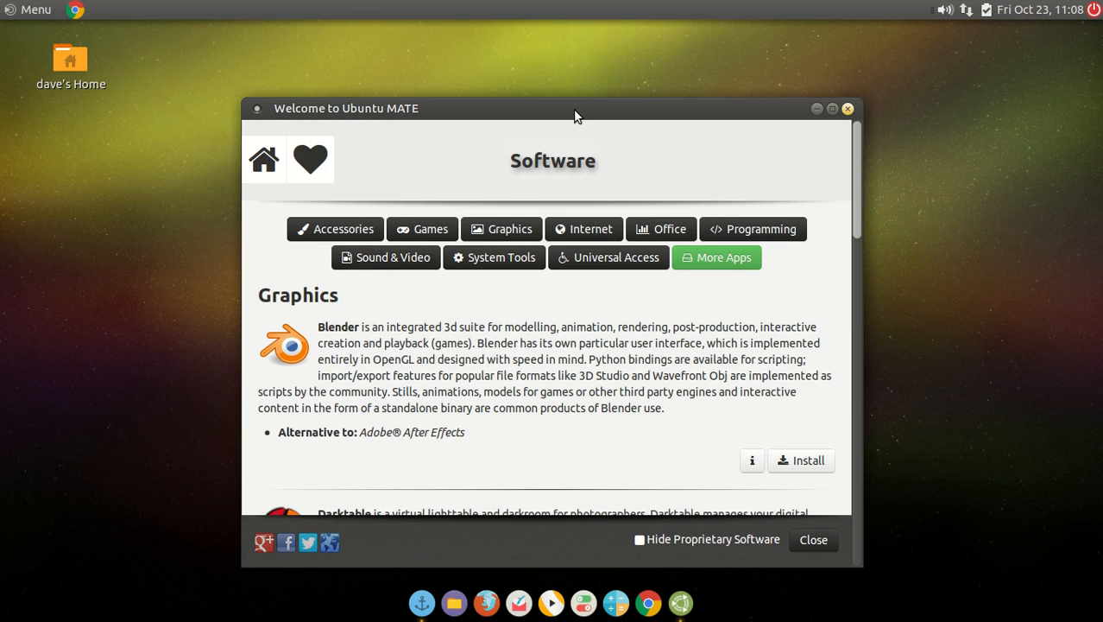
left_click_drag(577, 114, 568, 93)
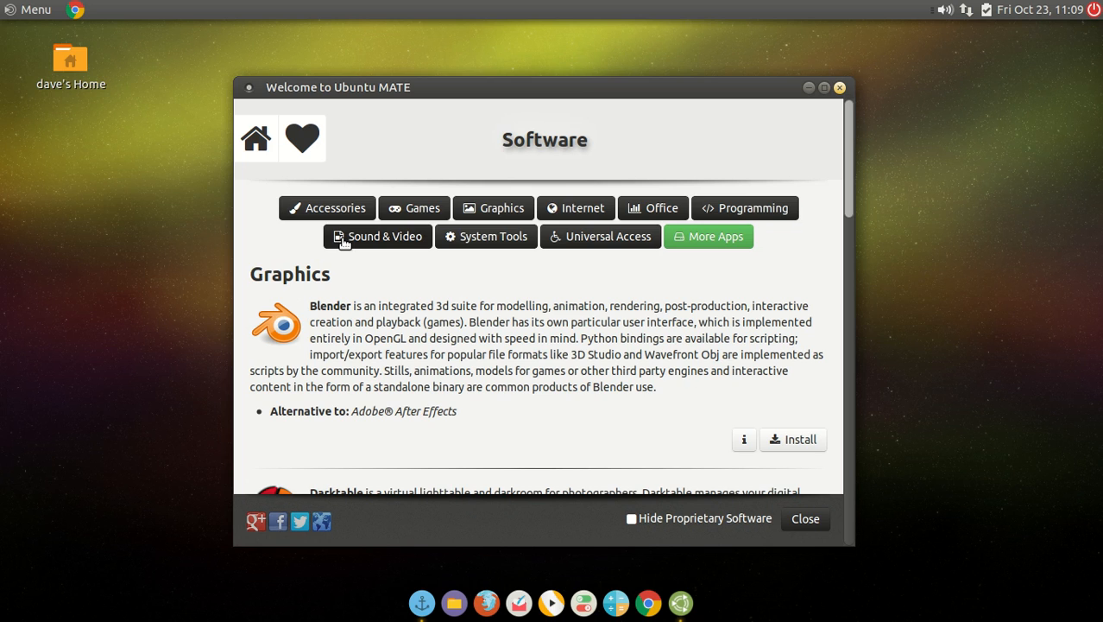
mouse_move(539, 544)
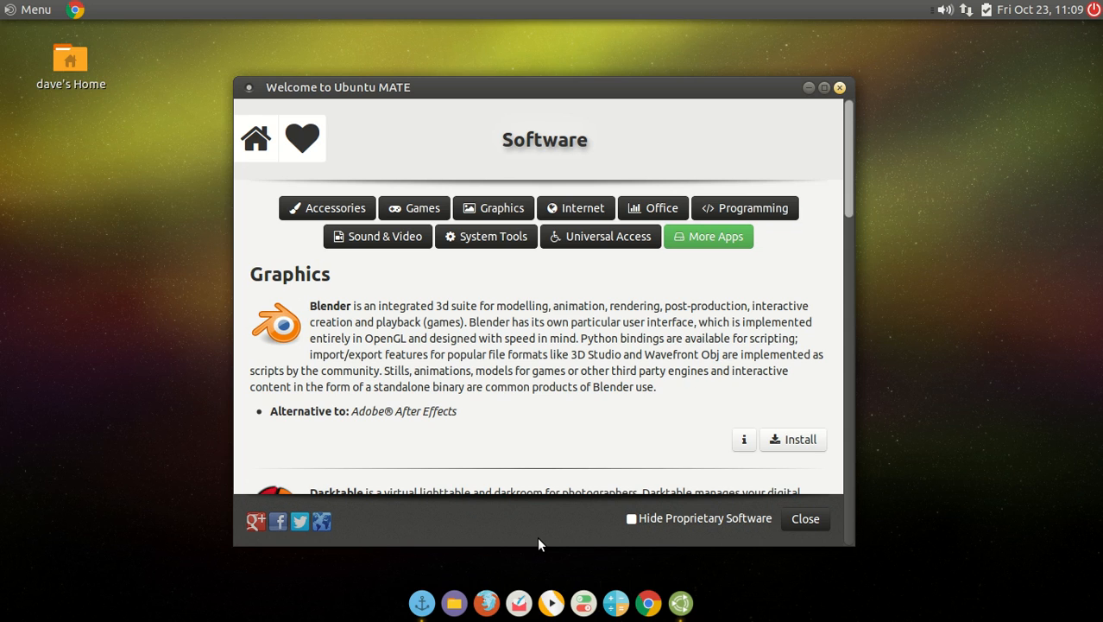
mouse_move(511, 317)
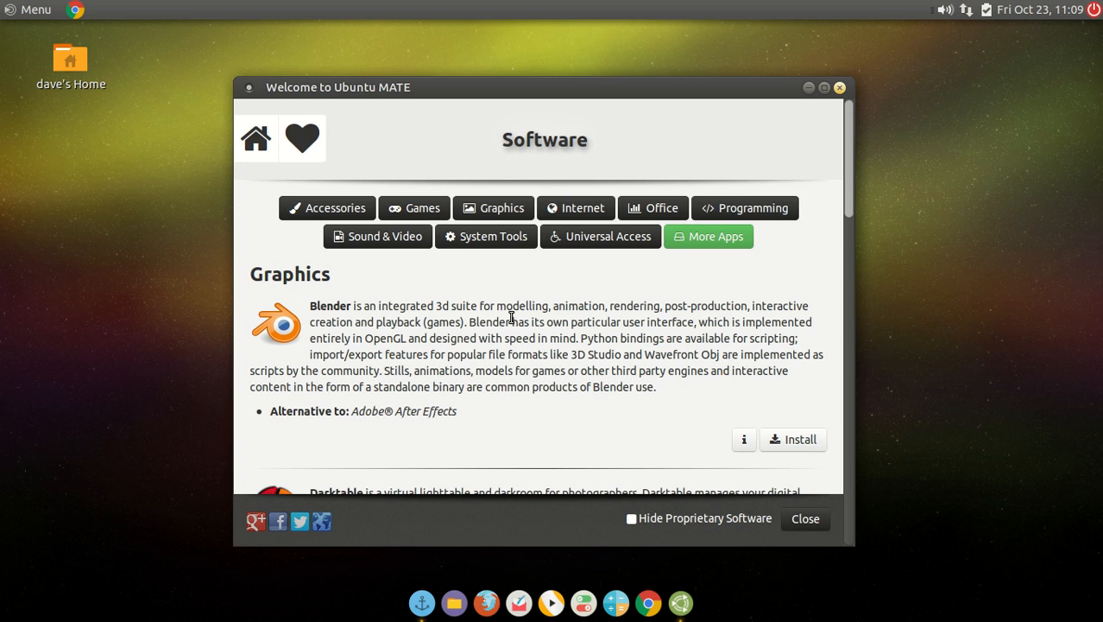
mouse_move(600, 236)
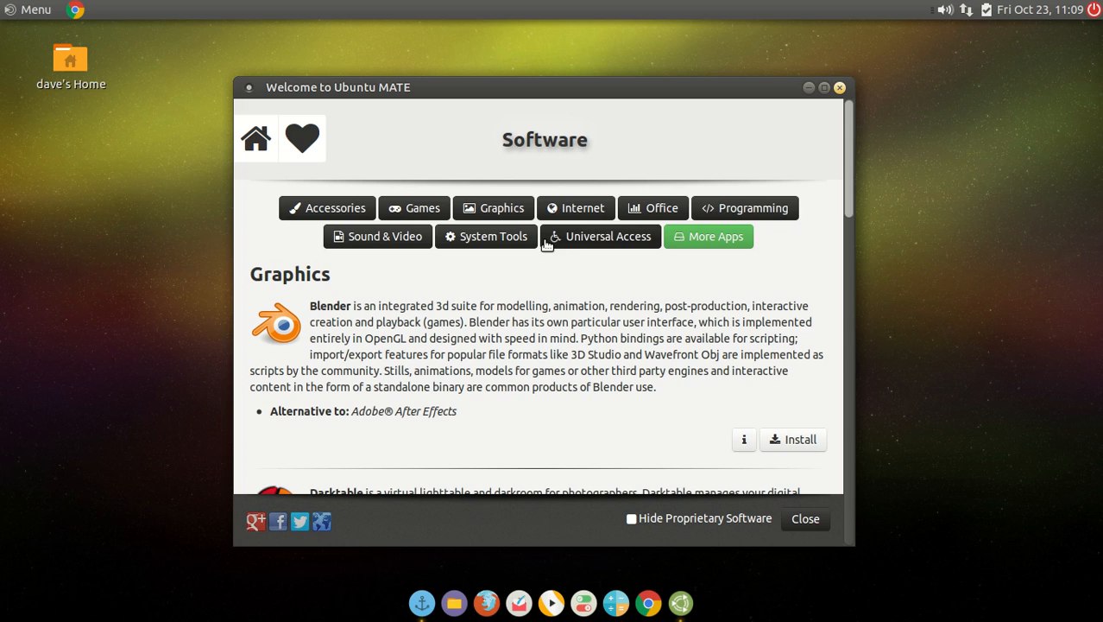
mouse_move(509, 243)
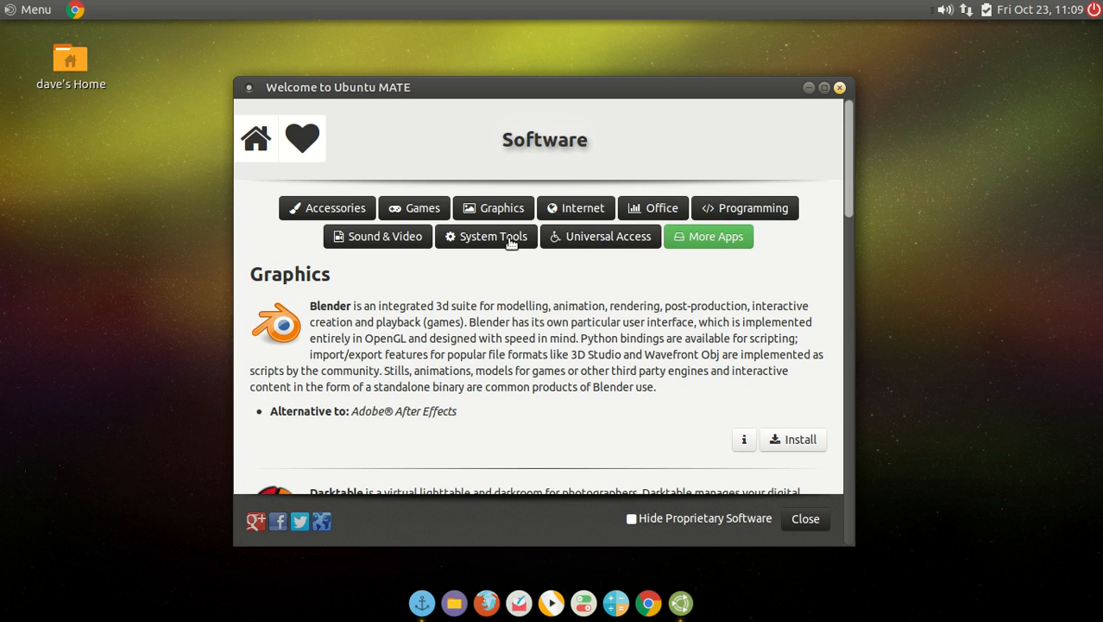
mouse_move(454, 241)
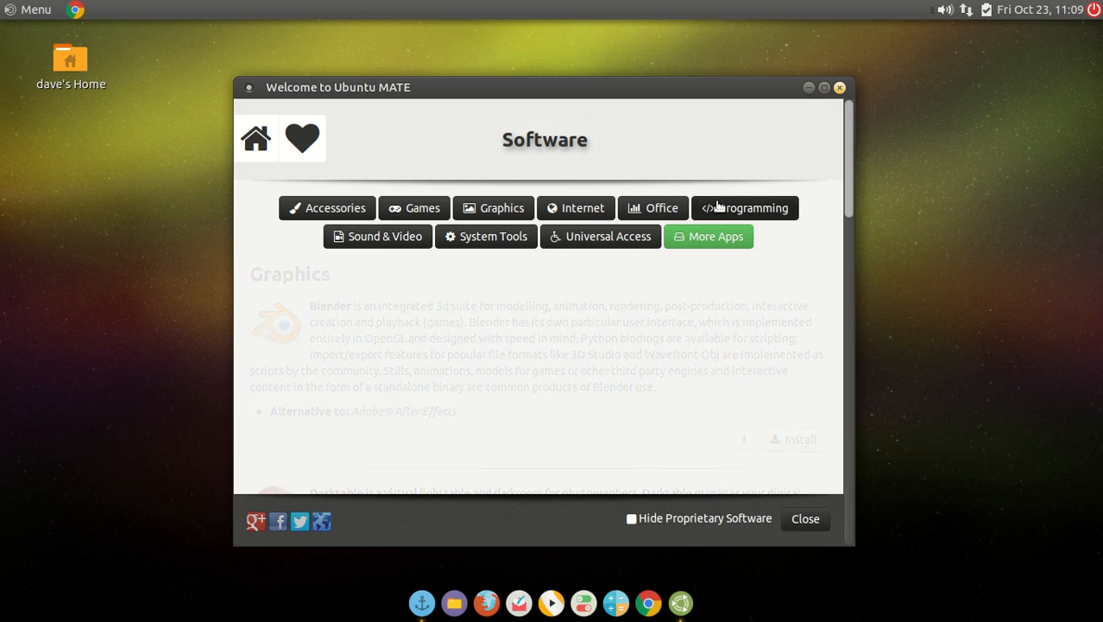
- View the Programming and Accessories recommendations and the Donate page, then return home
left_click(744, 207)
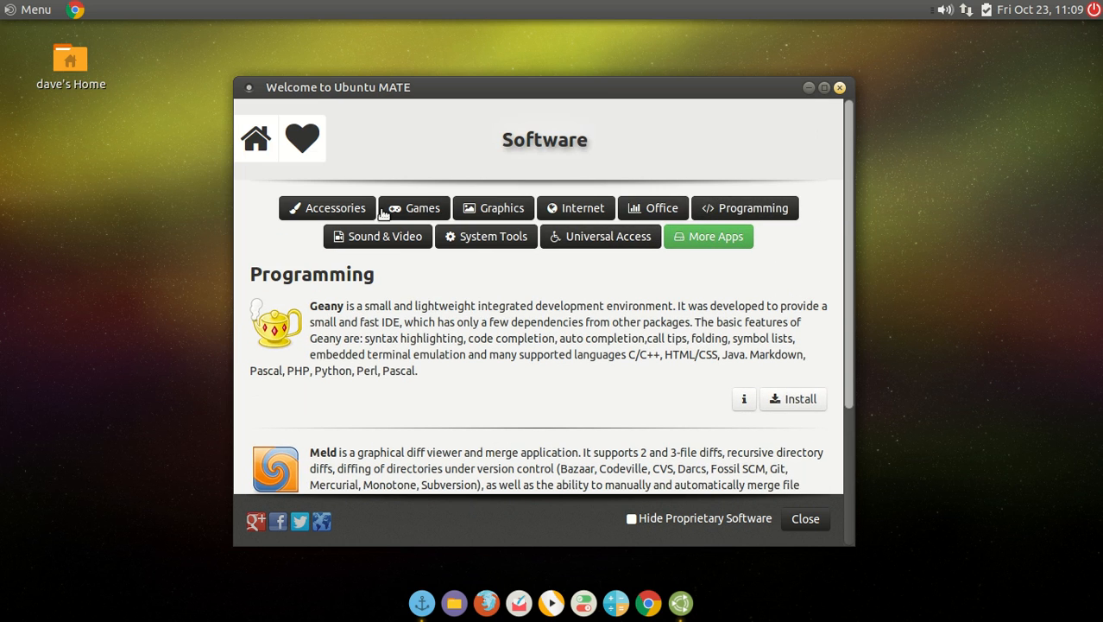
left_click(708, 235)
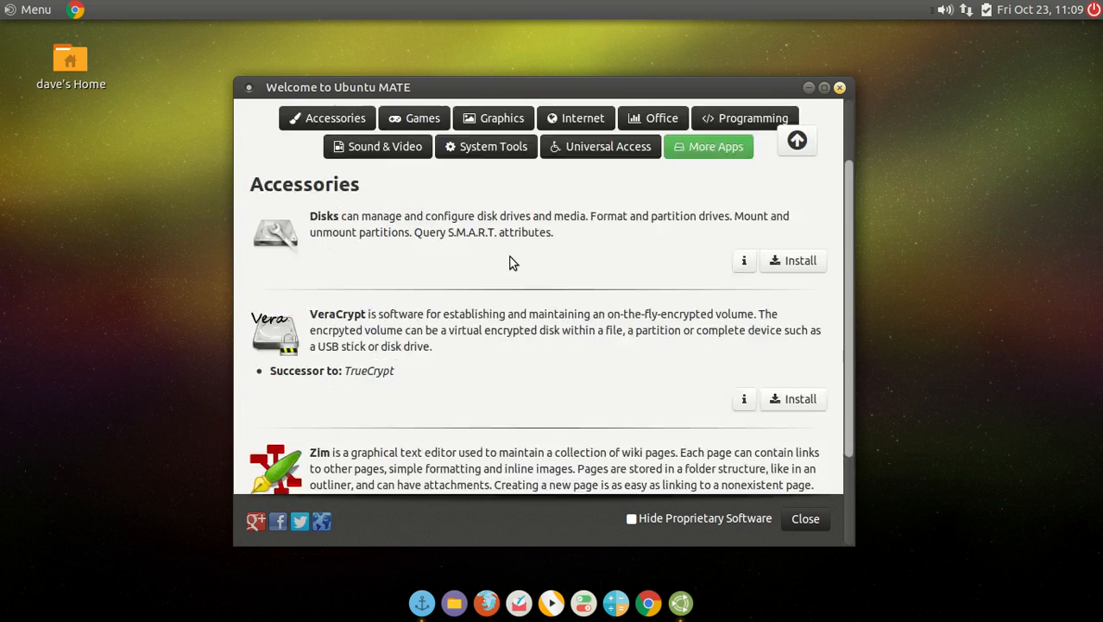
left_click(302, 138)
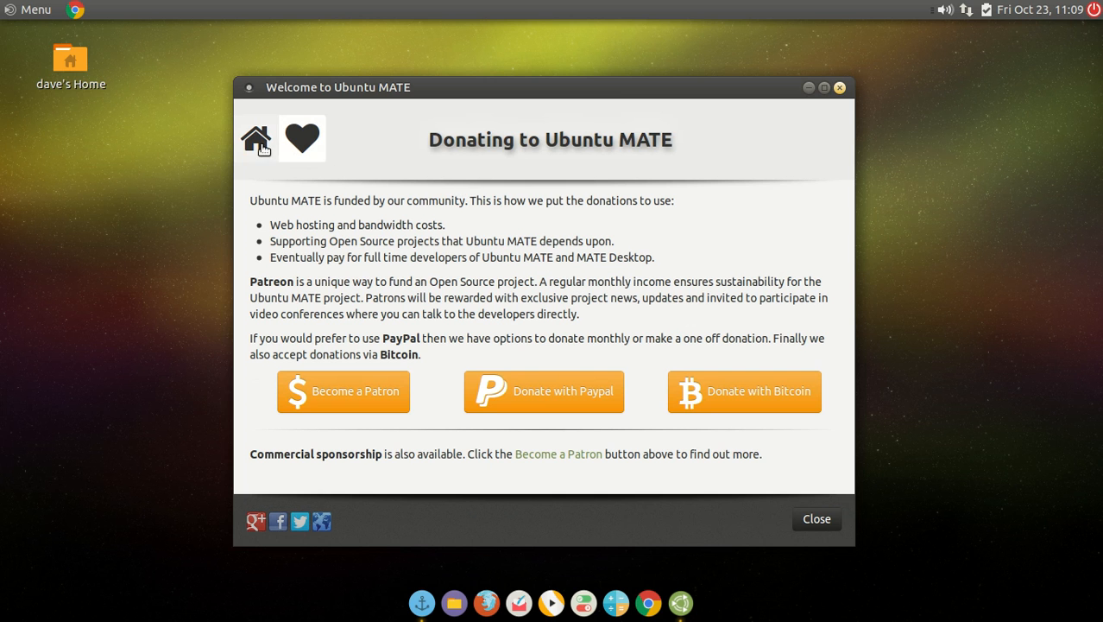
left_click(255, 138)
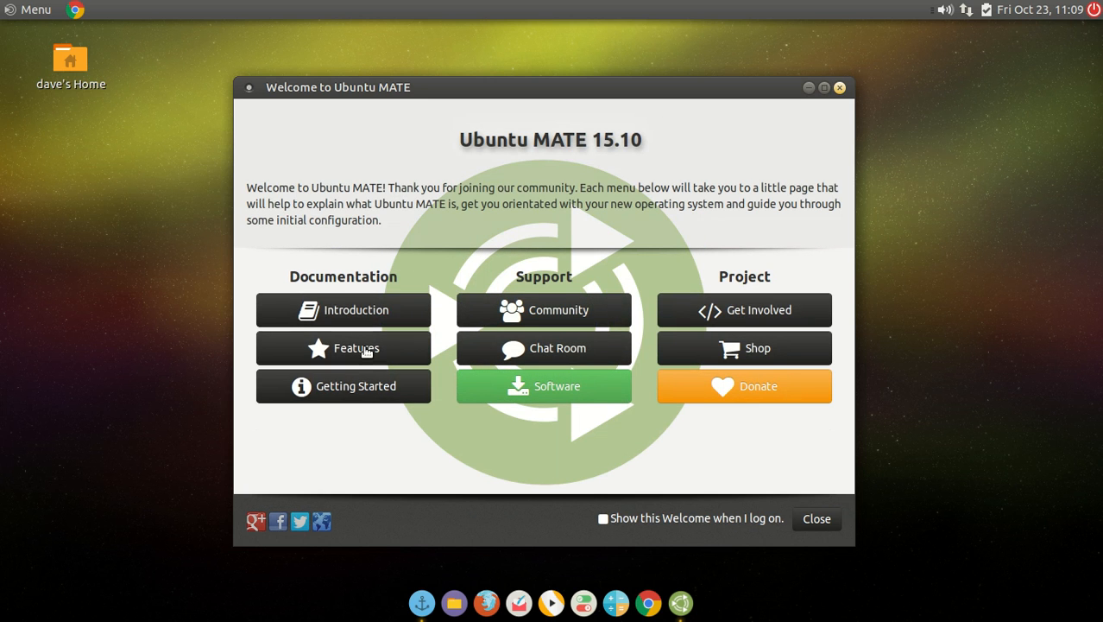
- Visit the Features and Introduction pages, ending on Getting Started
left_click(343, 348)
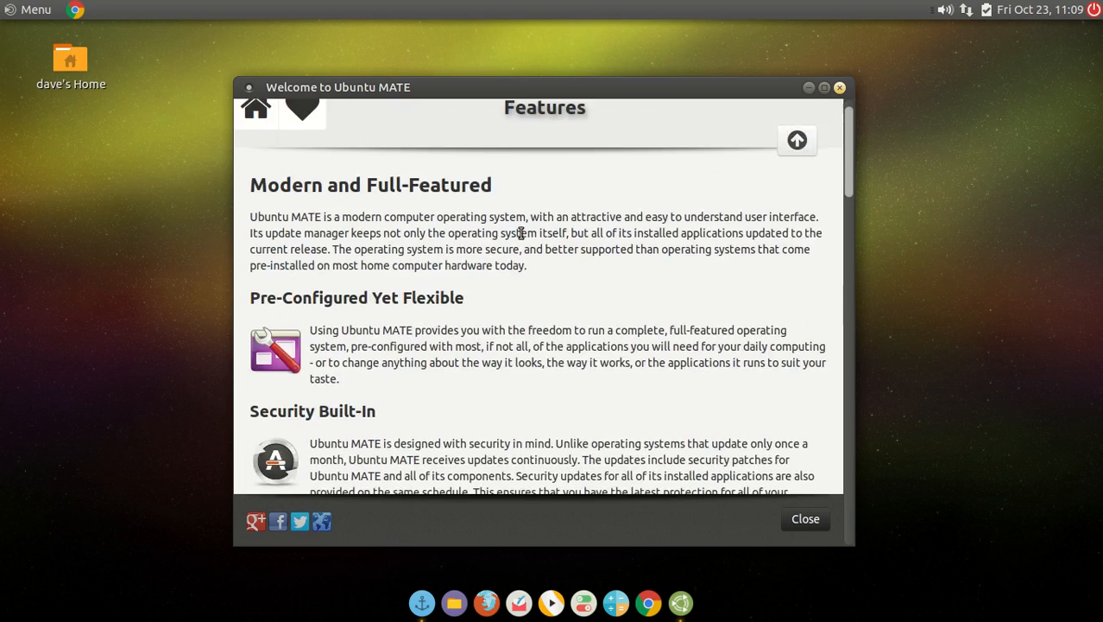
scroll("down", 3)
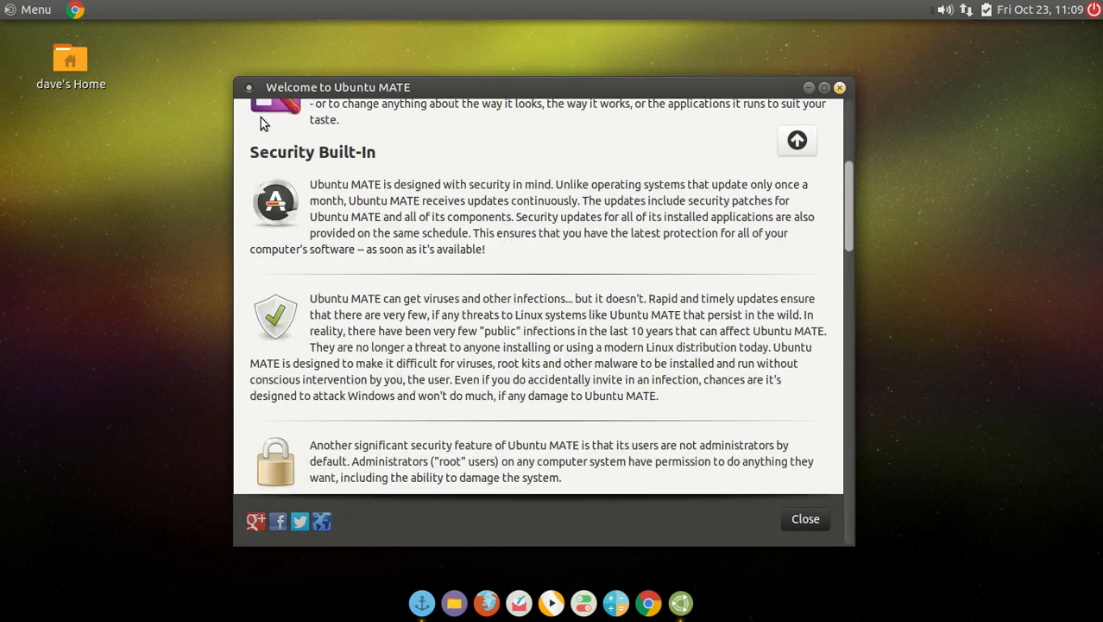
left_click(795, 140)
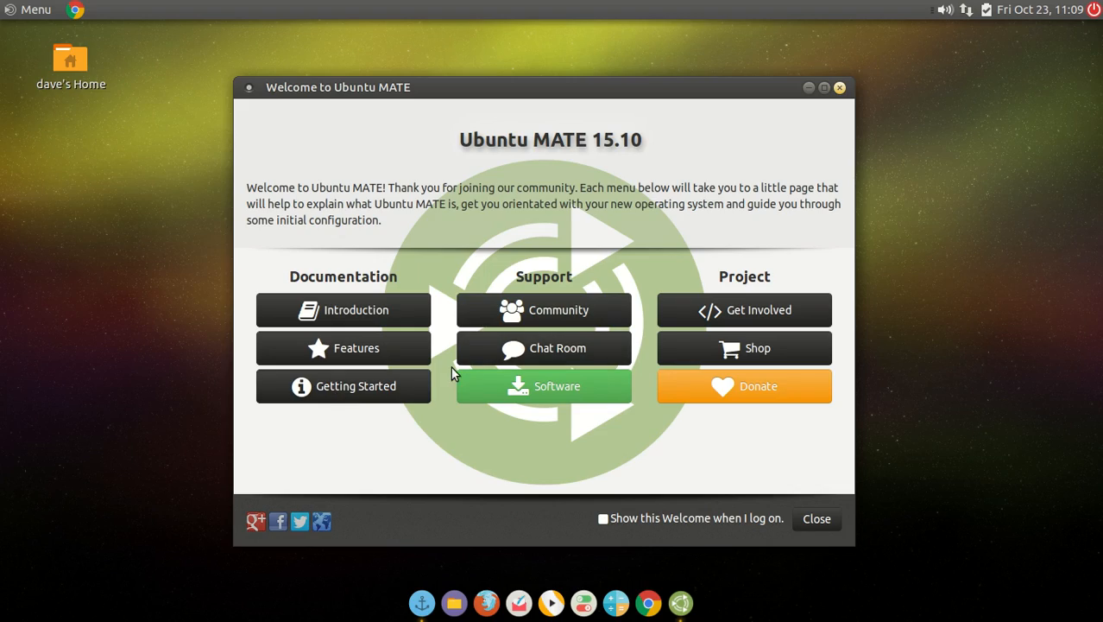
left_click(342, 309)
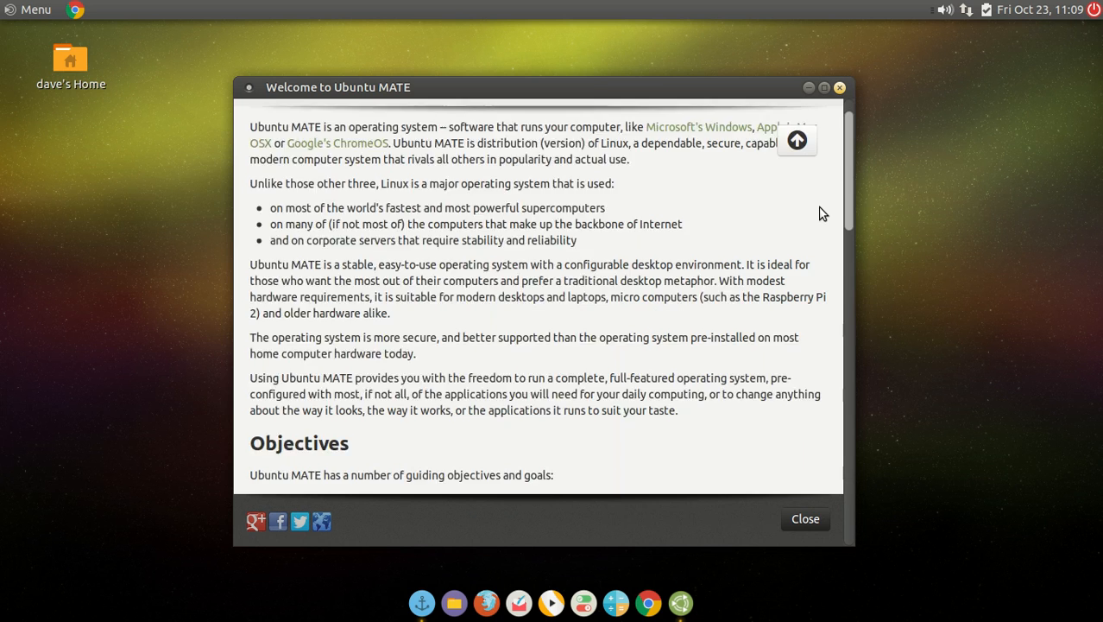
left_click(796, 140)
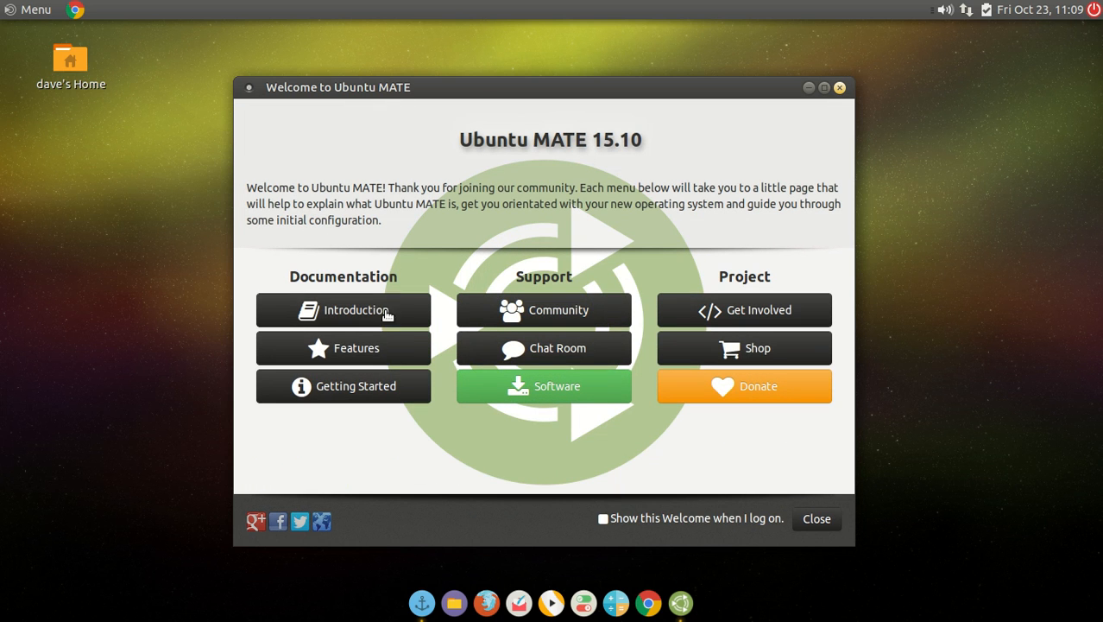
left_click(343, 386)
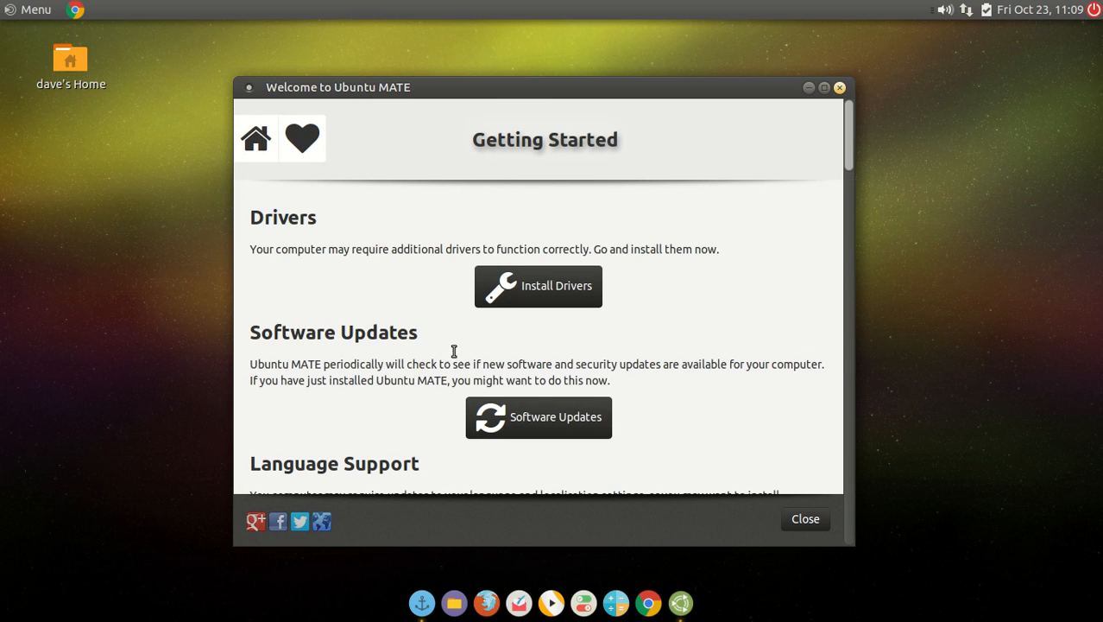
- Scroll through the remaining Getting Started settings and keyboard shortcuts lists
scroll("down", 3)
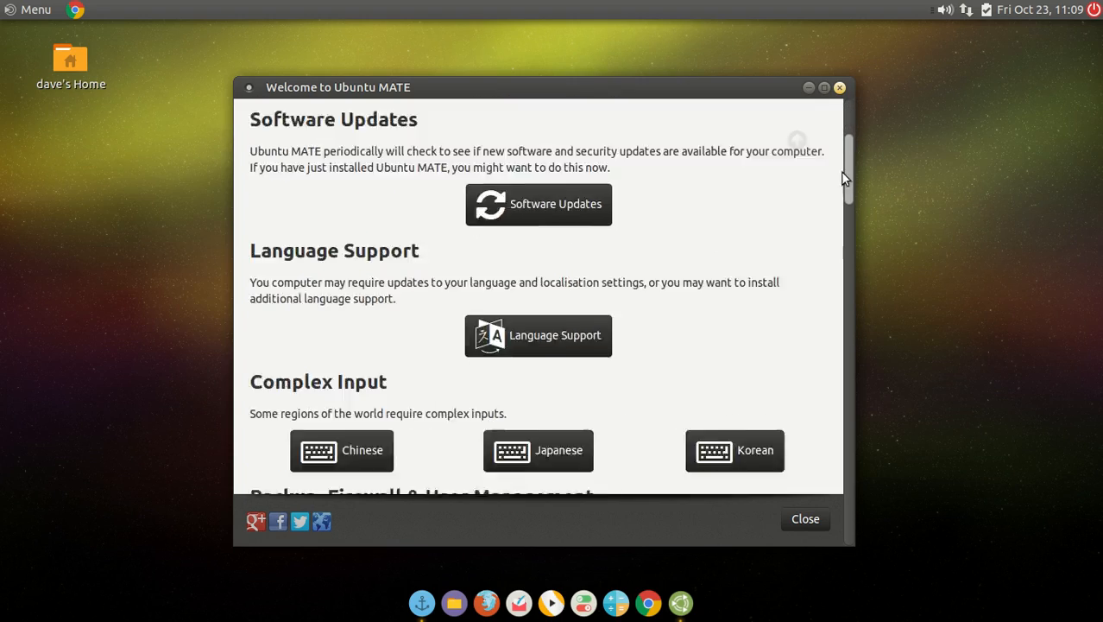
scroll("down", 3)
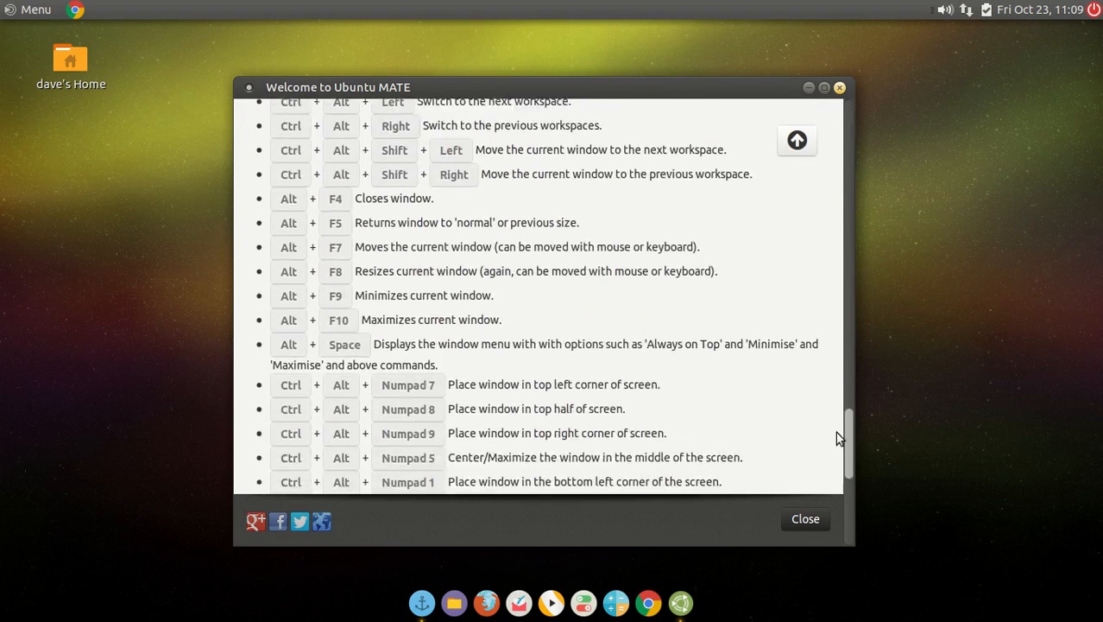
scroll("down", 3)
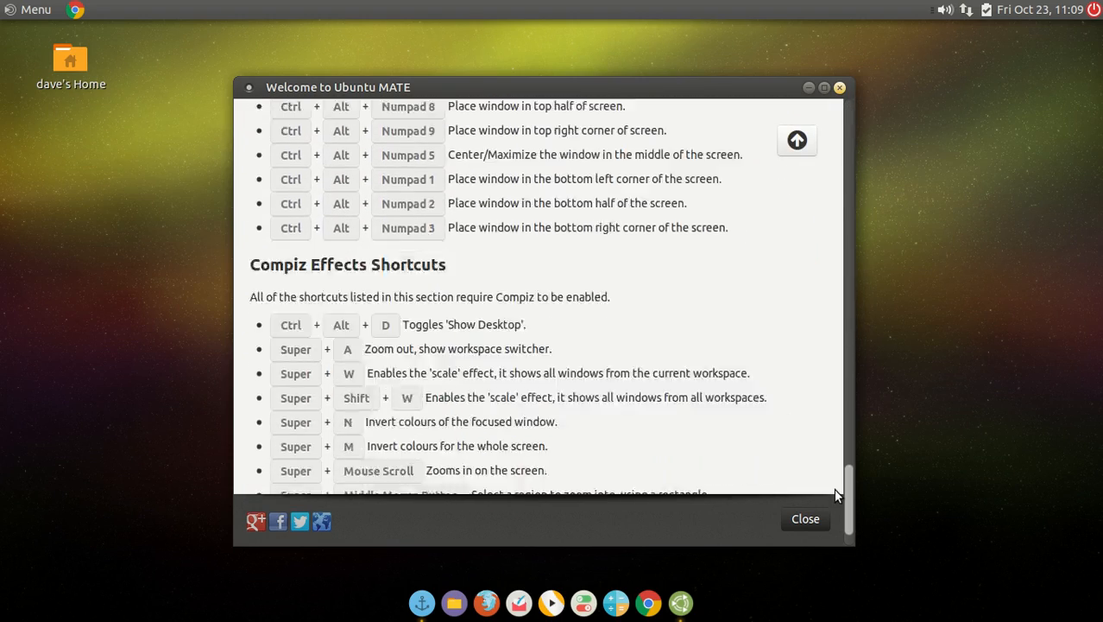
scroll("down", 3)
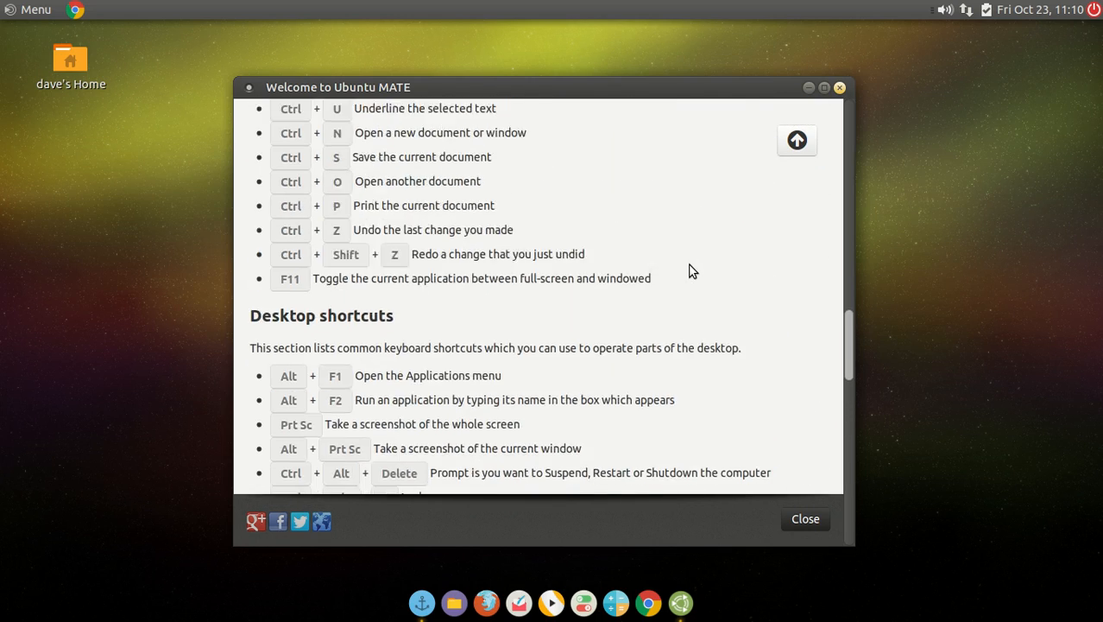
scroll("down", 3)
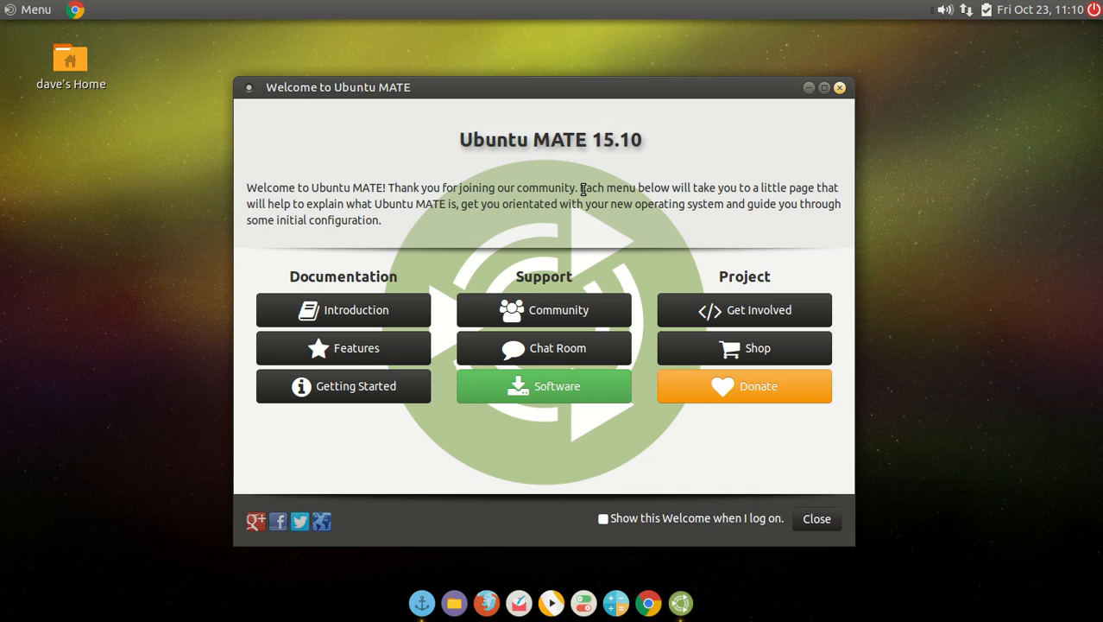
mouse_move(567, 270)
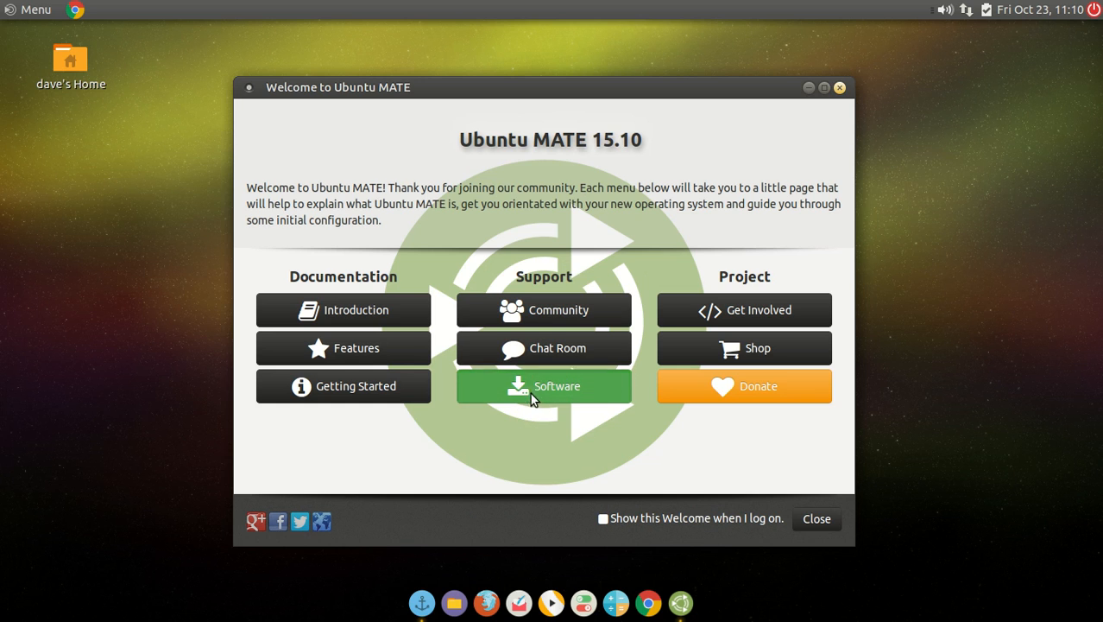
- Browse the Software page's System Tools and Sound & Video recommendations, then return home
left_click(543, 386)
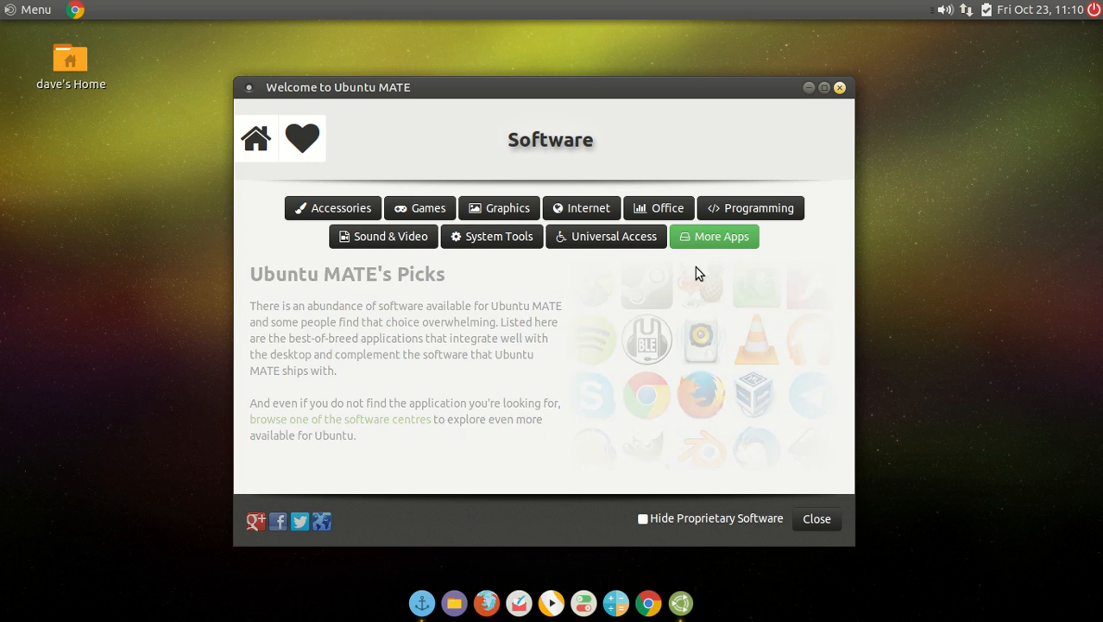
left_click(492, 236)
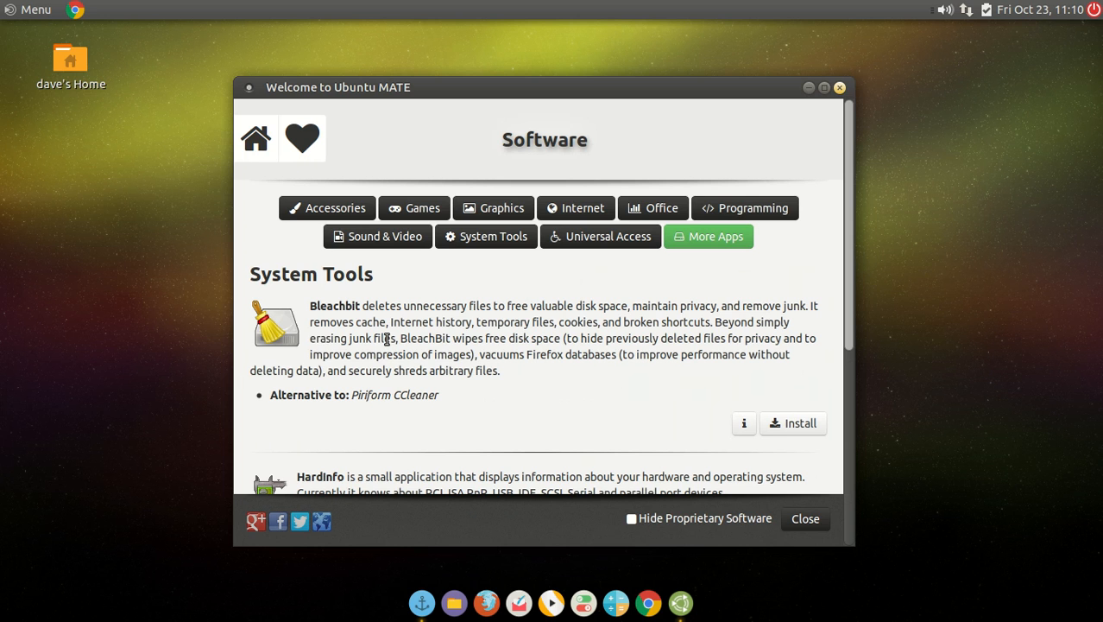
scroll("down", 3)
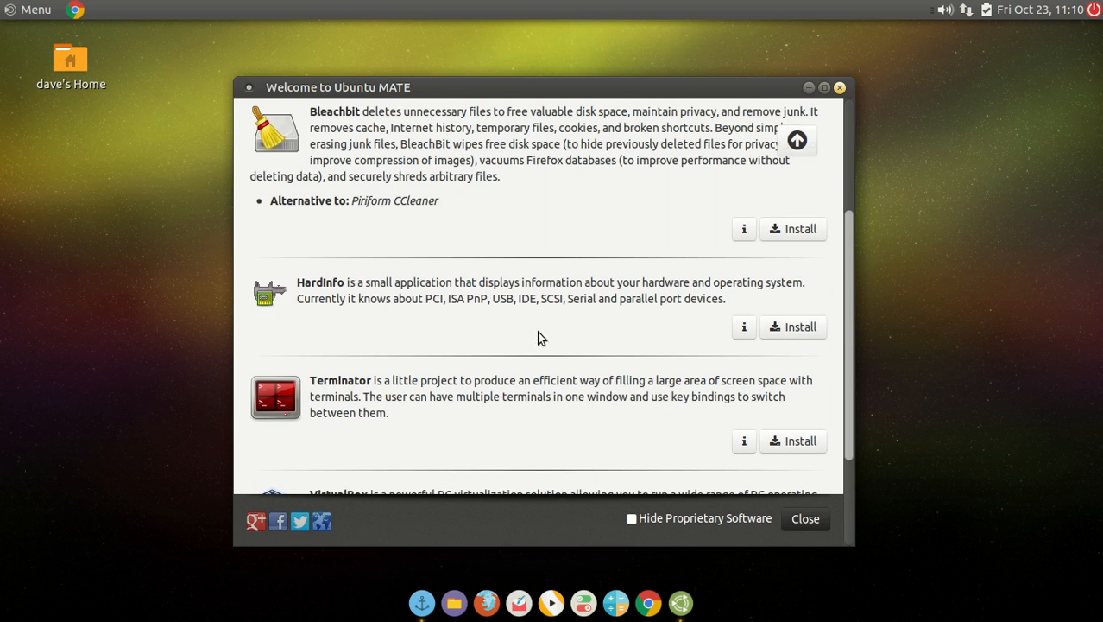
scroll("down", 3)
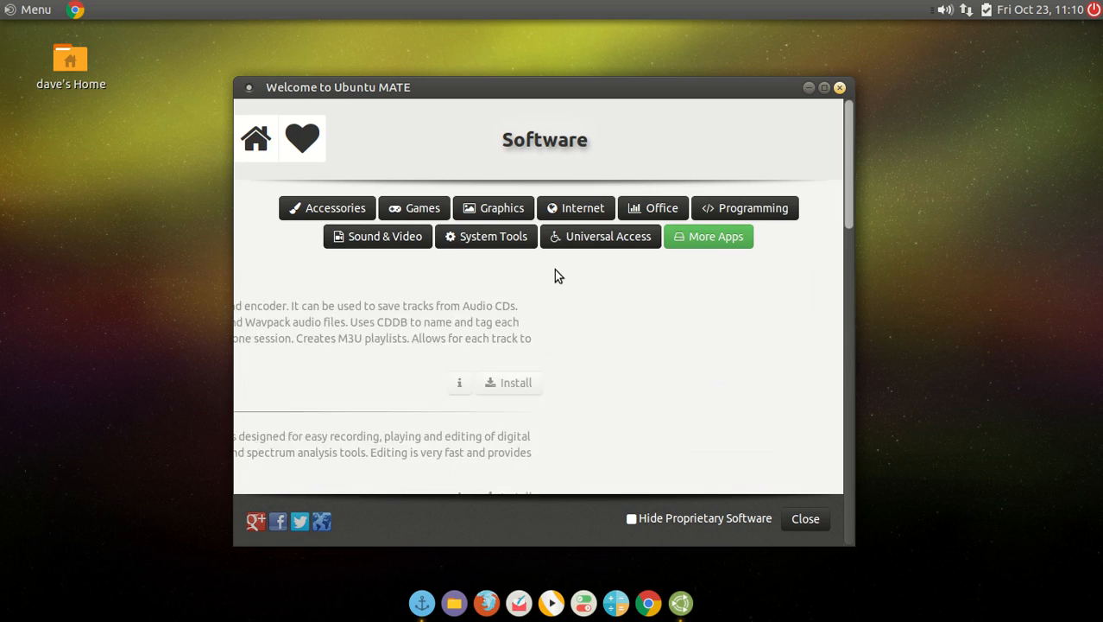
scroll("down", 3)
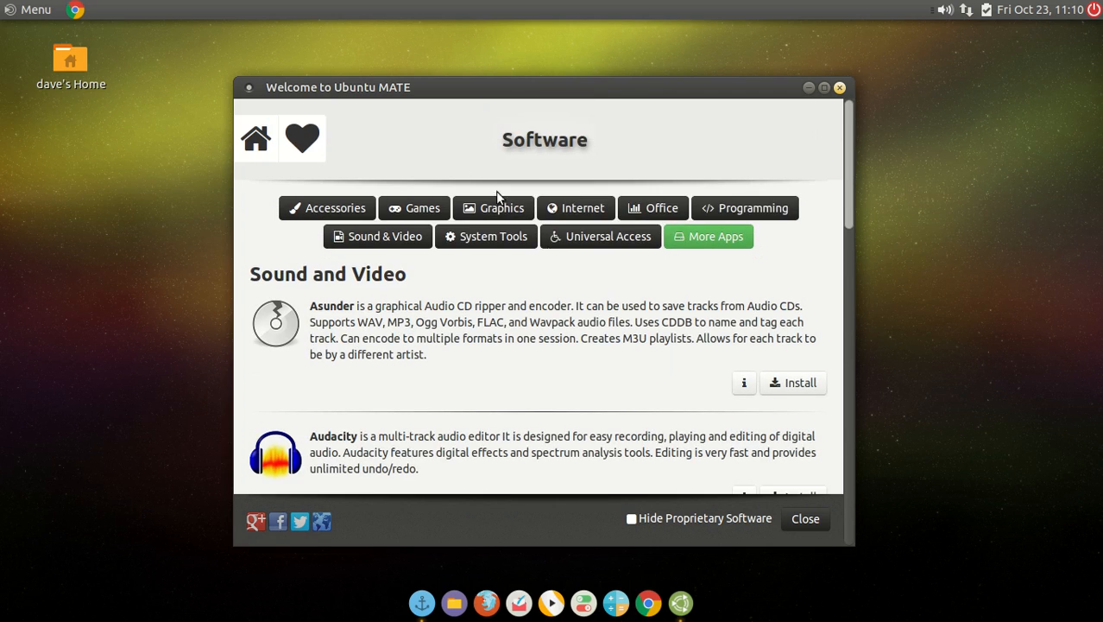
left_click(255, 138)
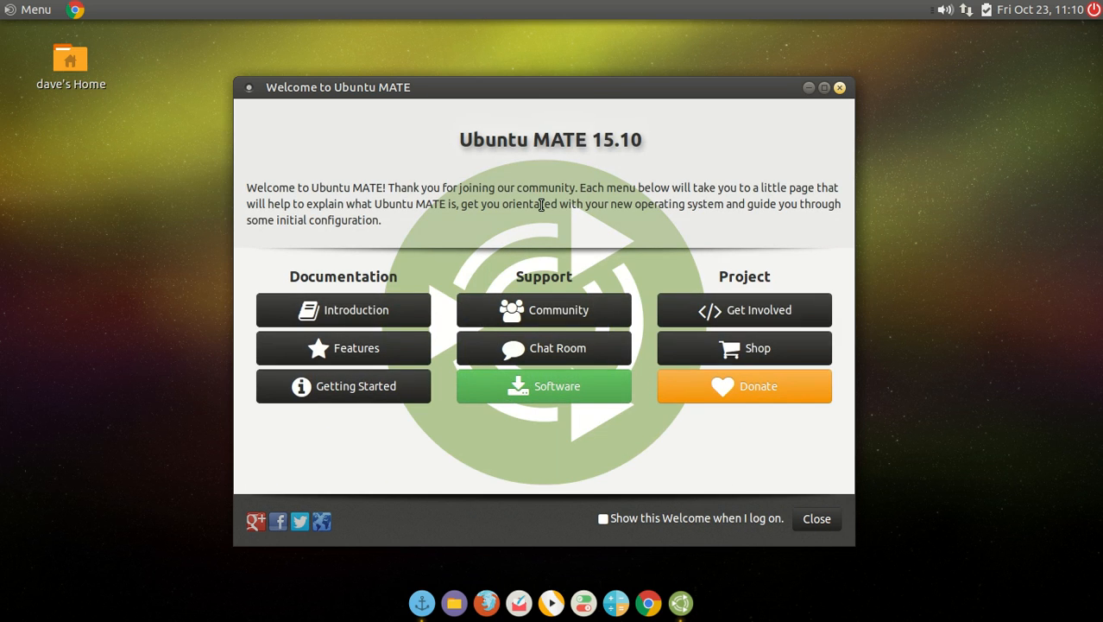
mouse_move(642, 396)
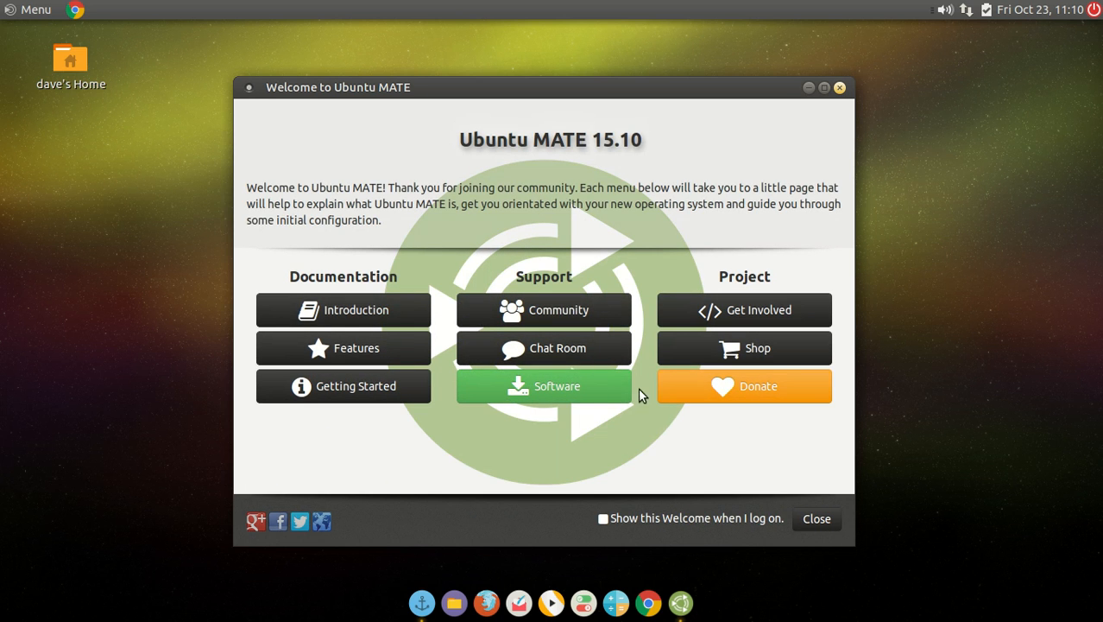
- Reopen Software and show the More Applications list with App Grid
left_click(543, 386)
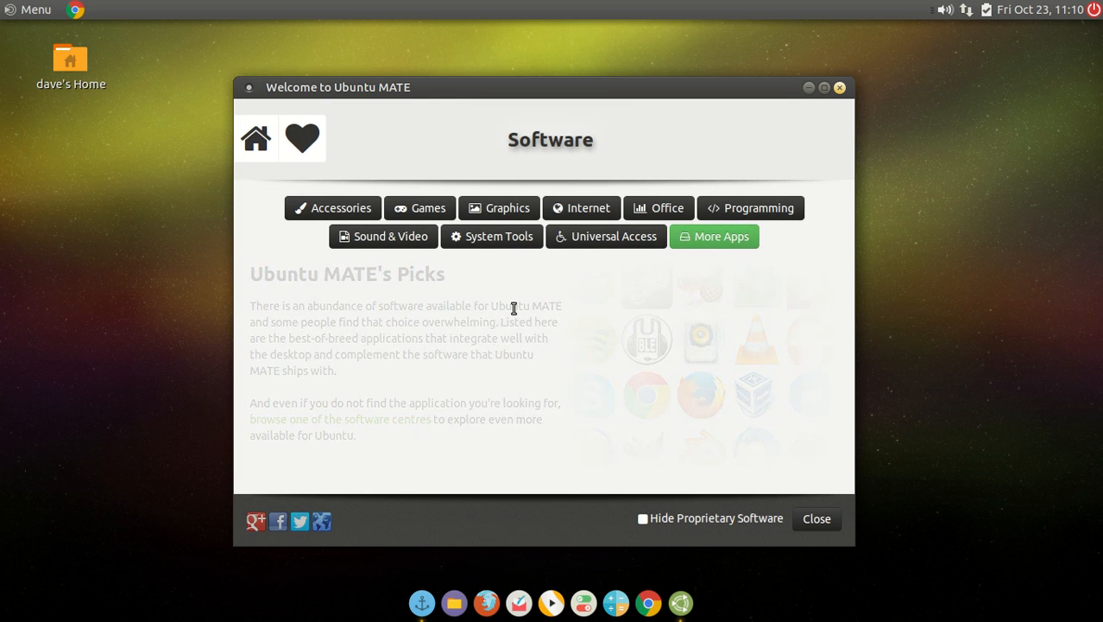
left_click(714, 236)
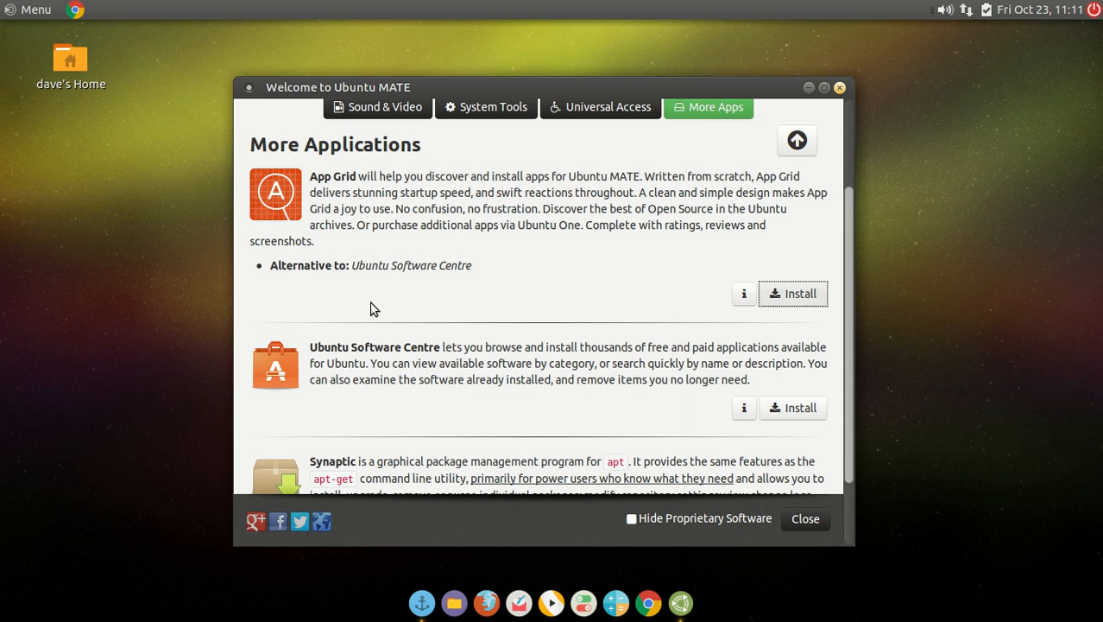
left_click(790, 293)
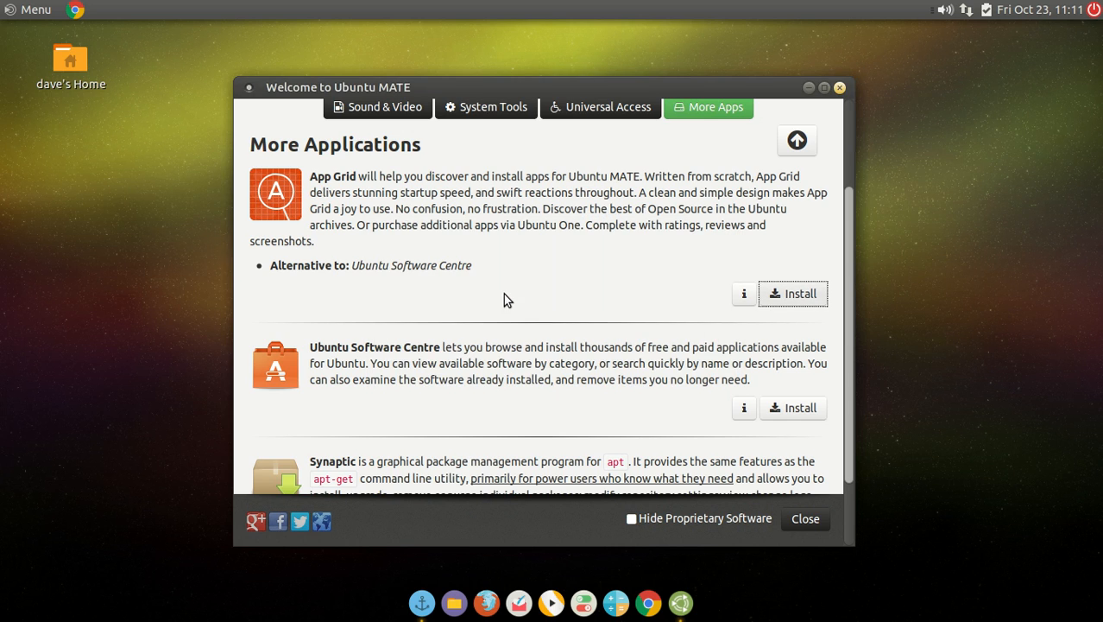
- Install App Grid and authenticate with the password
left_click(792, 292)
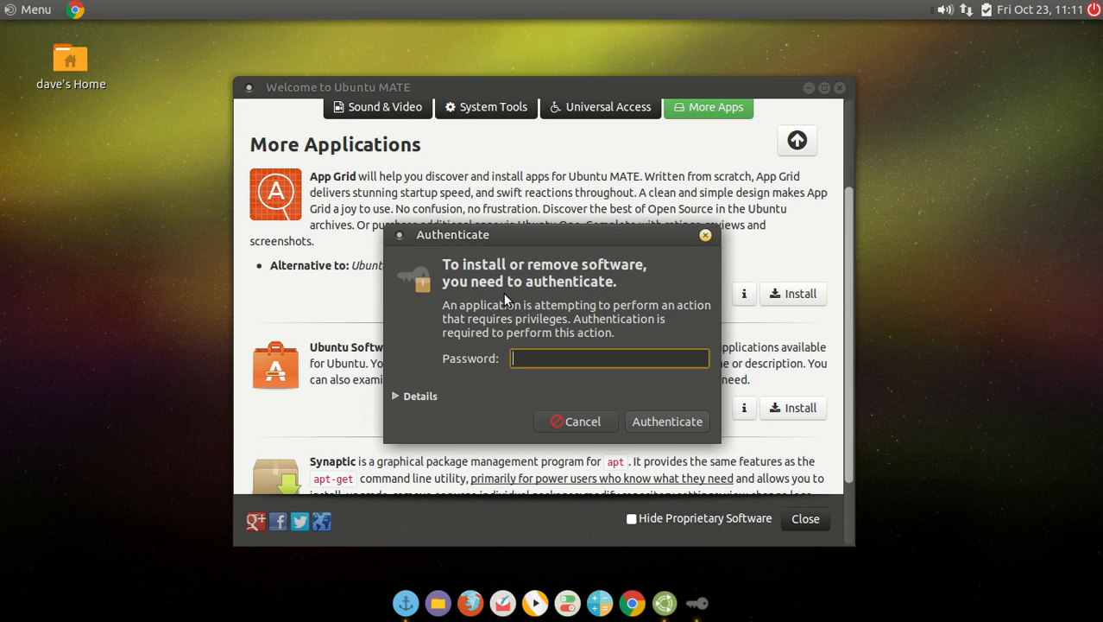
left_click(666, 421)
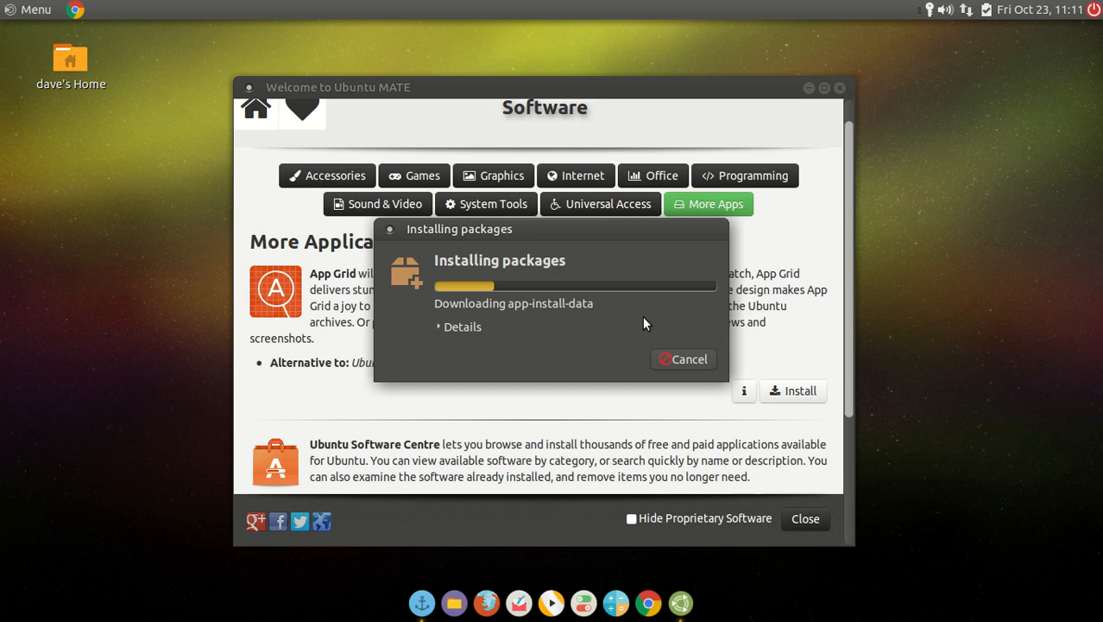
mouse_move(538, 242)
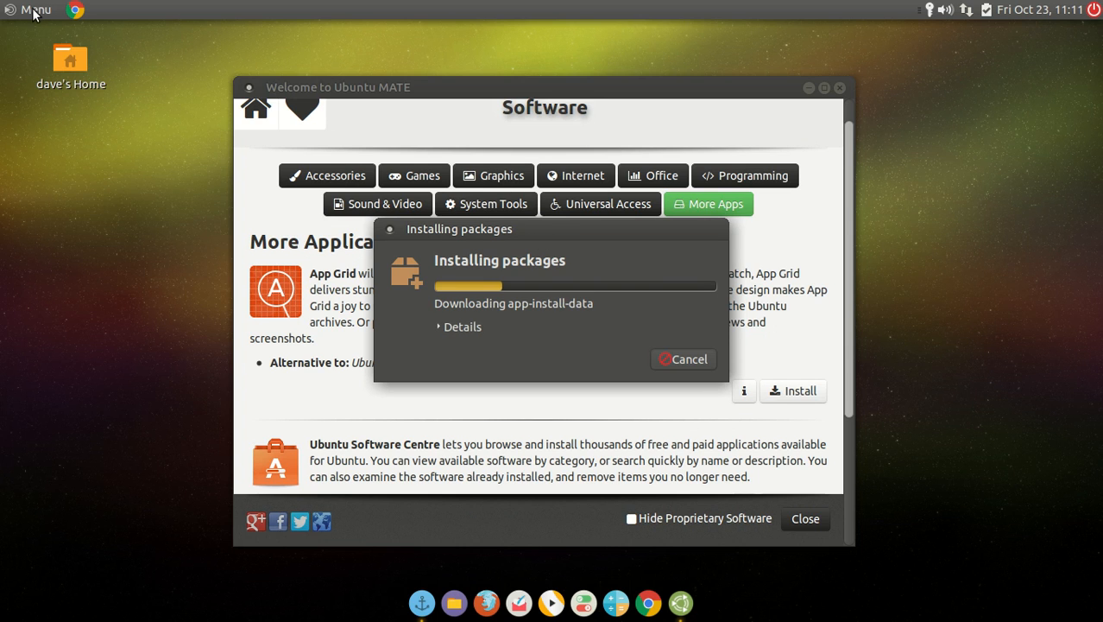
- Launch LibreOffice Writer from the MATE Menu and close it again
left_click(33, 10)
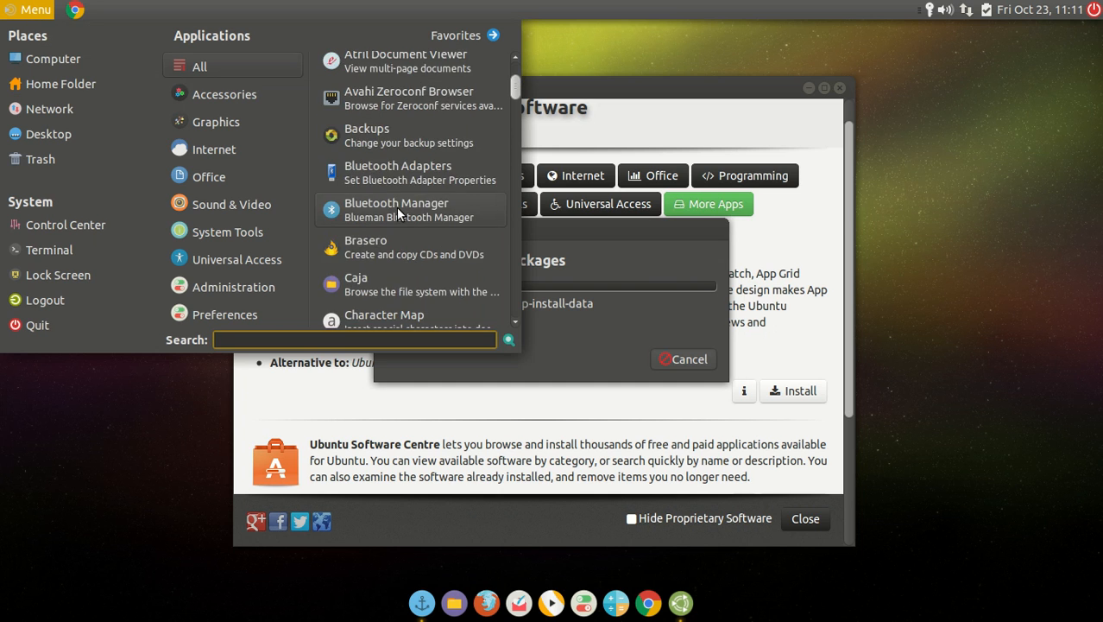
scroll("down", 3)
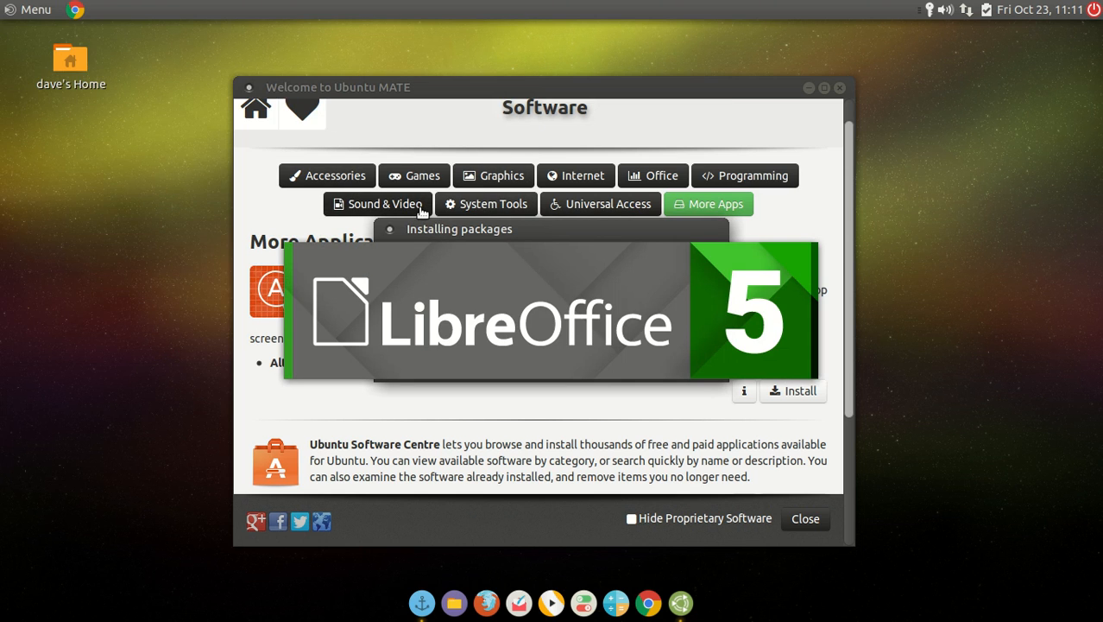
left_click(29, 9)
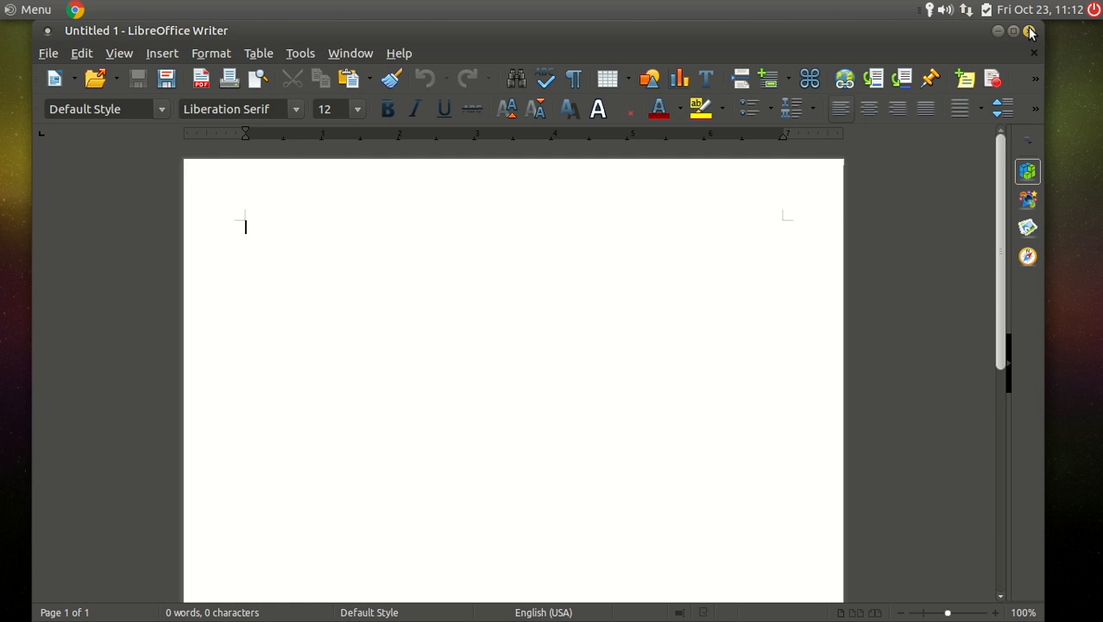
left_click(30, 10)
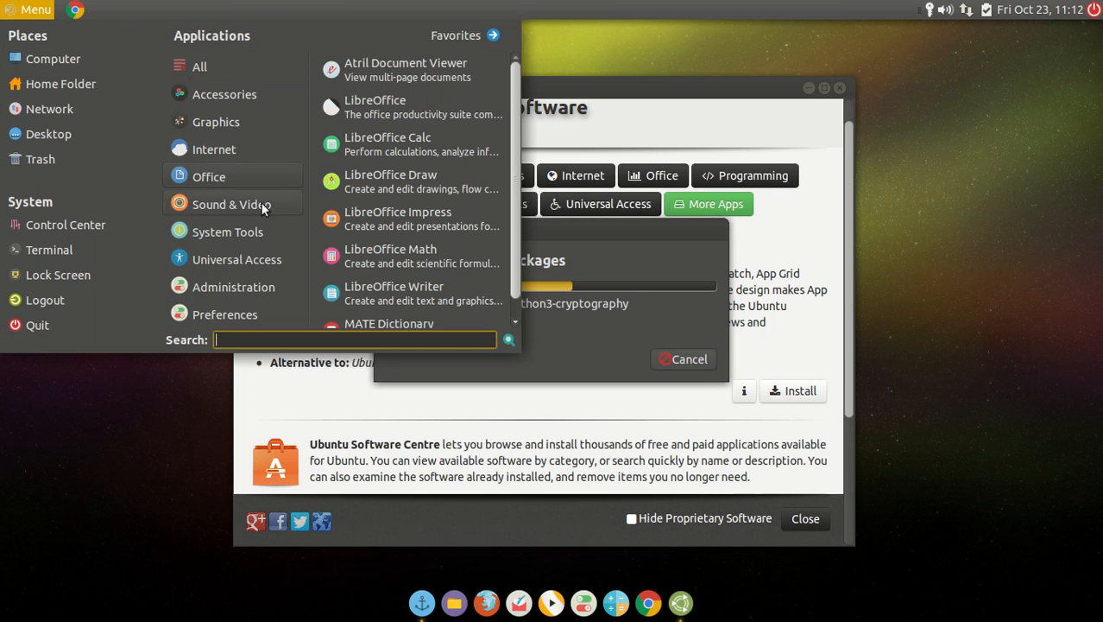
- Browse the menu's All, Internet and Graphics application categories
left_click(216, 121)
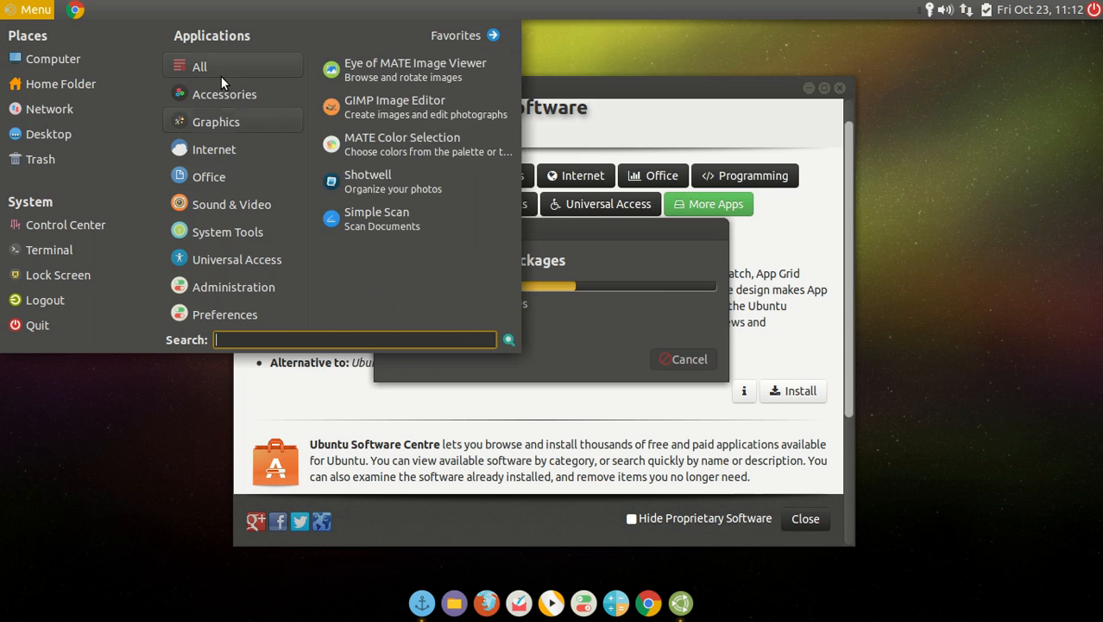
scroll("down", 3)
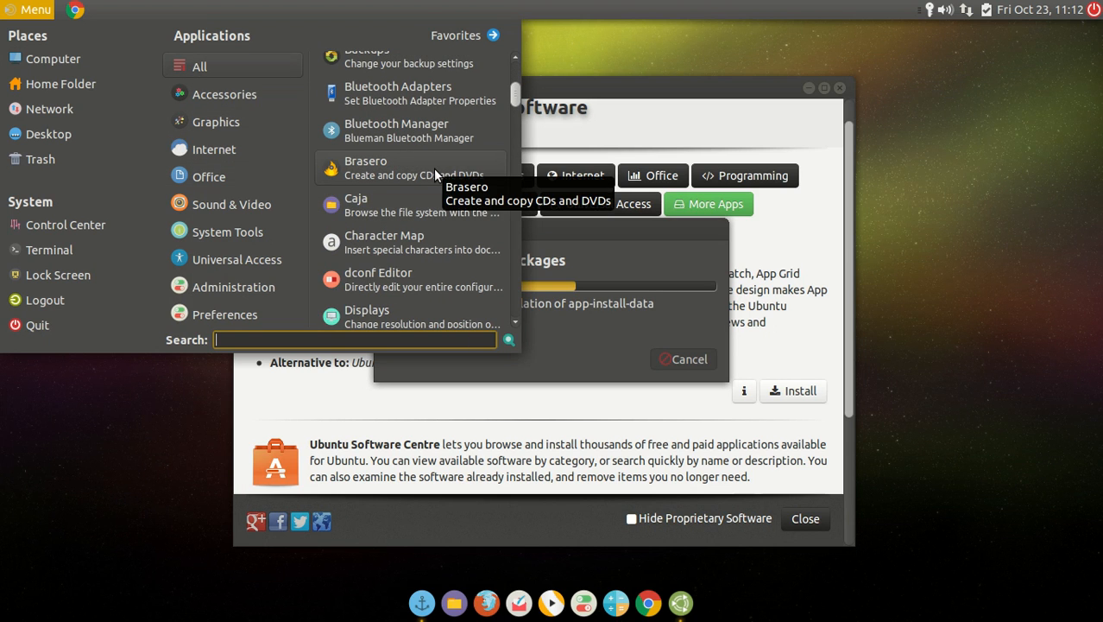
scroll("down", 3)
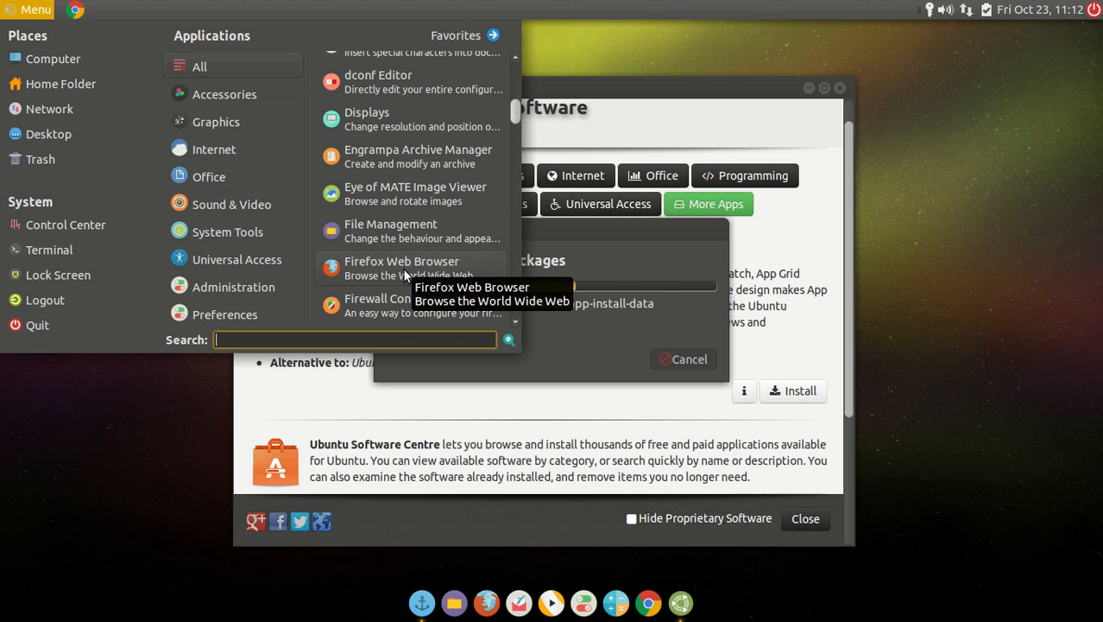
left_click(216, 120)
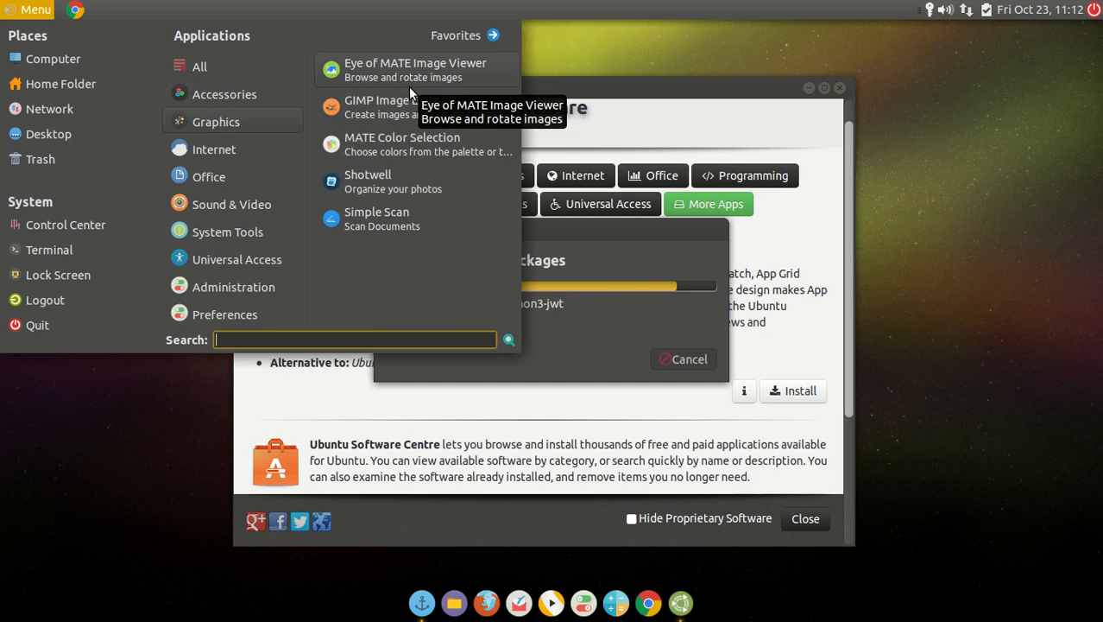
mouse_move(414, 106)
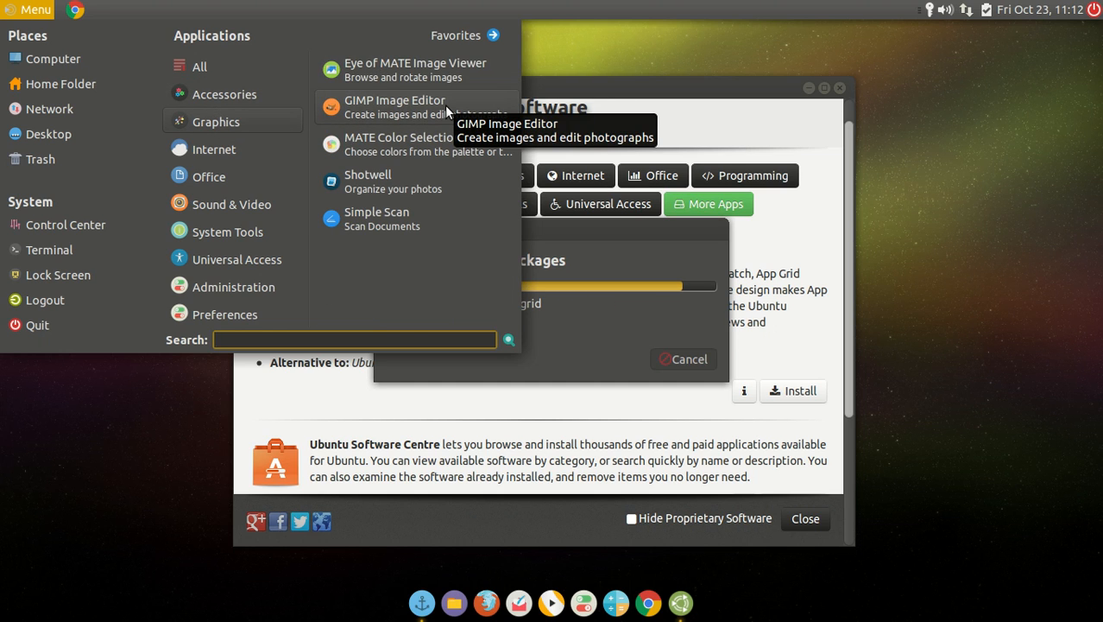
mouse_move(407, 189)
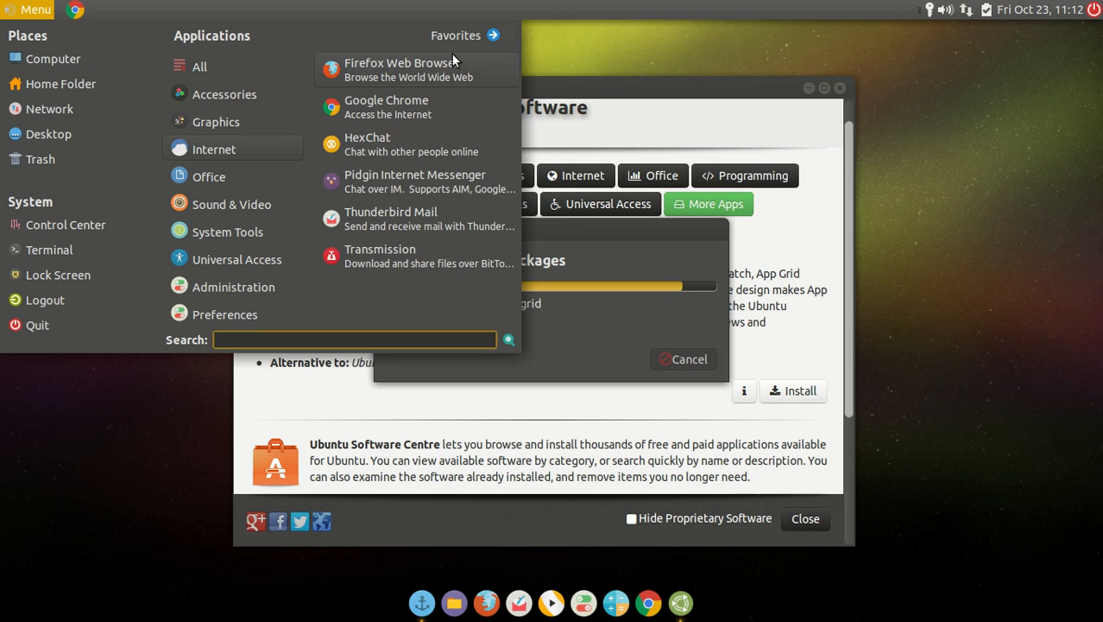
mouse_move(417, 181)
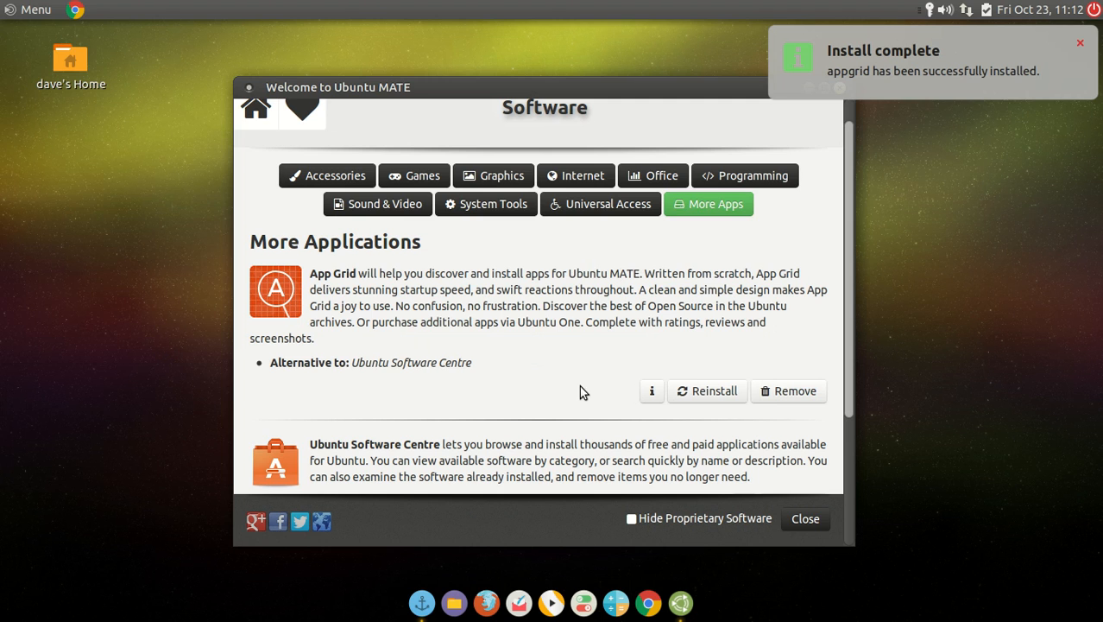
- Launch App Grid, accept its licence agreement, and search for 'kazam'
left_click(30, 9)
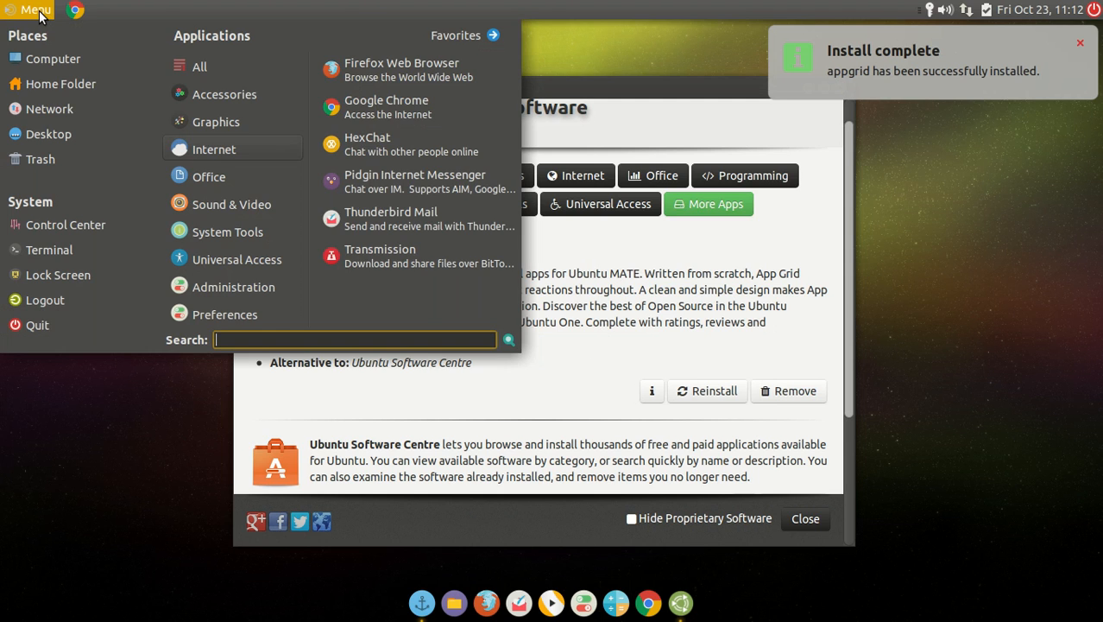
left_click(199, 66)
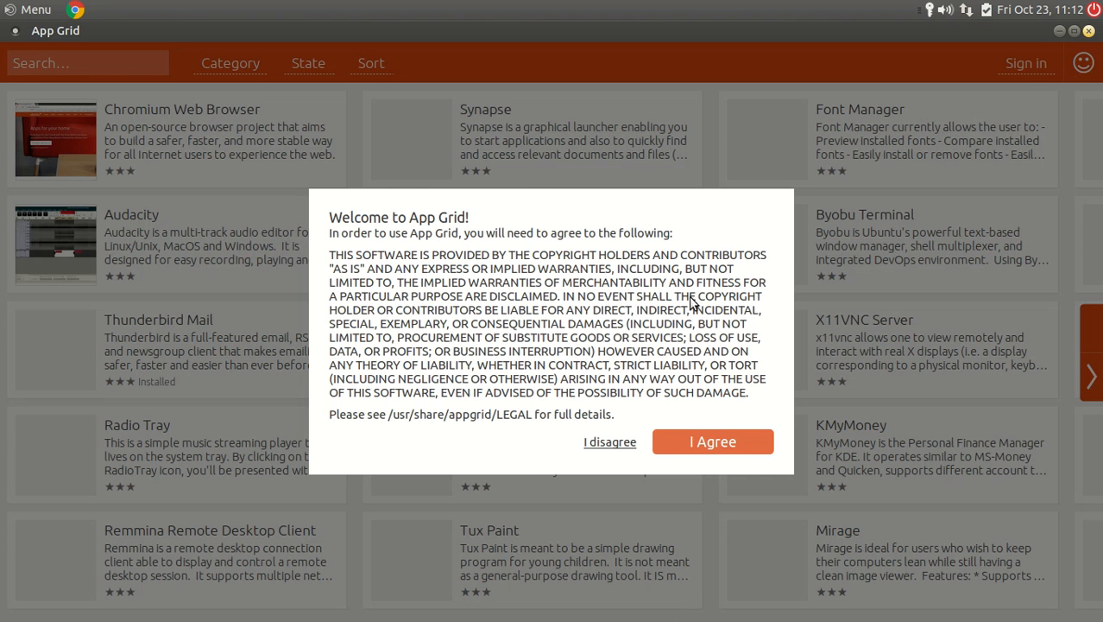
left_click(712, 441)
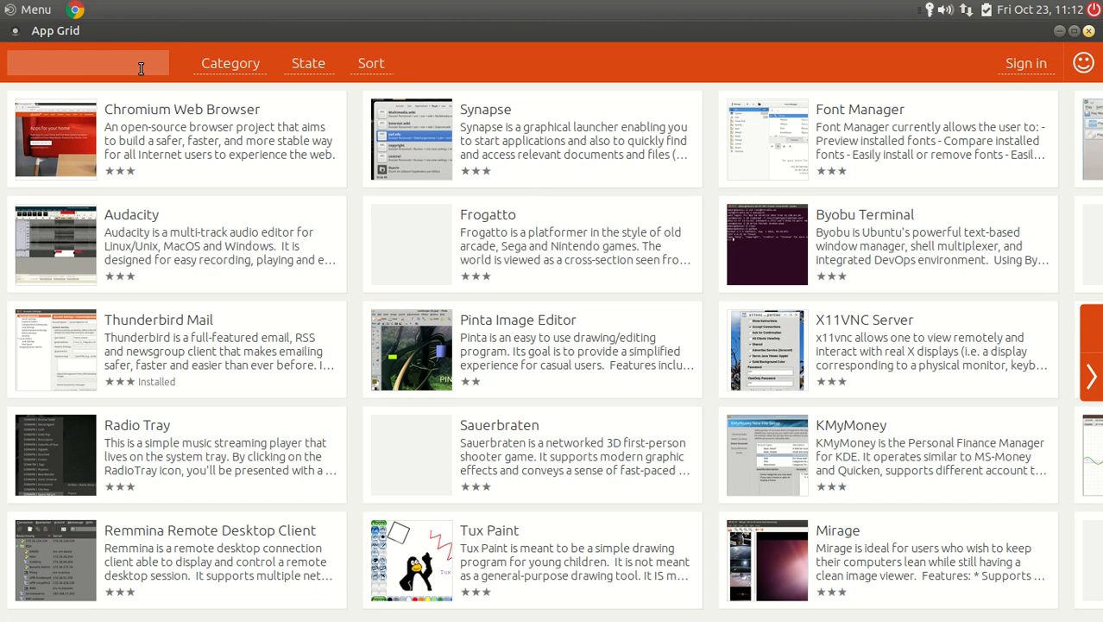
type("kazam")
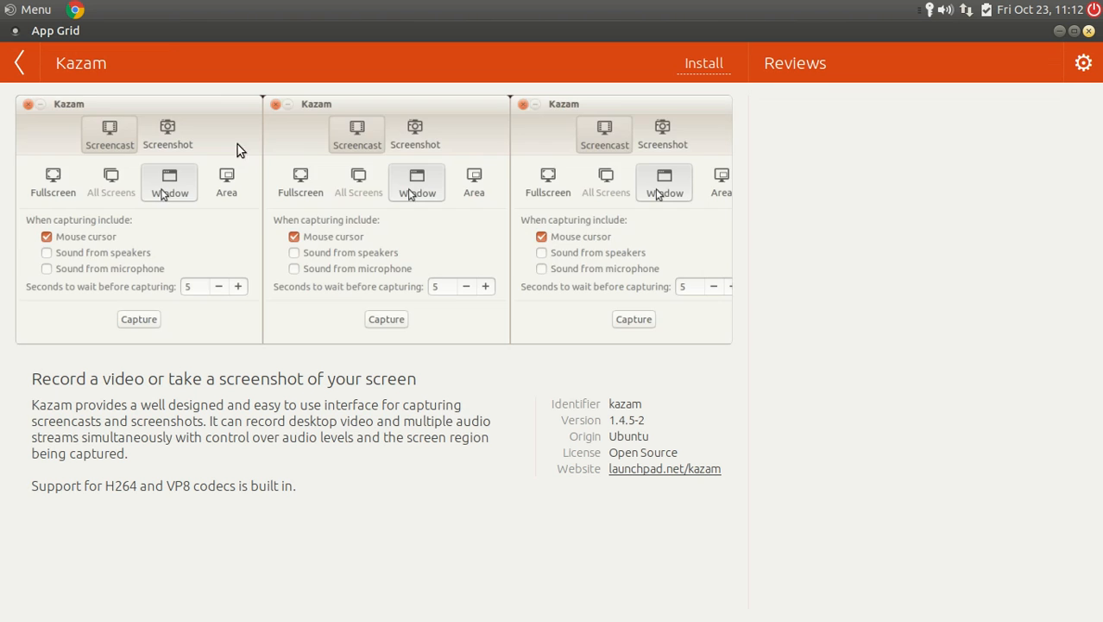
- Show Kazam's reviews, install it, and open the Menu
left_click(794, 62)
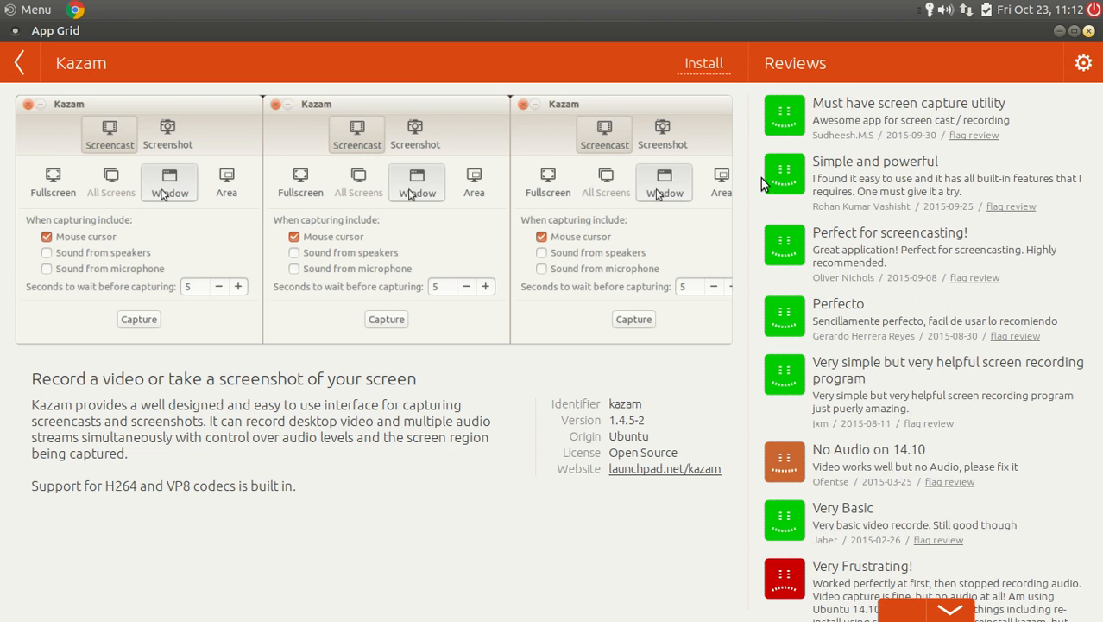
left_click(703, 63)
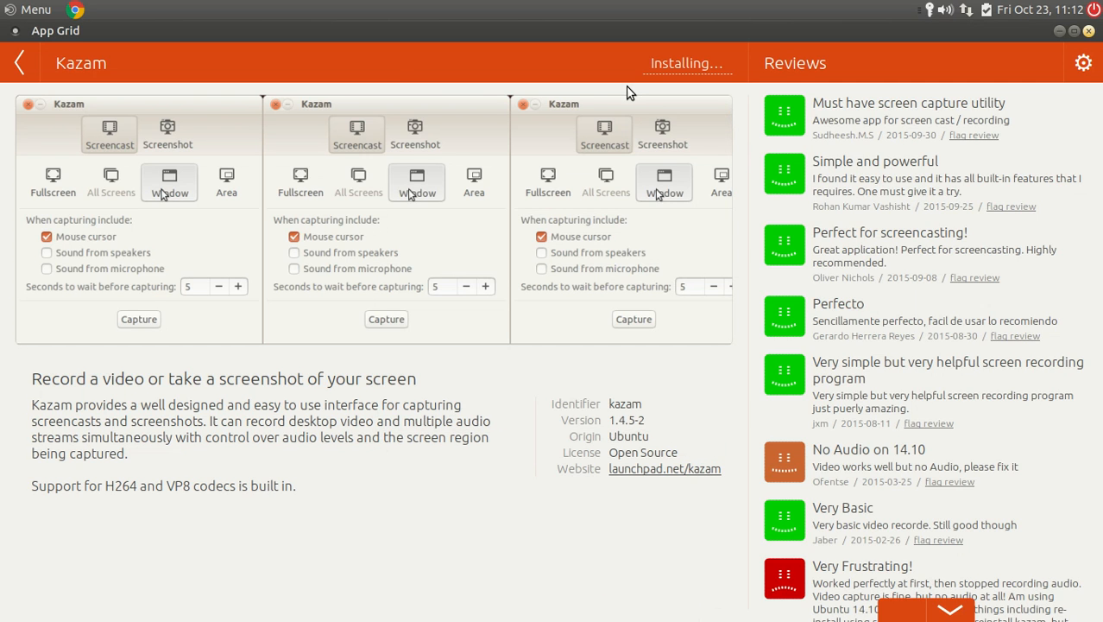
mouse_move(604, 62)
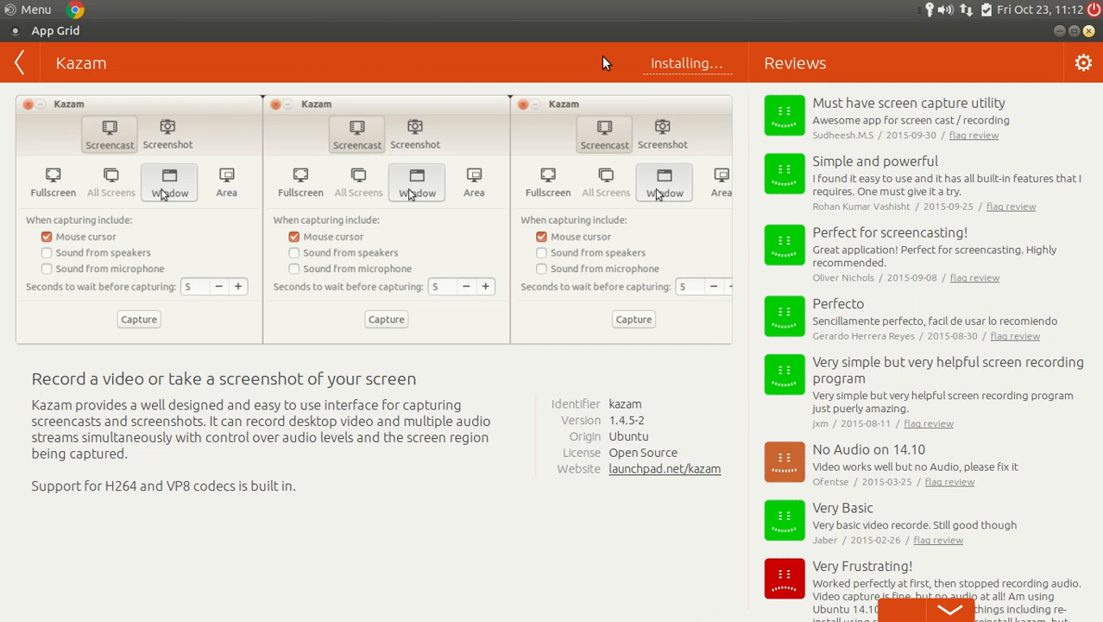
mouse_move(620, 33)
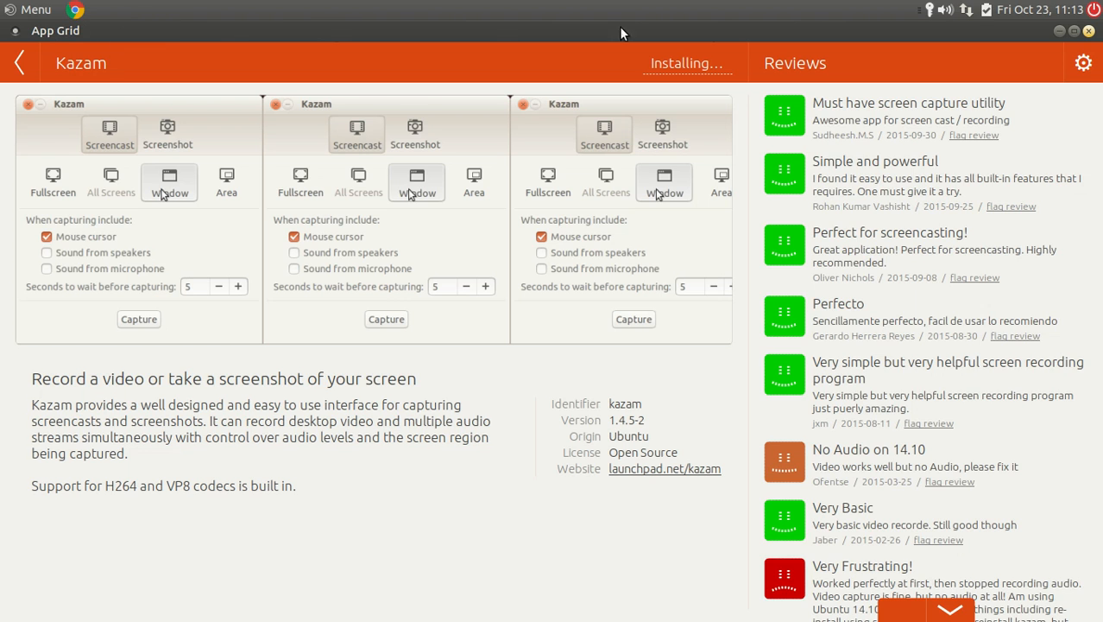
mouse_move(818, 59)
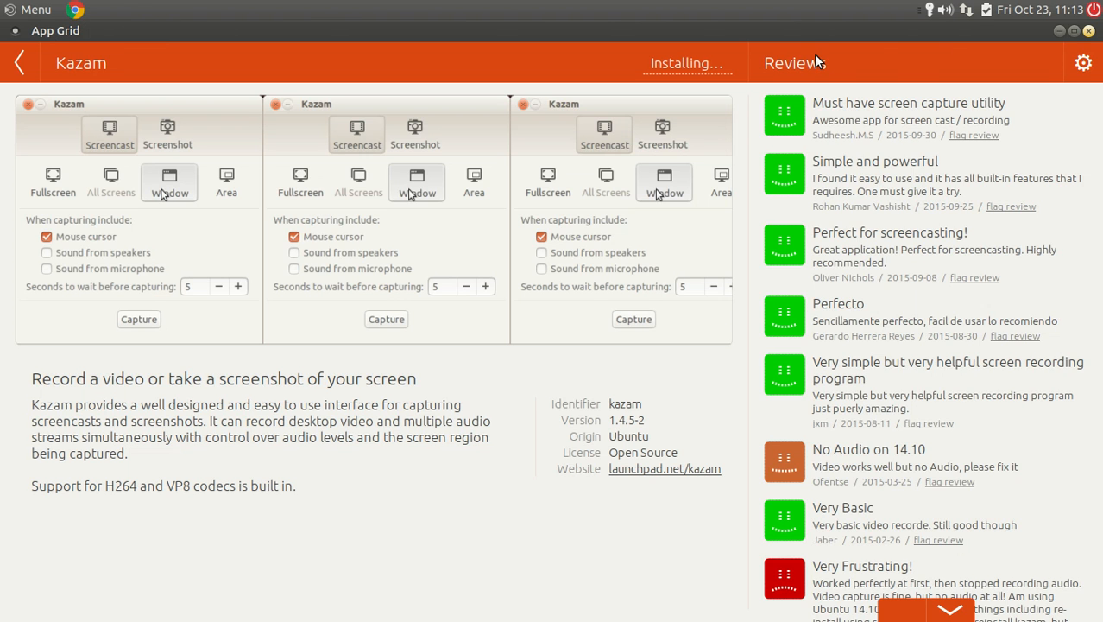
left_click(36, 9)
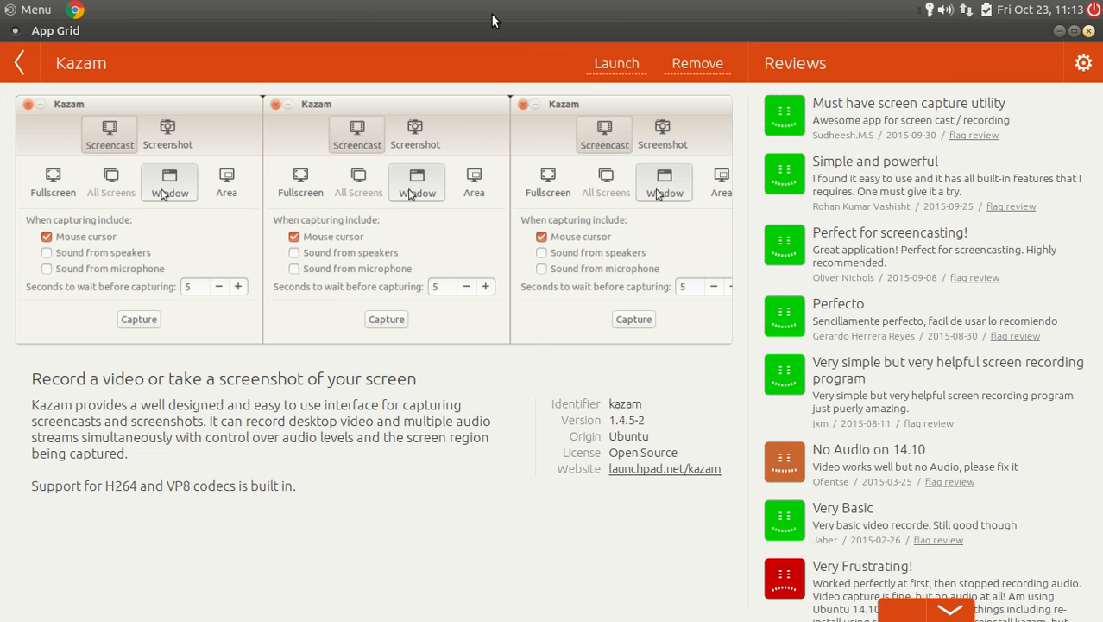
mouse_move(723, 28)
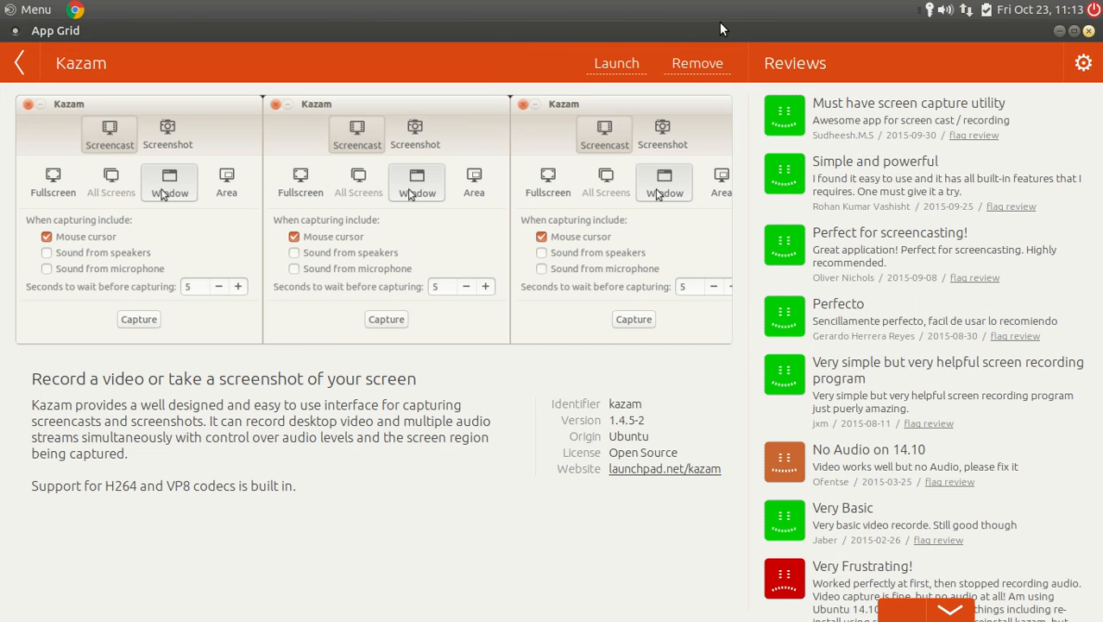
mouse_move(466, 32)
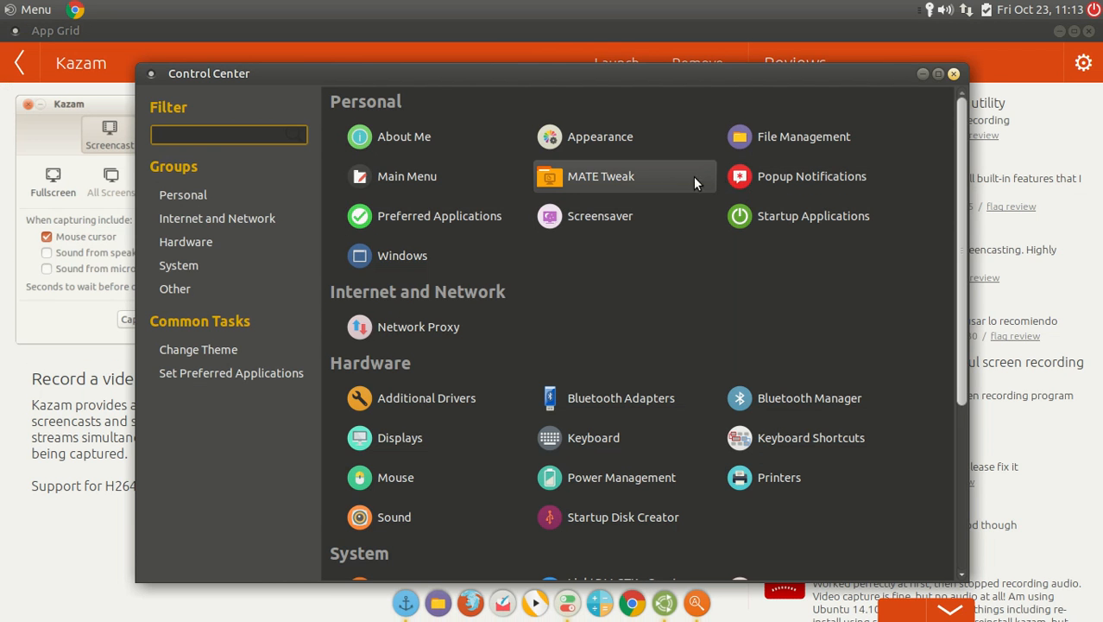
- Keep Marco as window manager in MATE Tweak's Windows settings, then close Tweak and Control Center
left_click(601, 176)
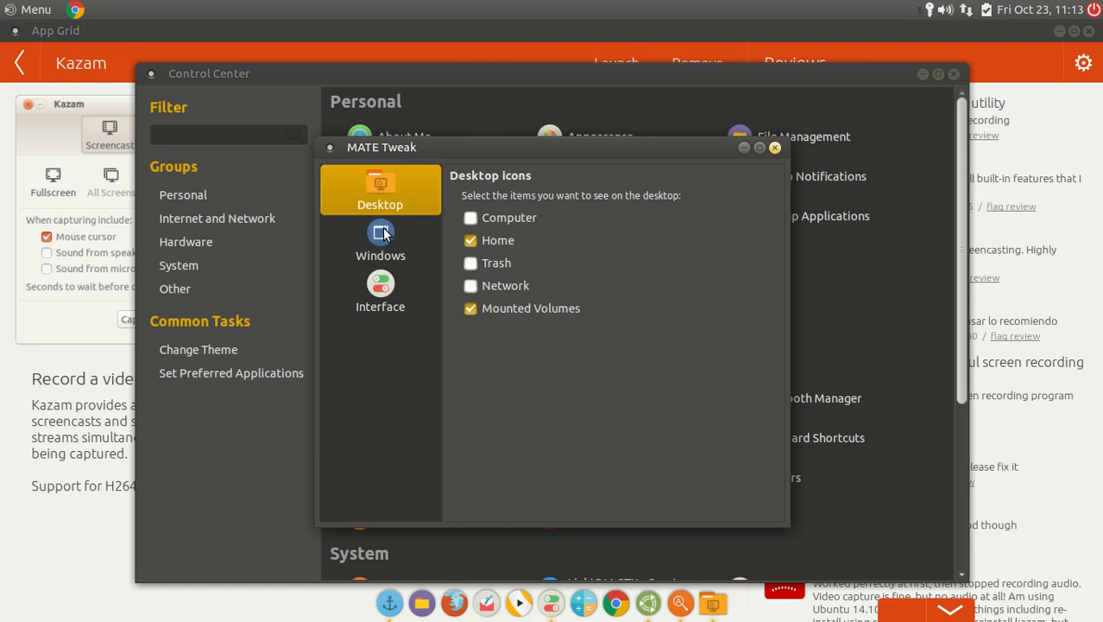
left_click(380, 240)
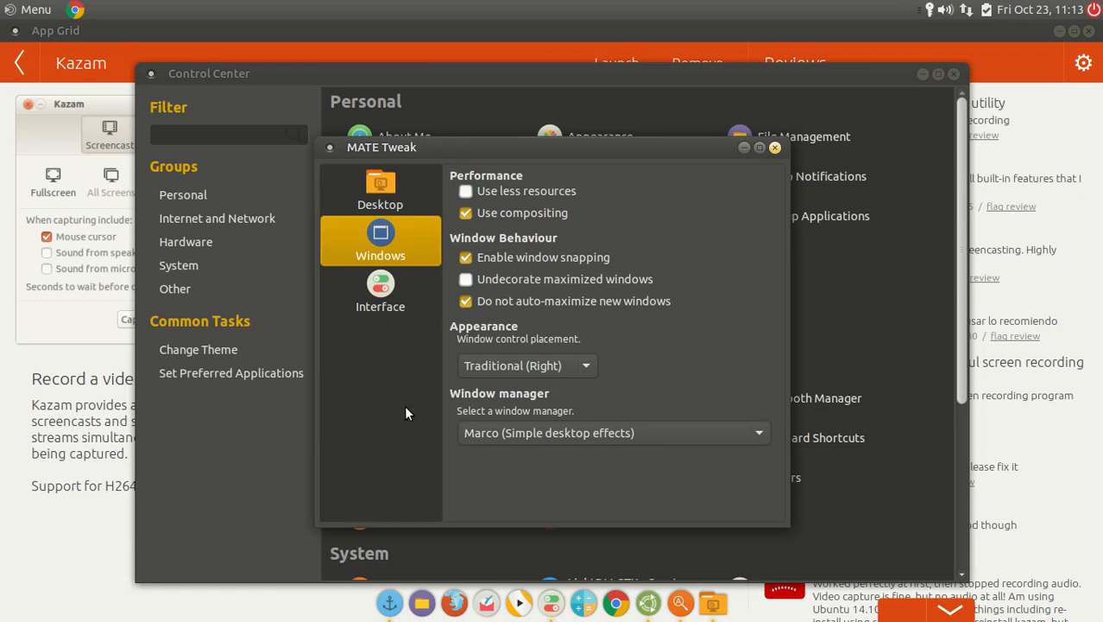
left_click(613, 433)
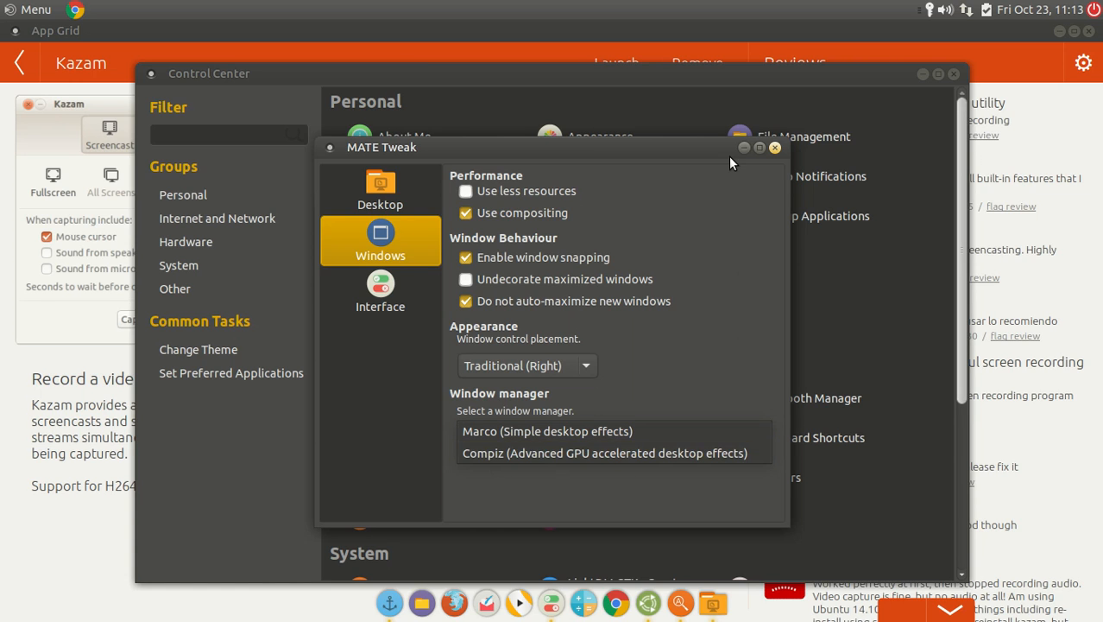
left_click(548, 431)
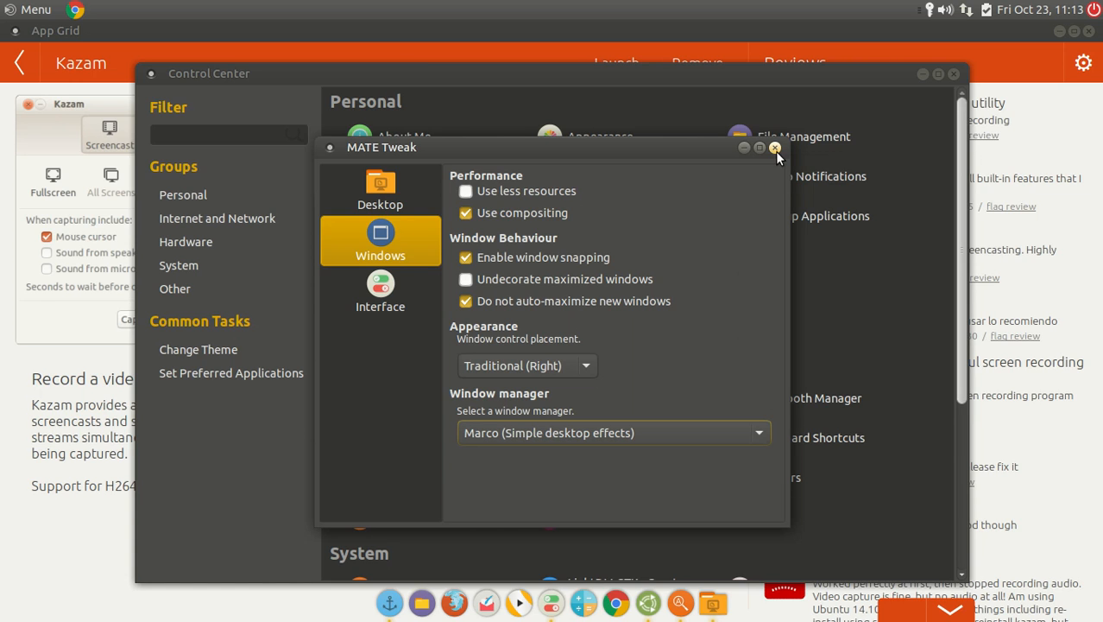
left_click(774, 147)
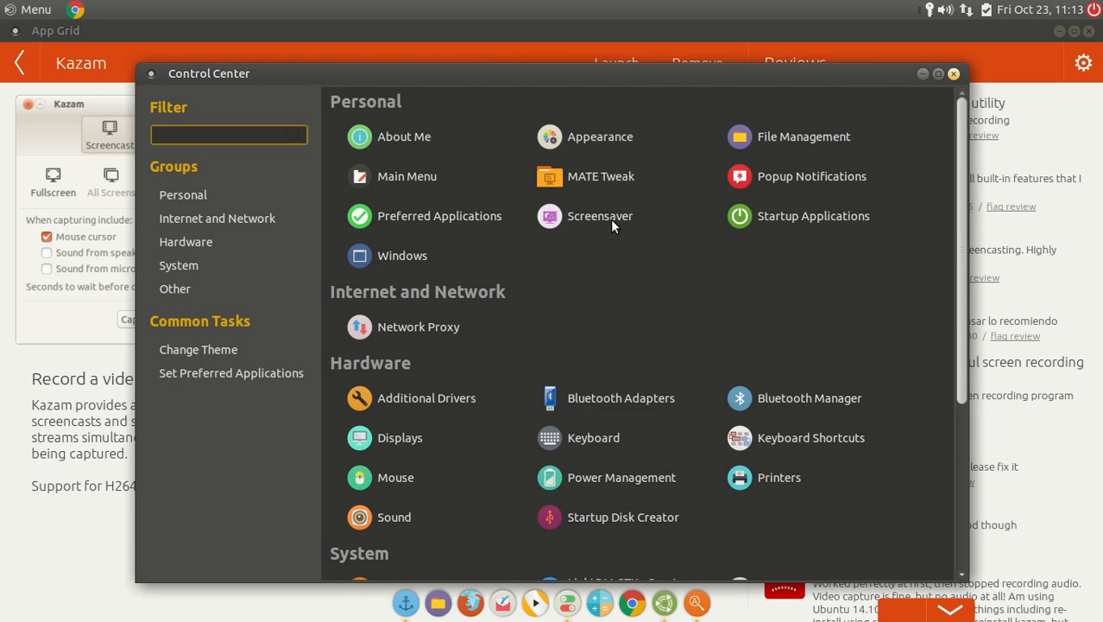
mouse_move(811, 176)
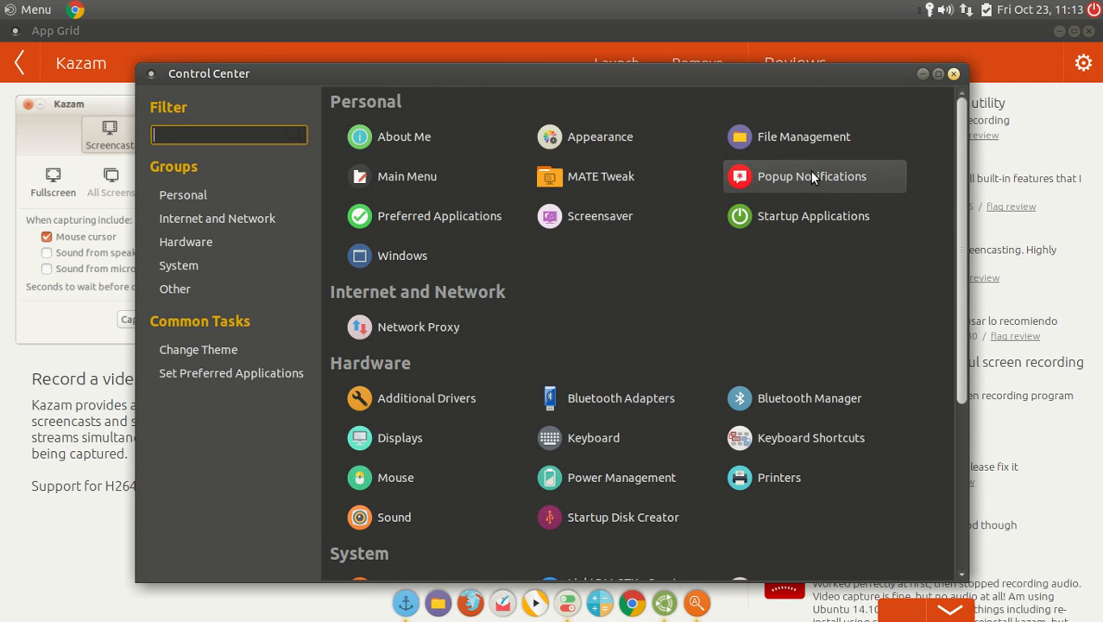
mouse_move(731, 191)
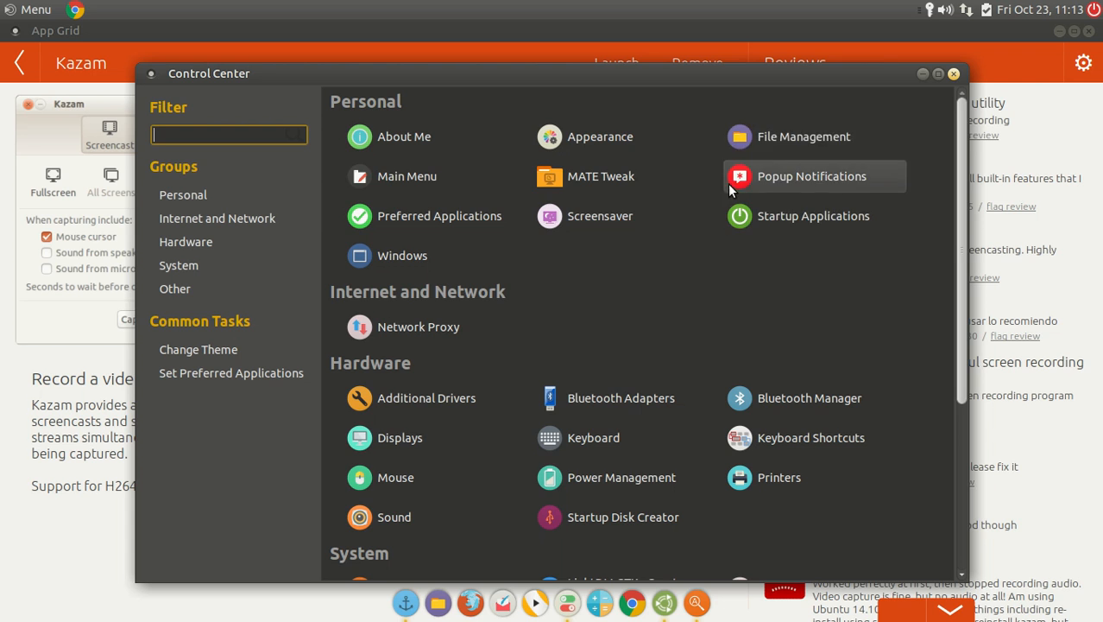
mouse_move(1000, 112)
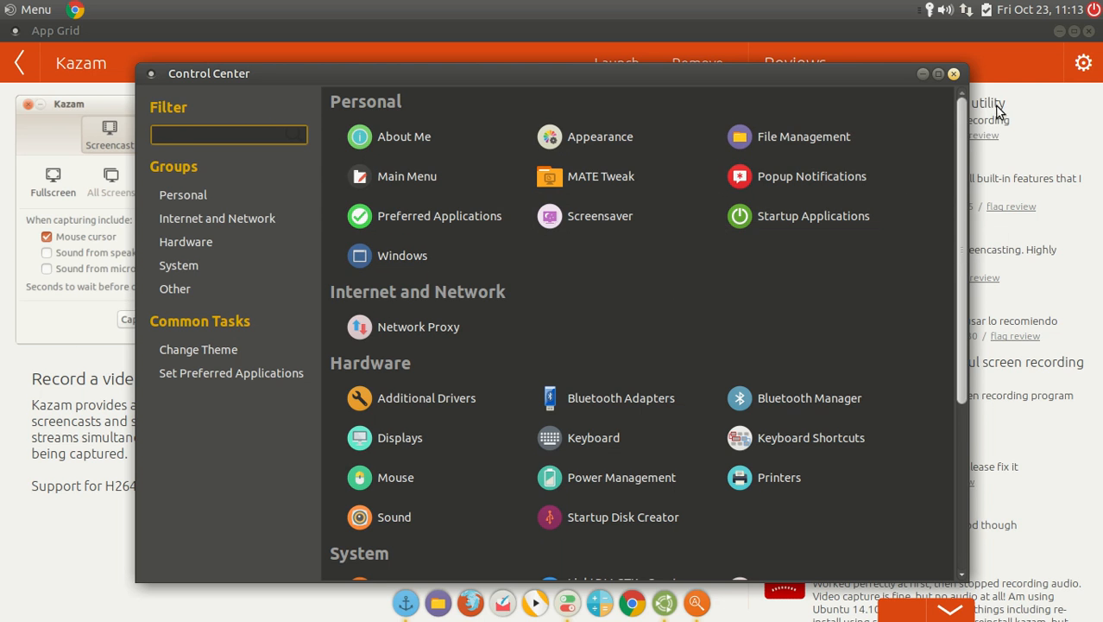
left_click(953, 74)
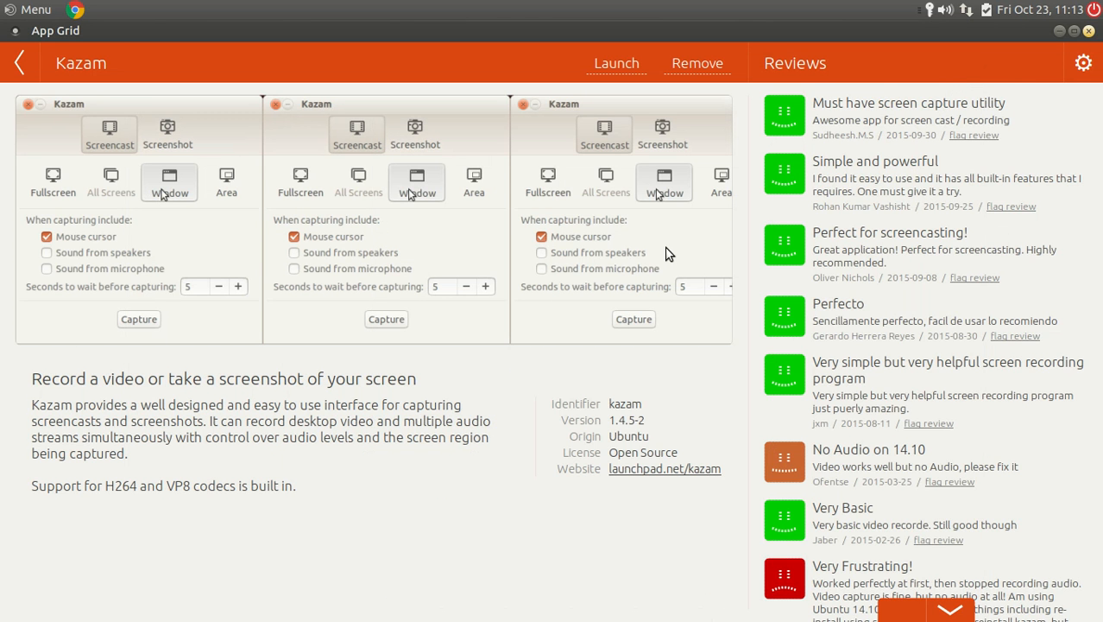
mouse_move(217, 142)
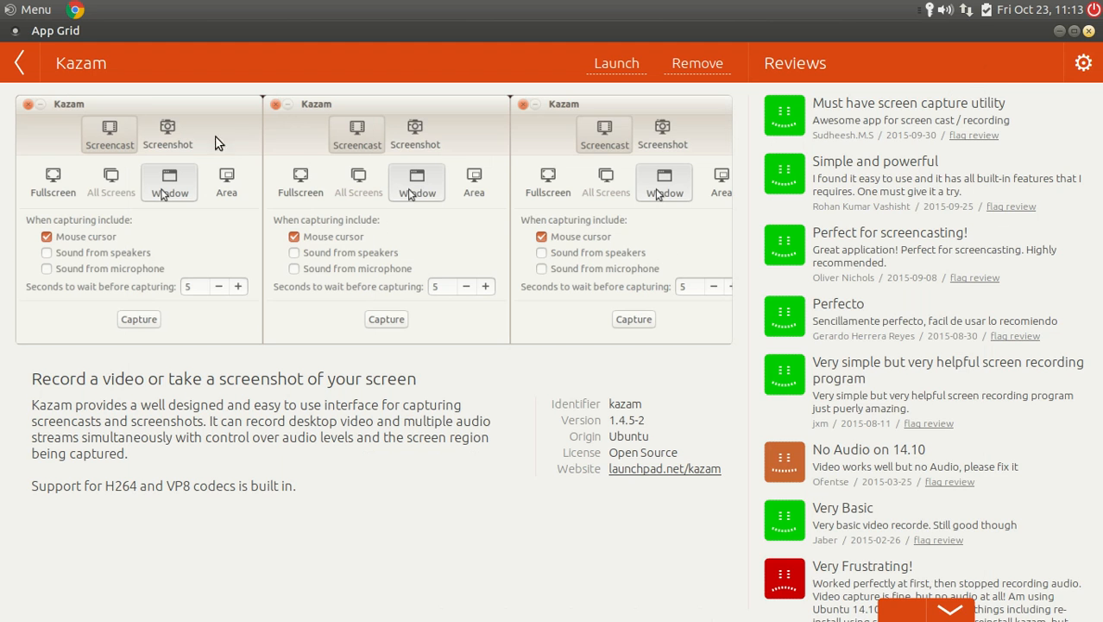
- Launch Kazam from App Grid, close App Grid, then close Kazam
left_click(35, 9)
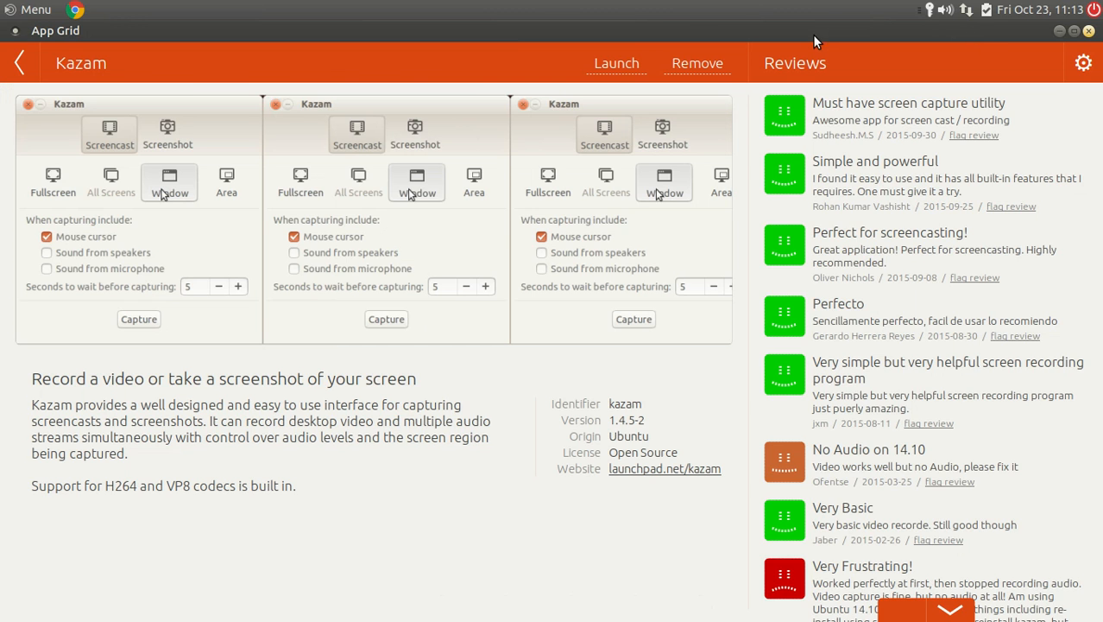
left_click(30, 10)
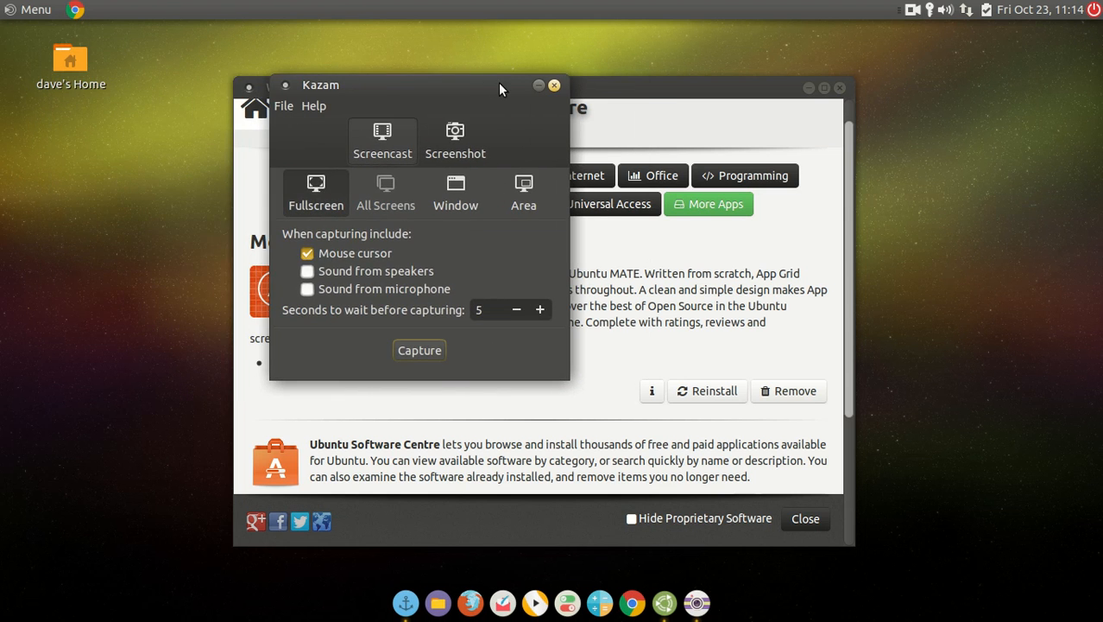
mouse_move(554, 86)
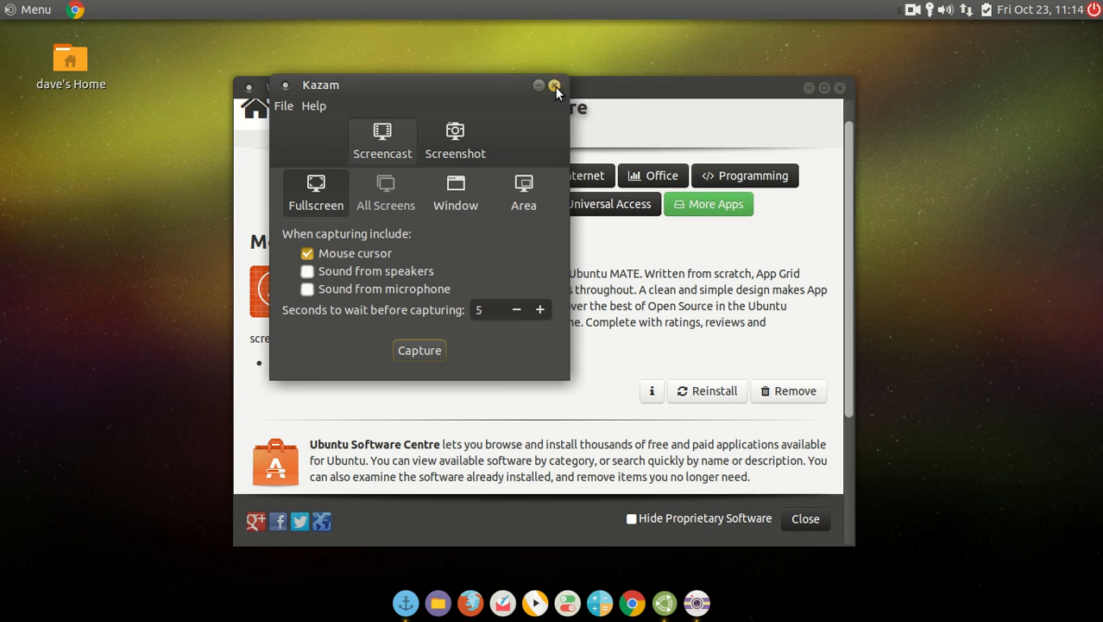
left_click(555, 84)
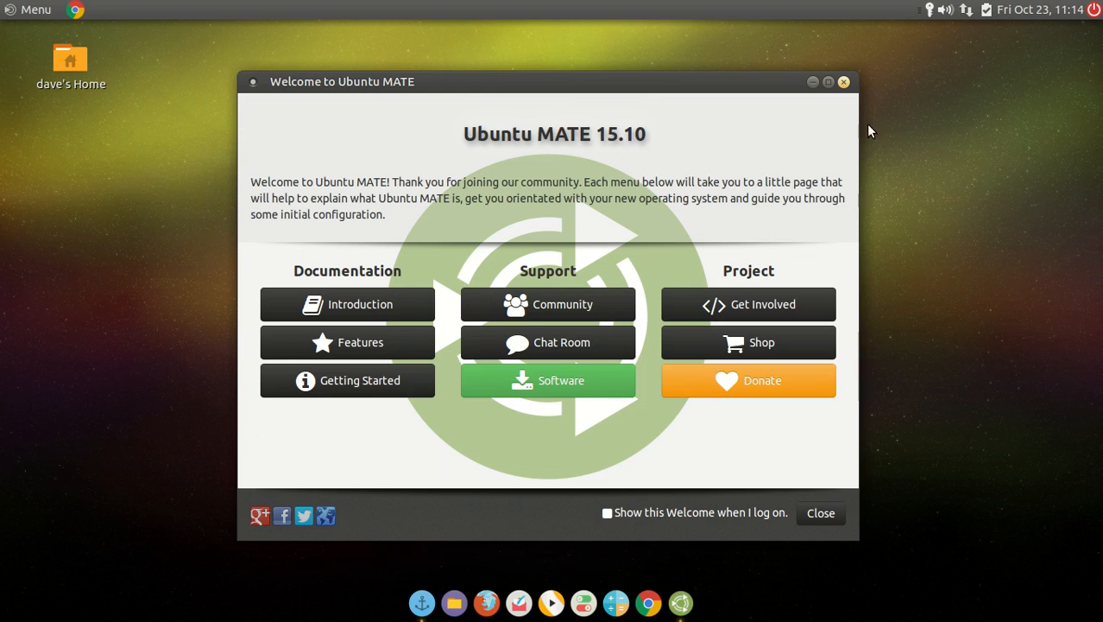
mouse_move(844, 81)
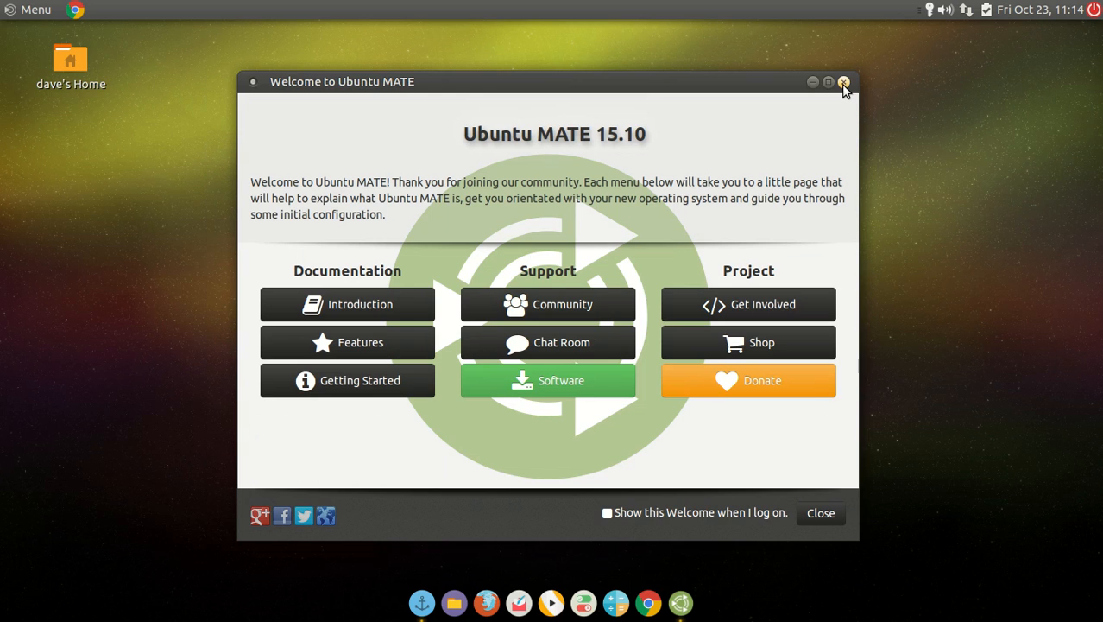
mouse_move(845, 82)
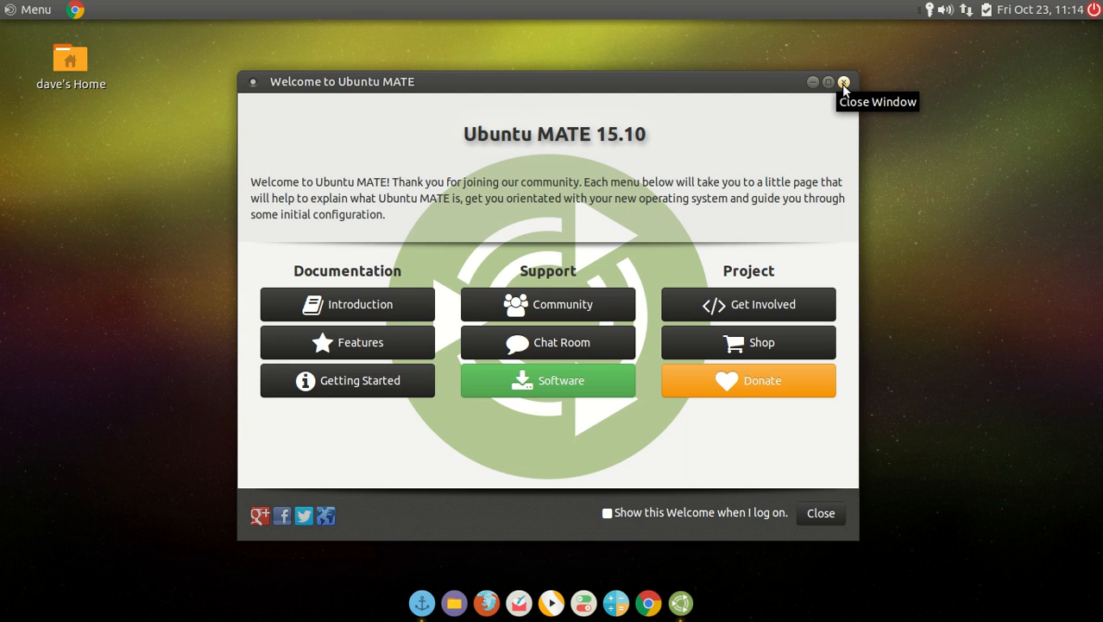
- Close the Welcome to Ubuntu MATE window
left_click(843, 81)
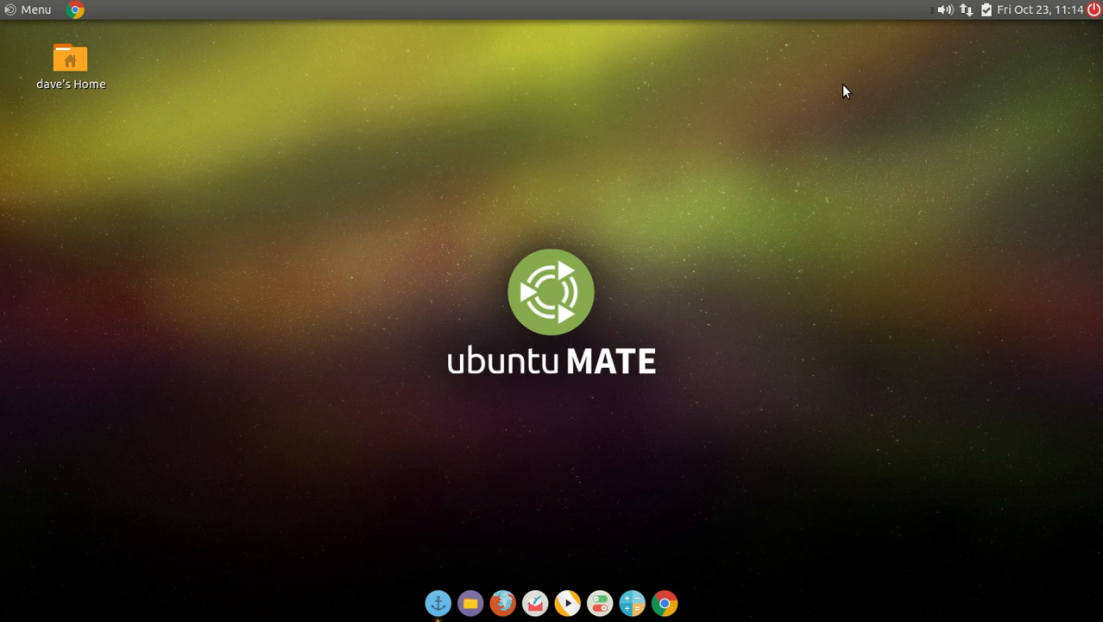